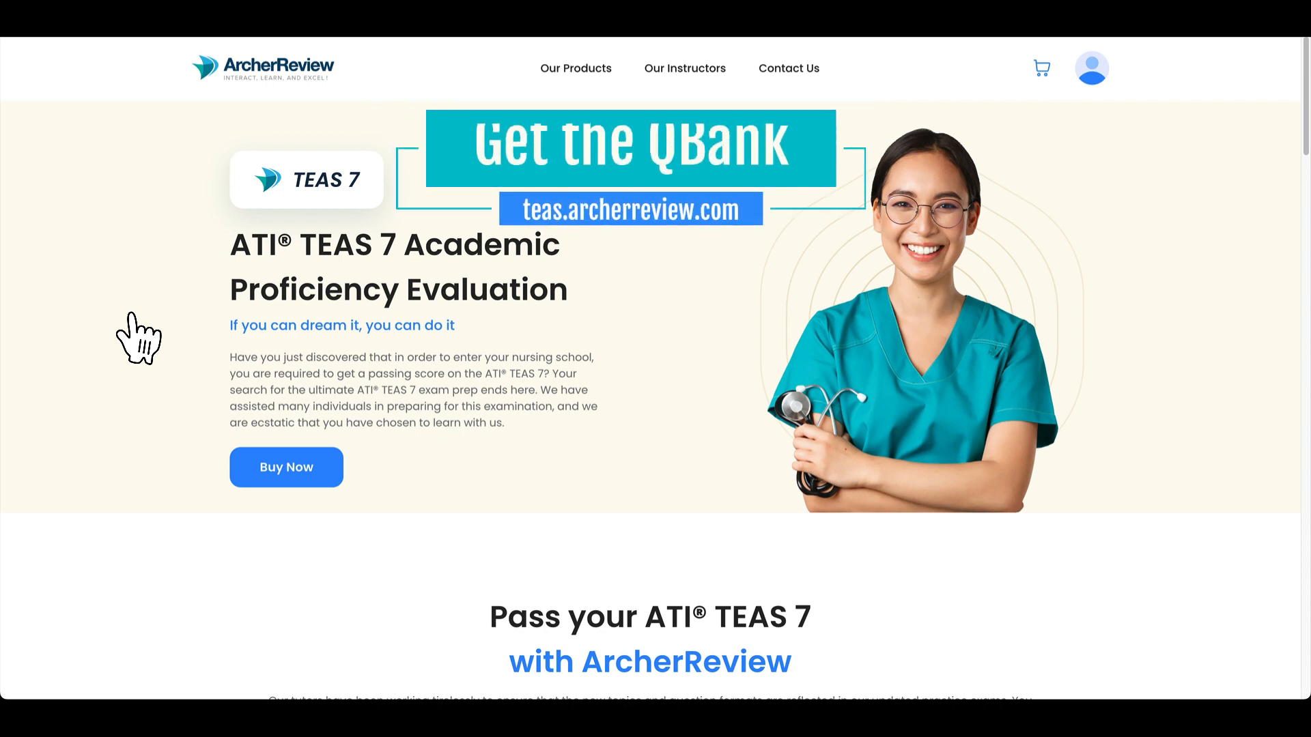
pyautogui.moveTo(260, 435)
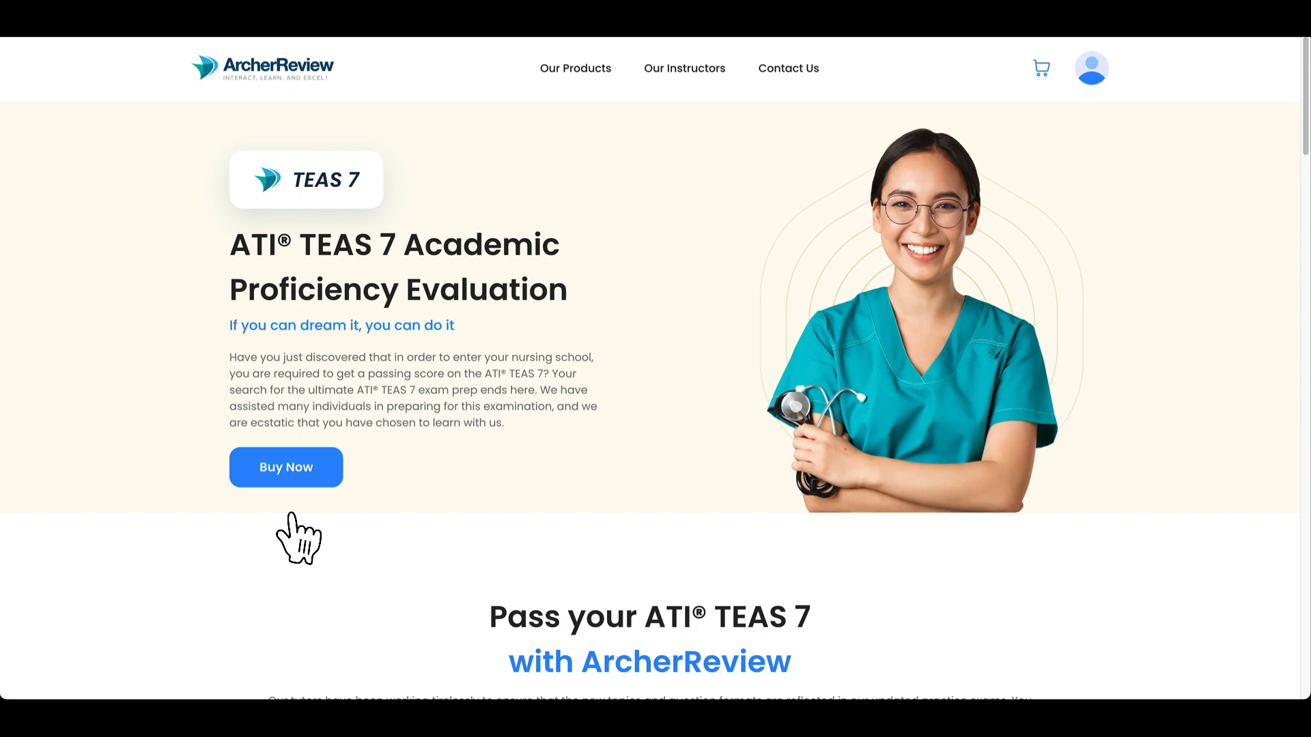
# Jump from the hero Buy Now button to the TEAS 7 plans: free Q-Bank, $12 Video Lectures, coming-soon combo
pyautogui.scroll(-3)
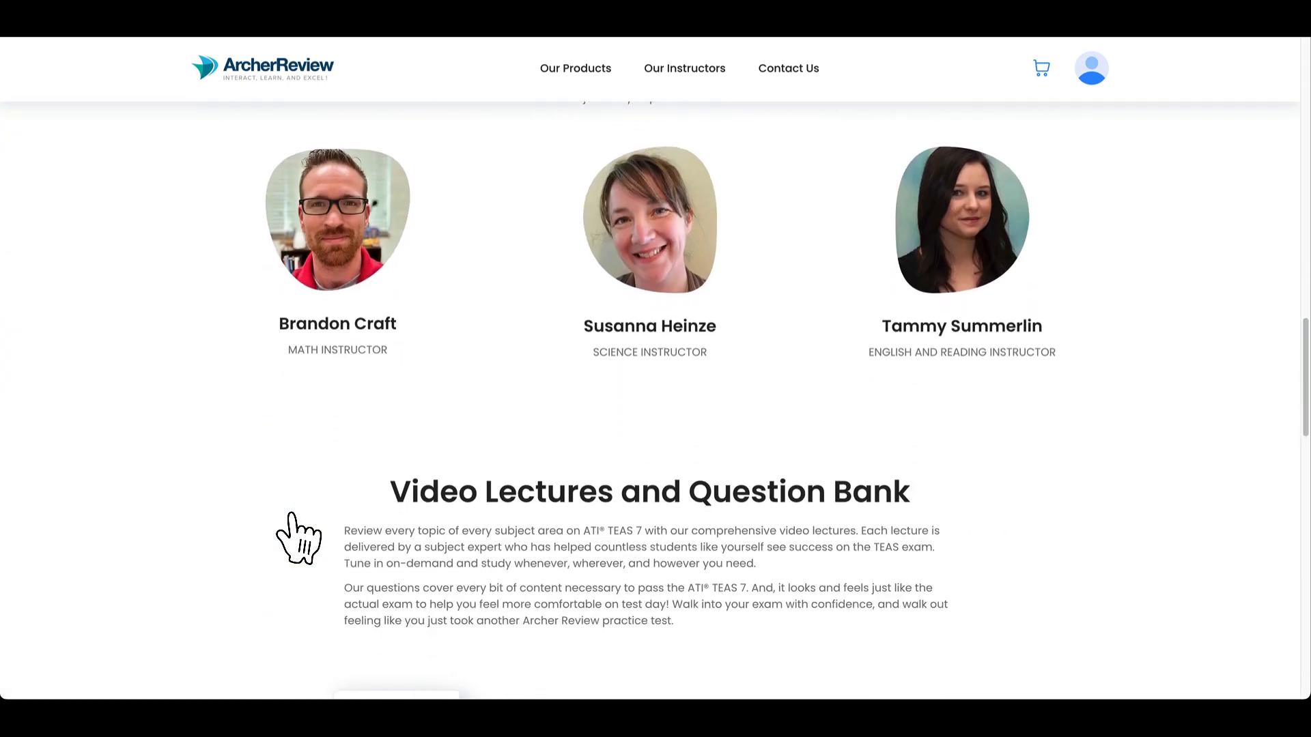
pyautogui.scroll(-3)
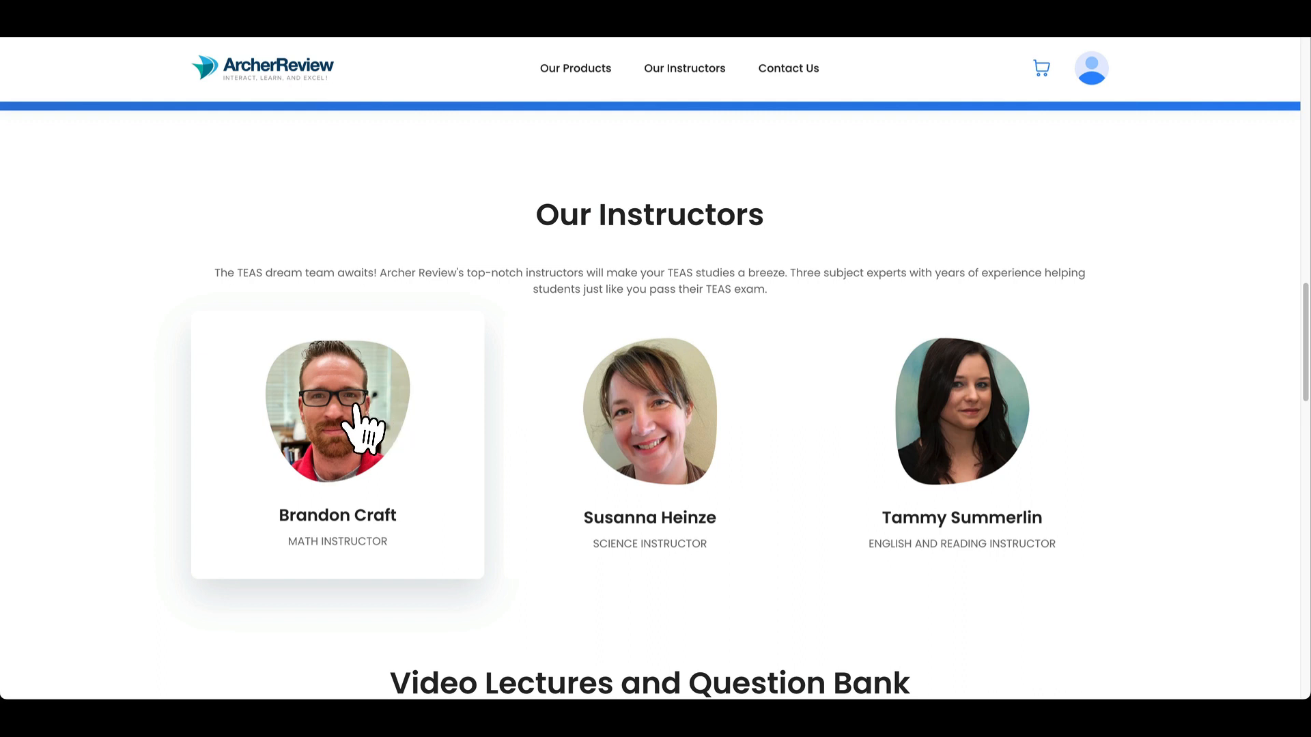
pyautogui.moveTo(1016, 398)
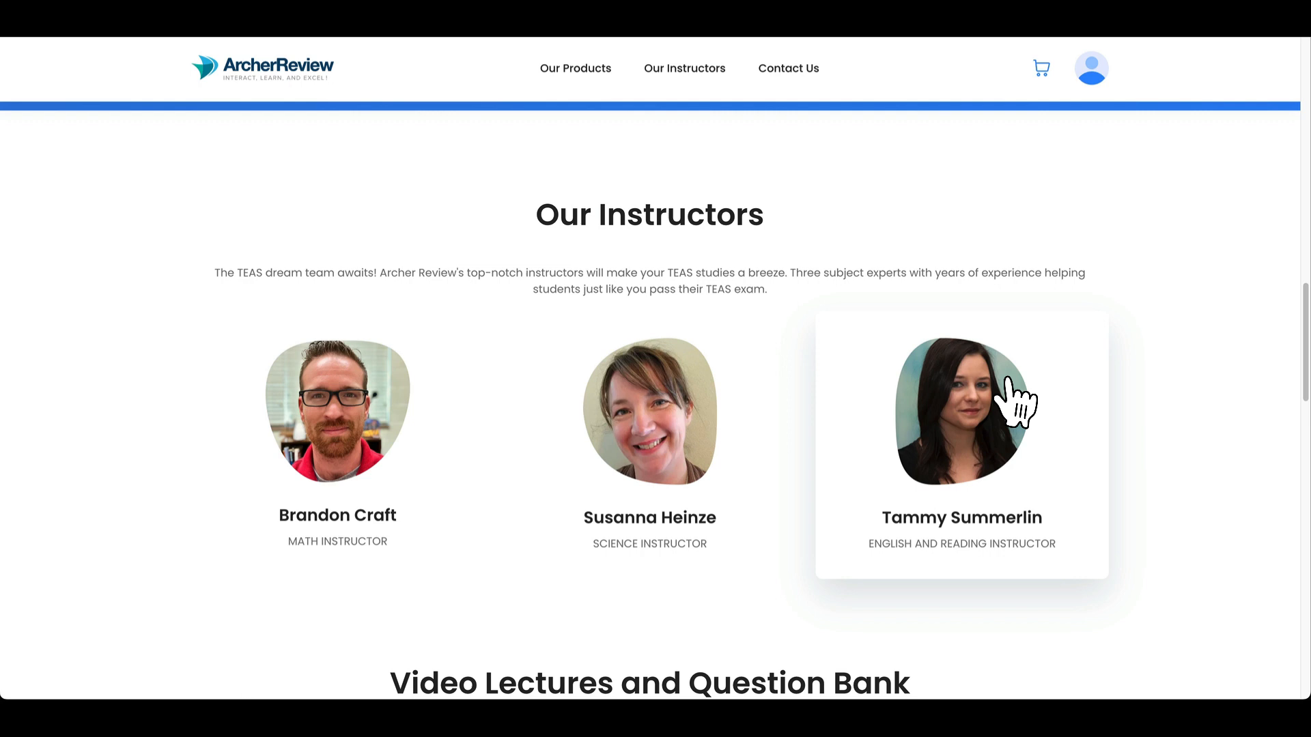
pyautogui.moveTo(1034, 298)
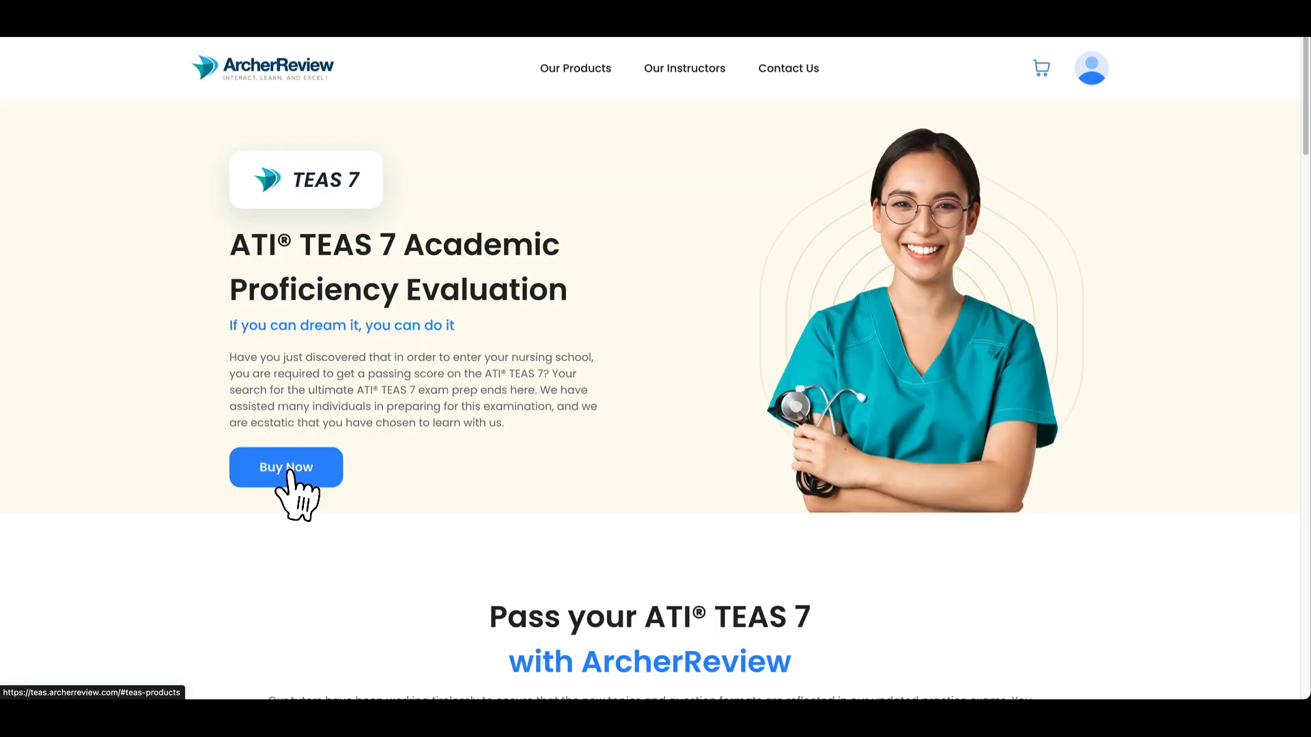
pyautogui.click(286, 466)
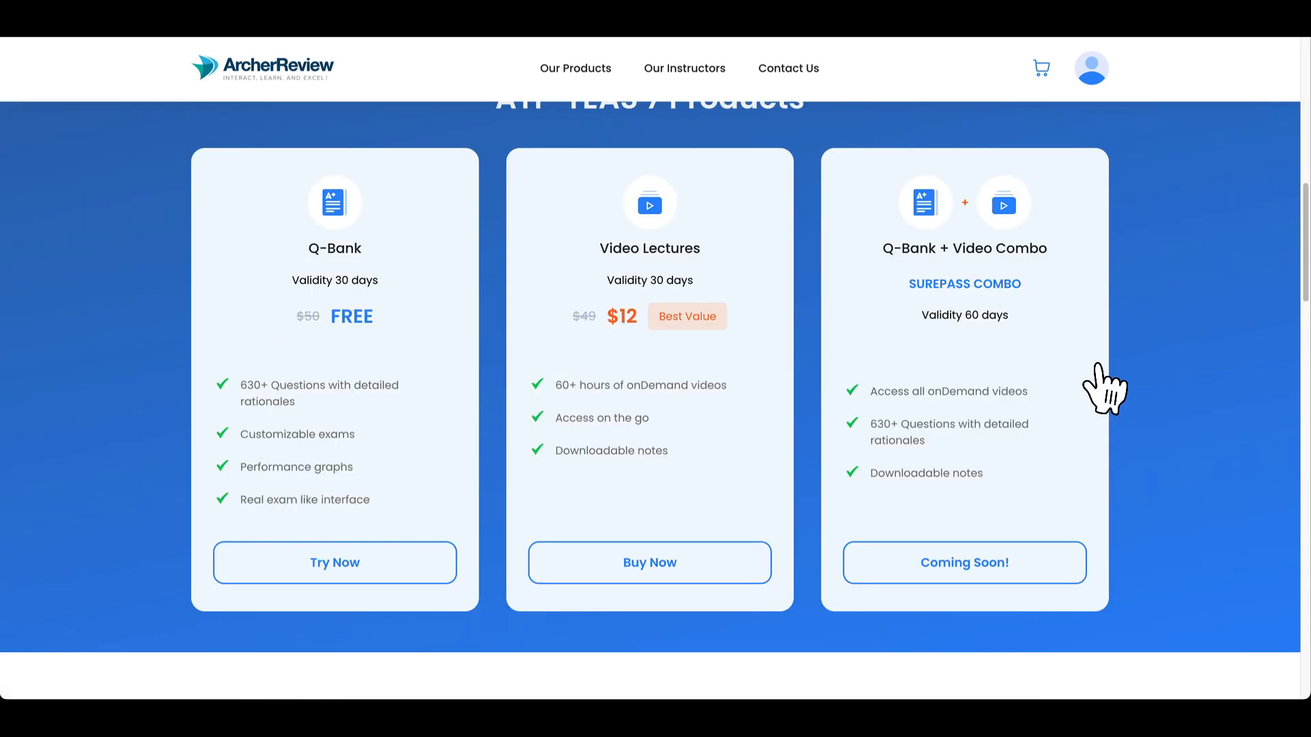
pyautogui.moveTo(351, 305)
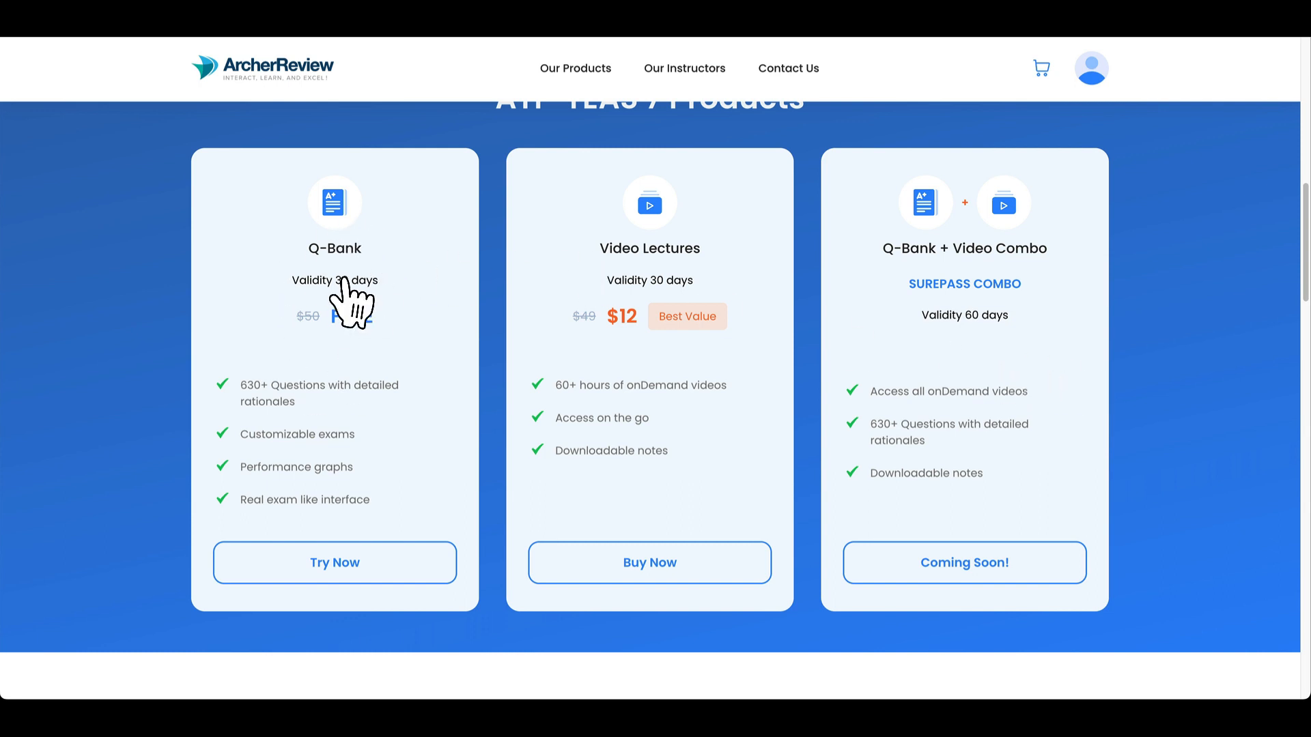
pyautogui.moveTo(627, 327)
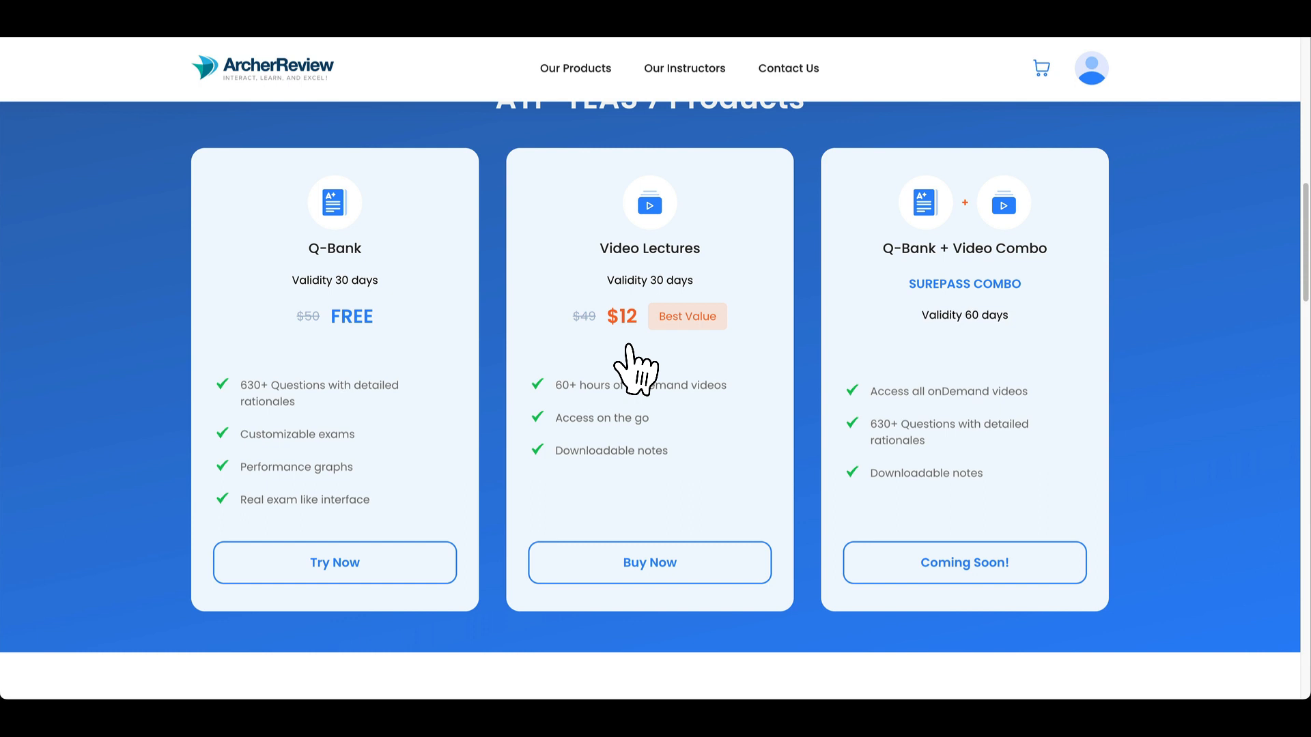
pyautogui.moveTo(663, 380)
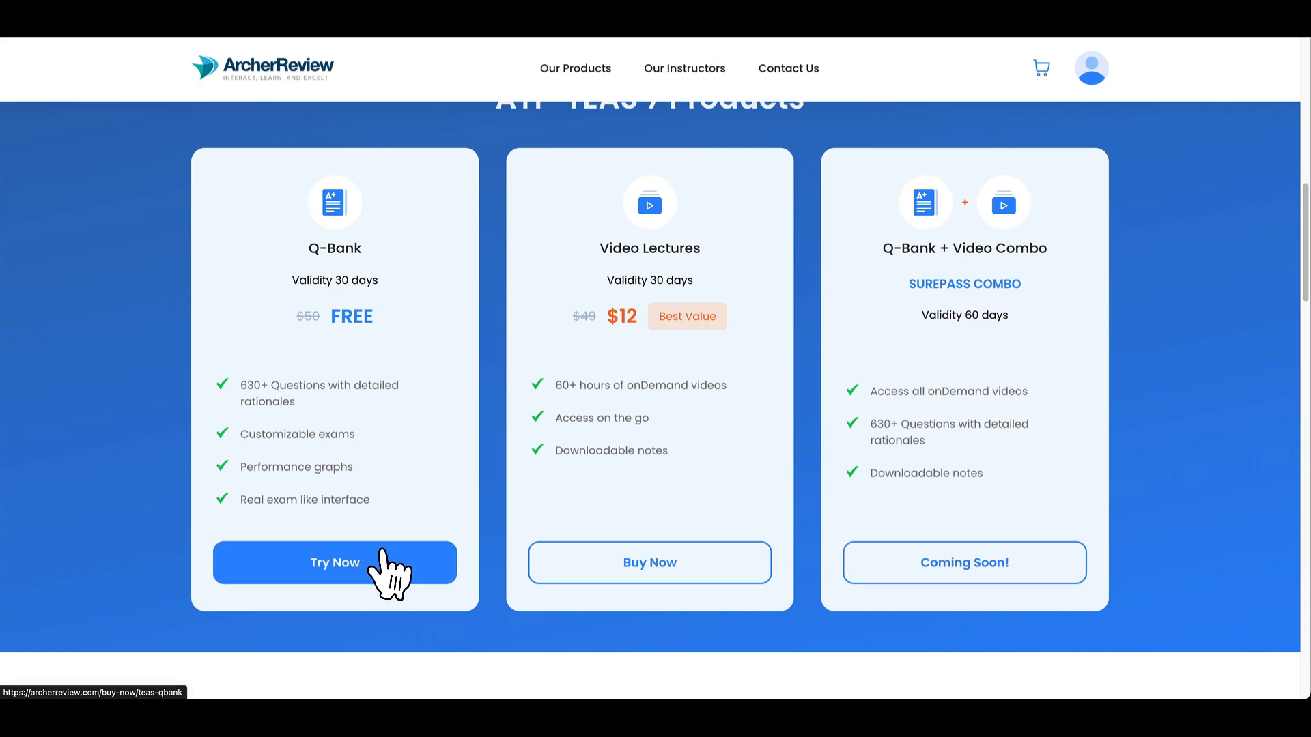
# Start the free Q-Bank trial and reach the TEAS QBank dashboard showing 173 of 666 questions used
pyautogui.click(335, 562)
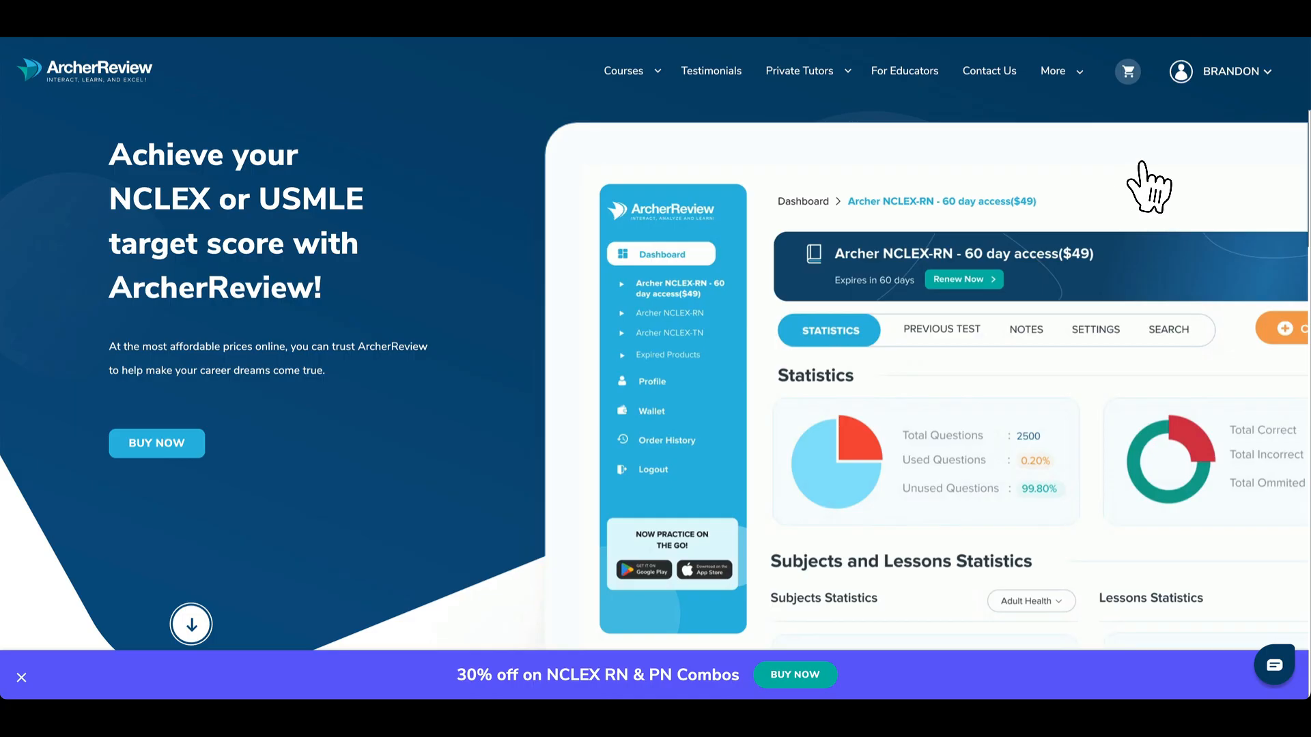
pyautogui.click(1235, 71)
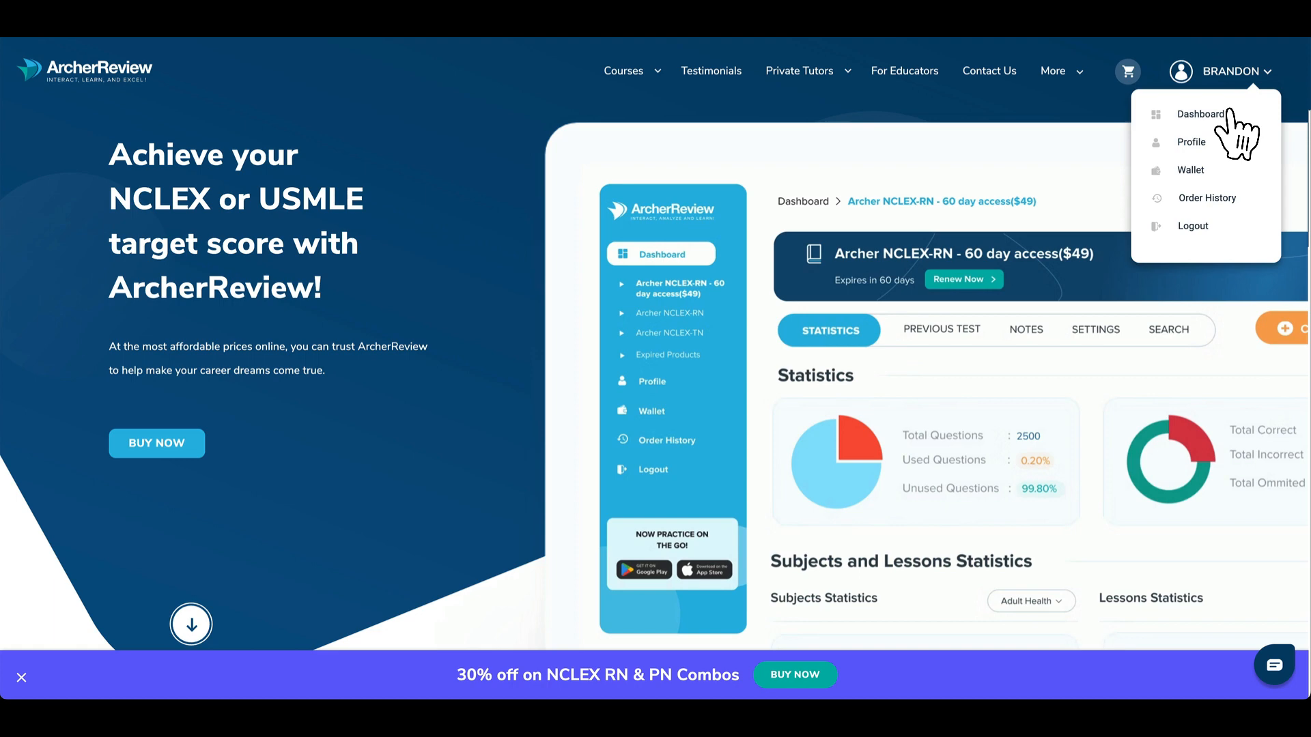
pyautogui.click(1202, 115)
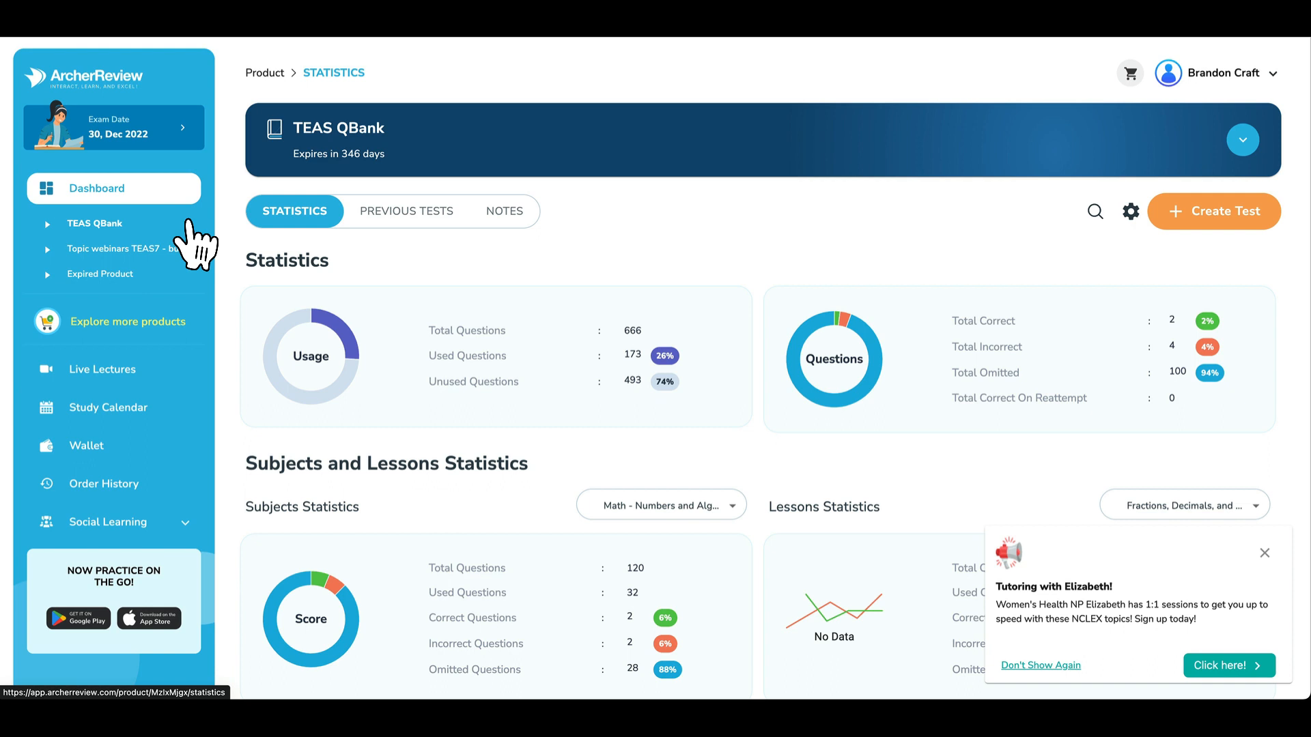
pyautogui.moveTo(88, 247)
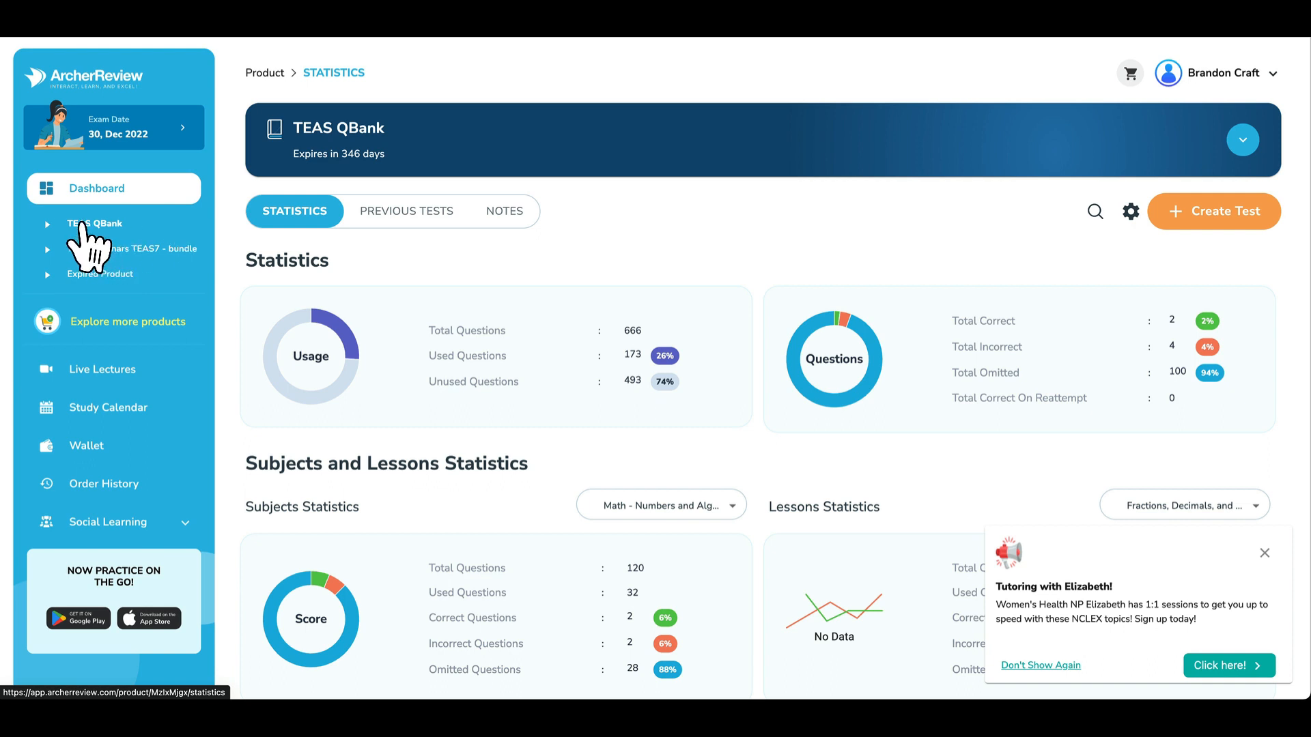
pyautogui.moveTo(705, 418)
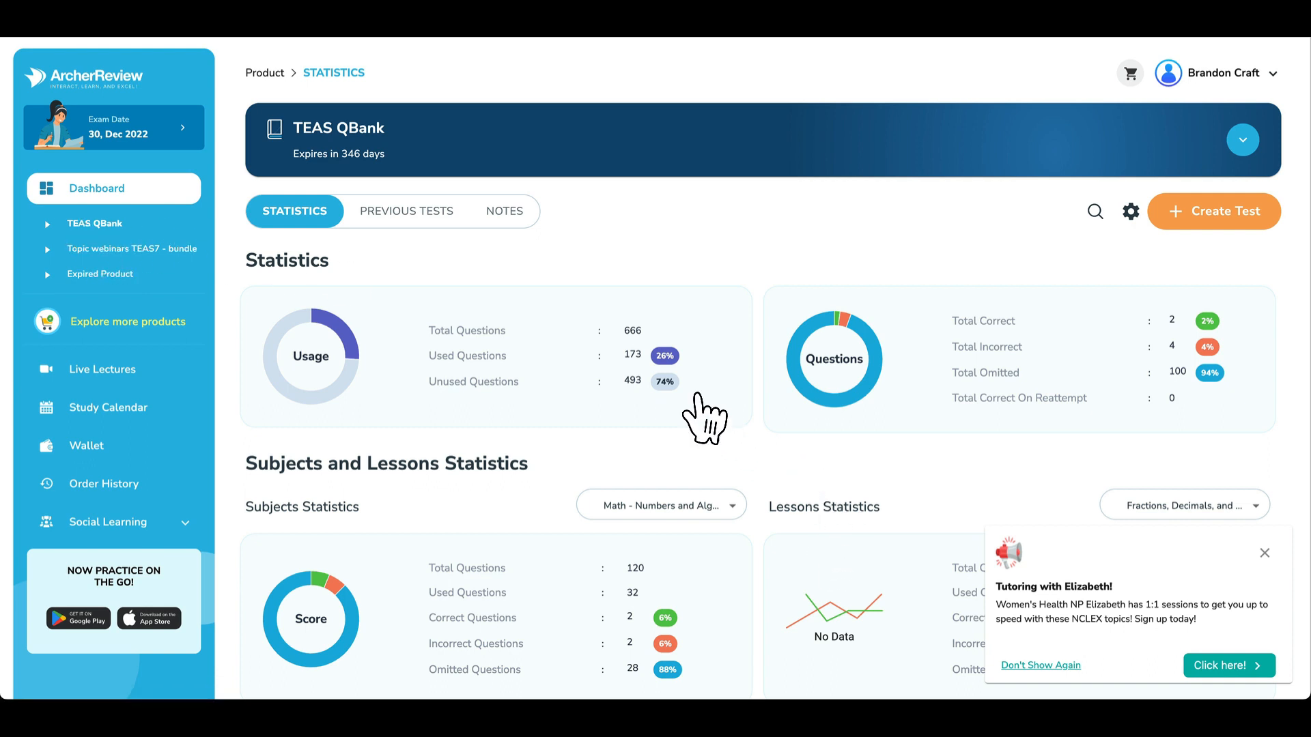
pyautogui.moveTo(753, 351)
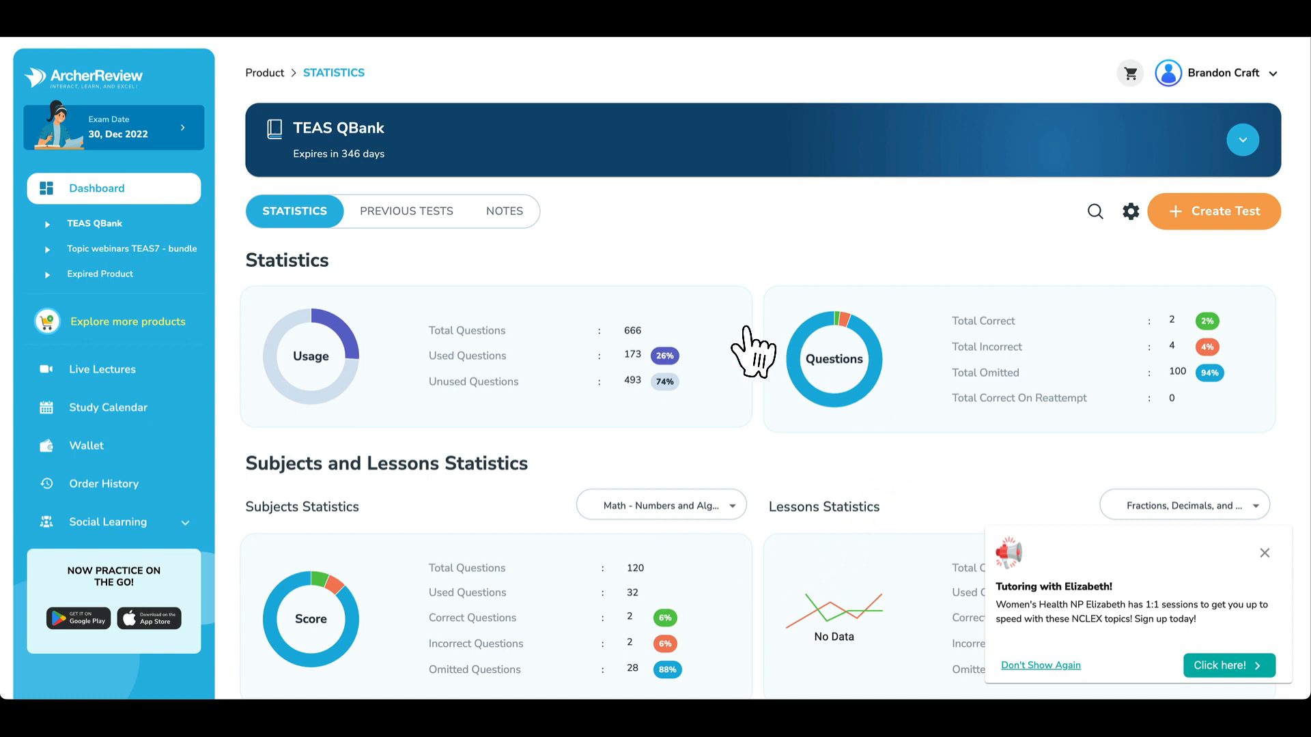
pyautogui.moveTo(1186, 347)
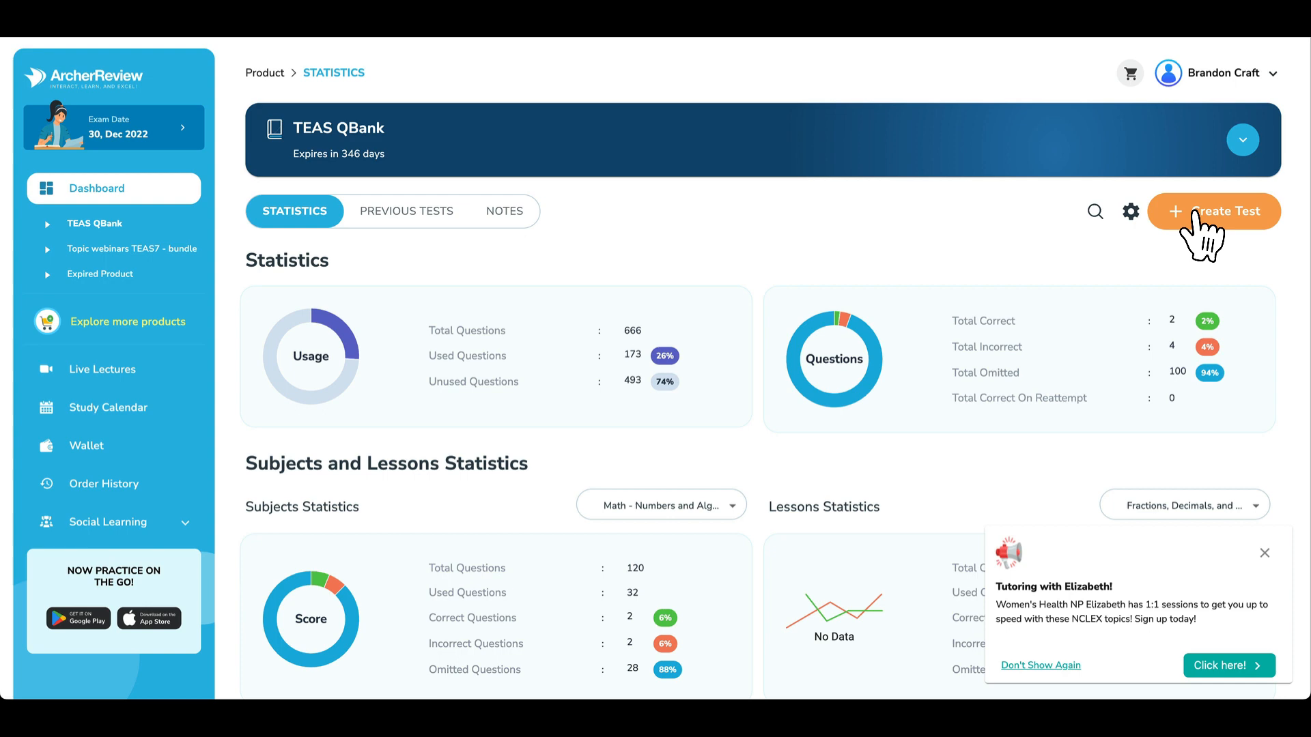
# Begin a new test in Tutorial mode with Unused questions and a test length of 10
pyautogui.click(1215, 211)
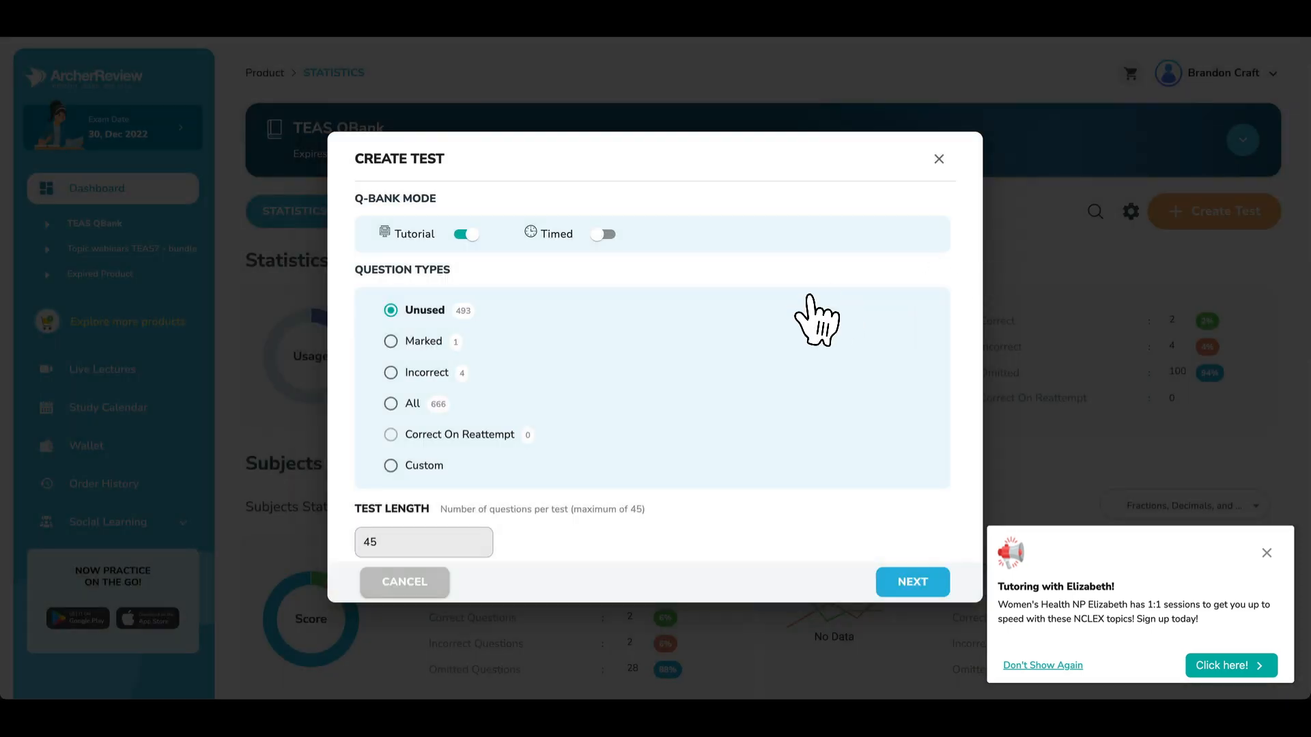
pyautogui.moveTo(585, 418)
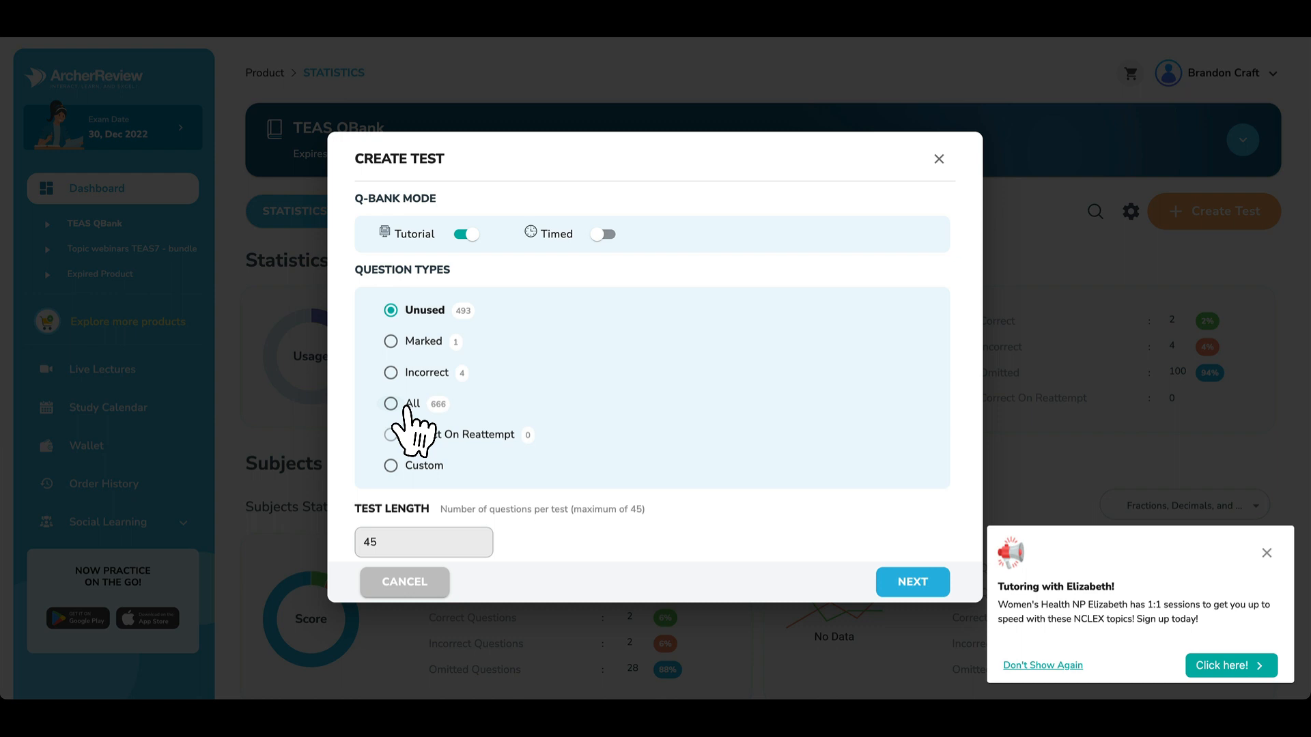
pyautogui.moveTo(477, 333)
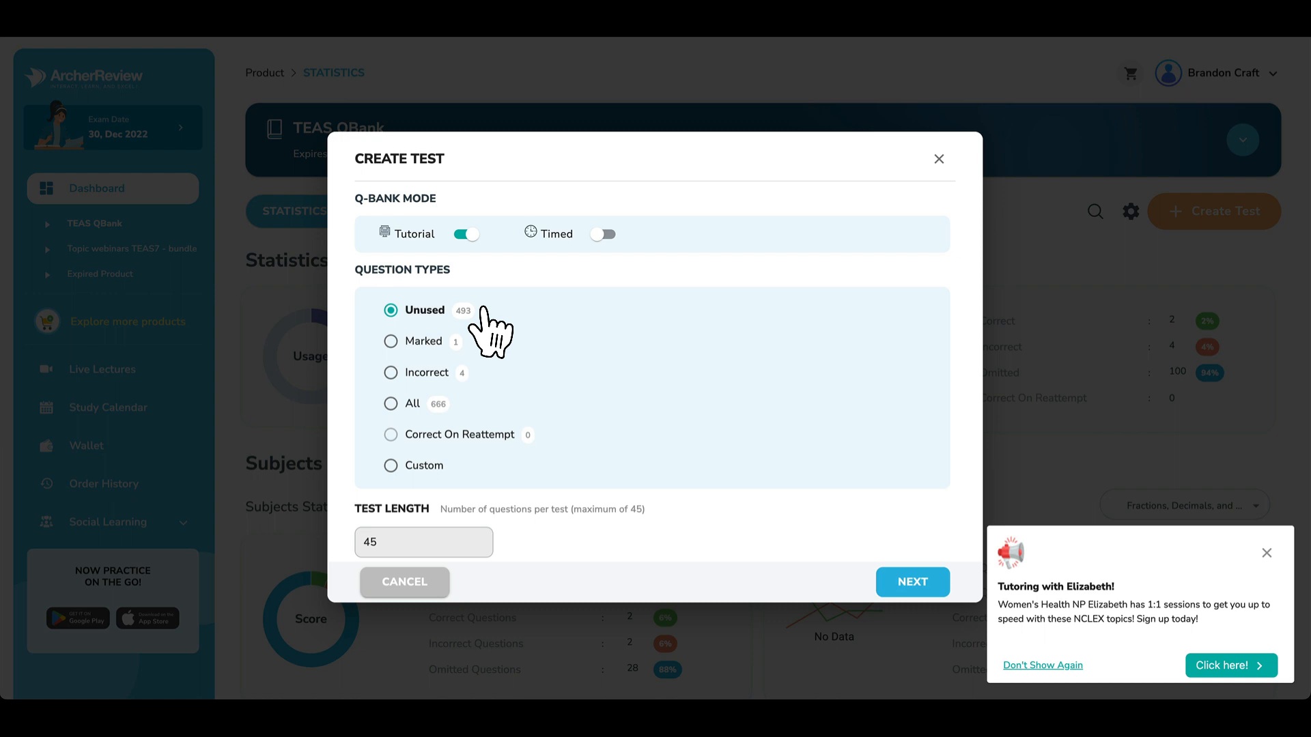
pyautogui.moveTo(470, 288)
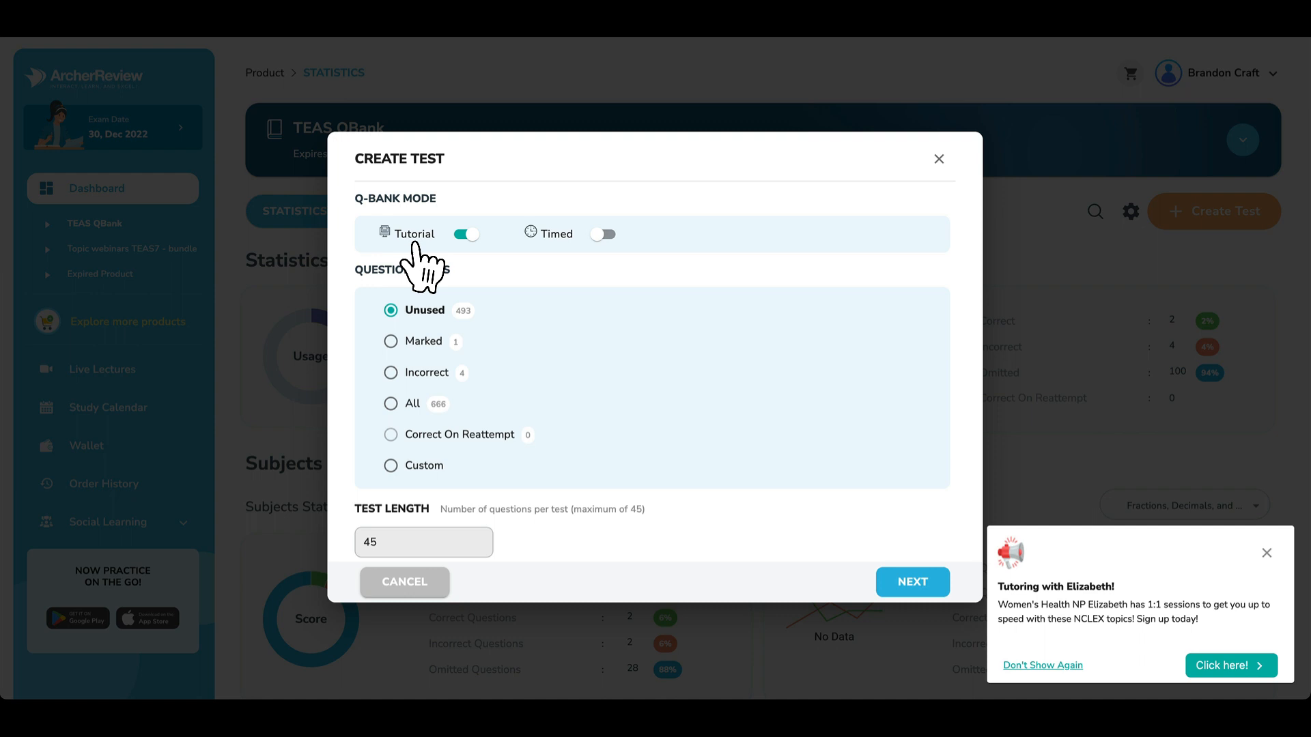
pyautogui.moveTo(546, 259)
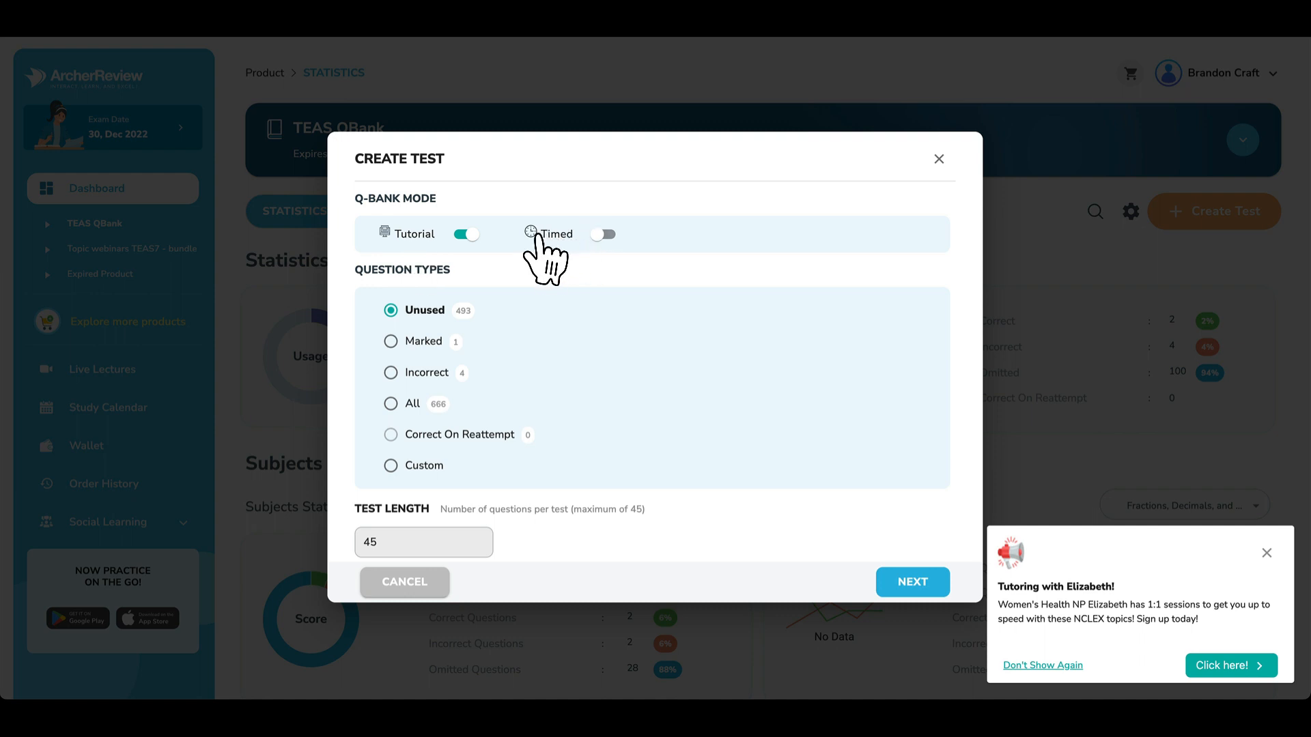
pyautogui.moveTo(556, 255)
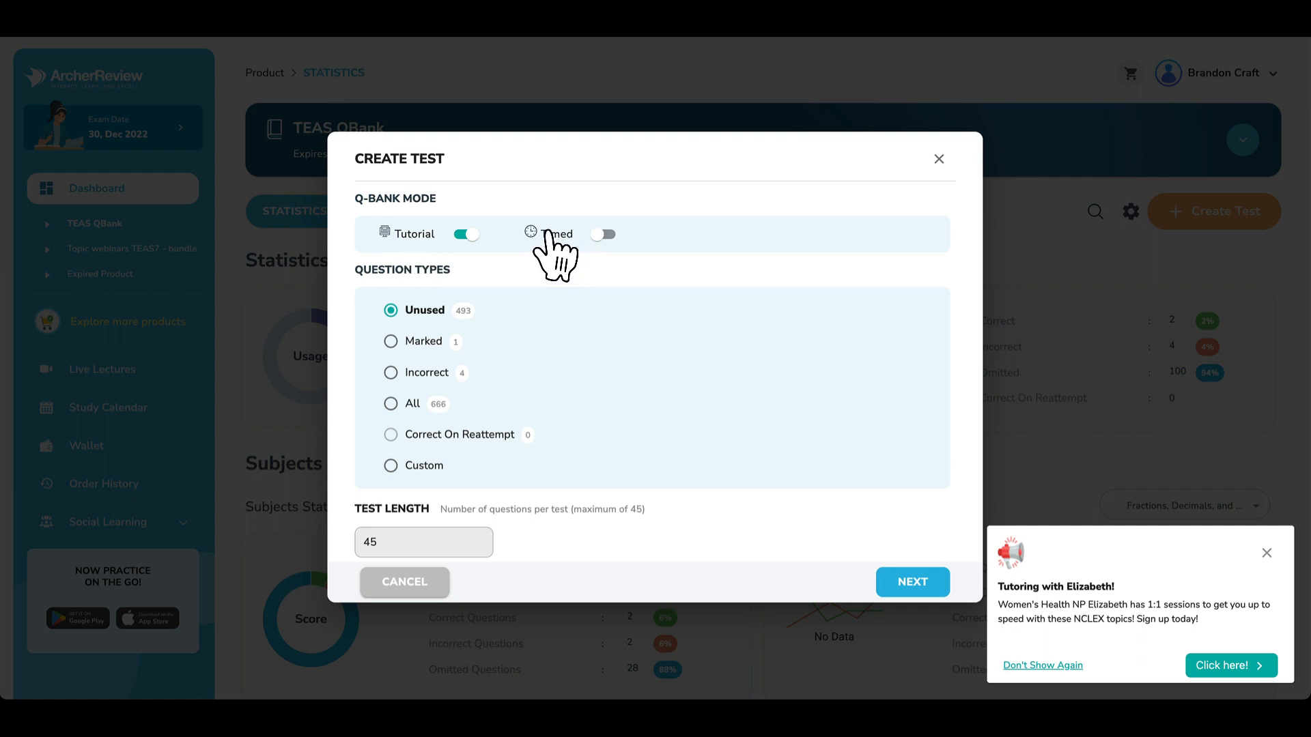
pyautogui.moveTo(521, 399)
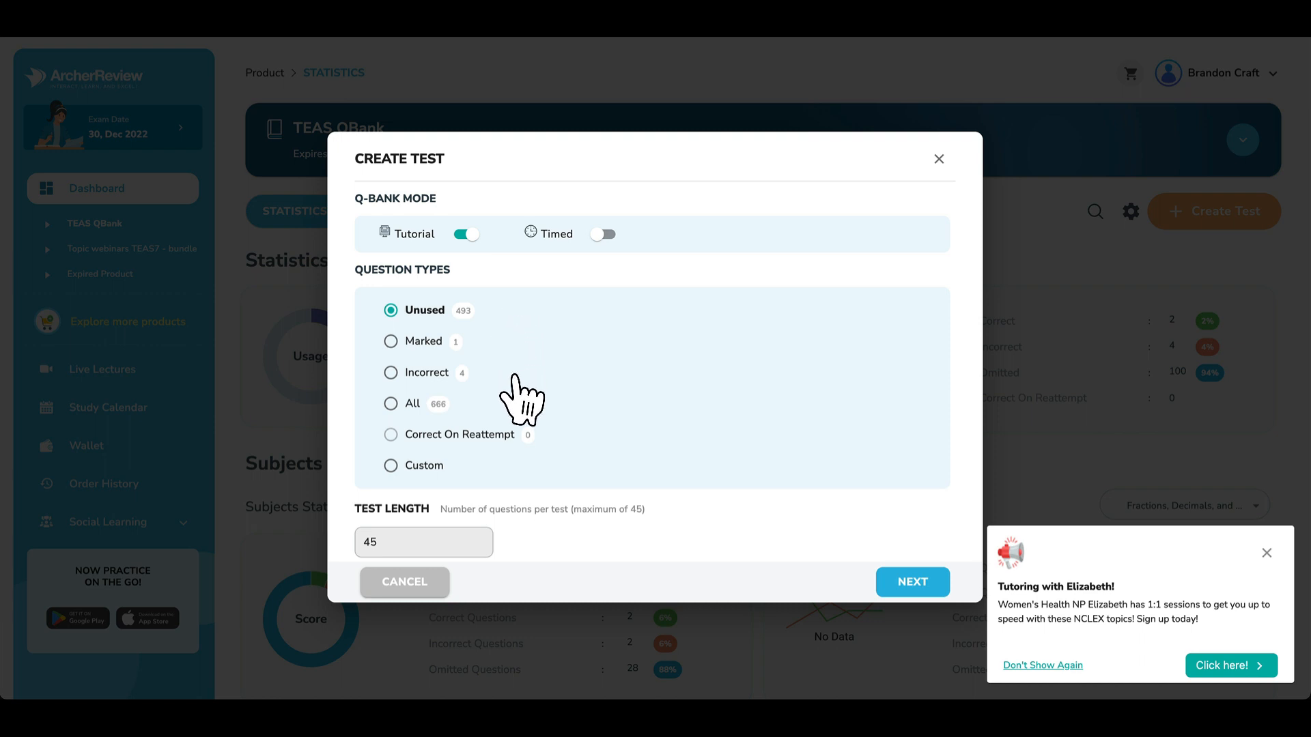
pyautogui.moveTo(510, 543)
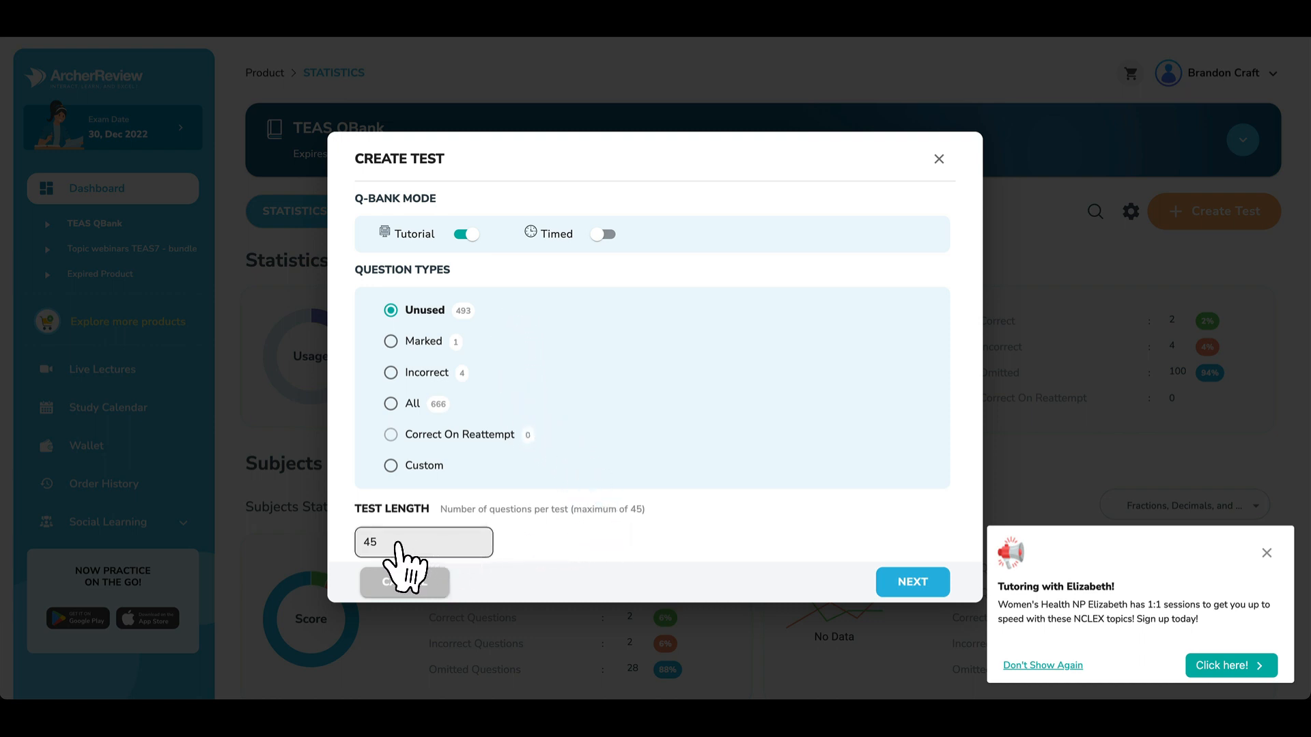
pyautogui.click(423, 542)
pyautogui.write('10')
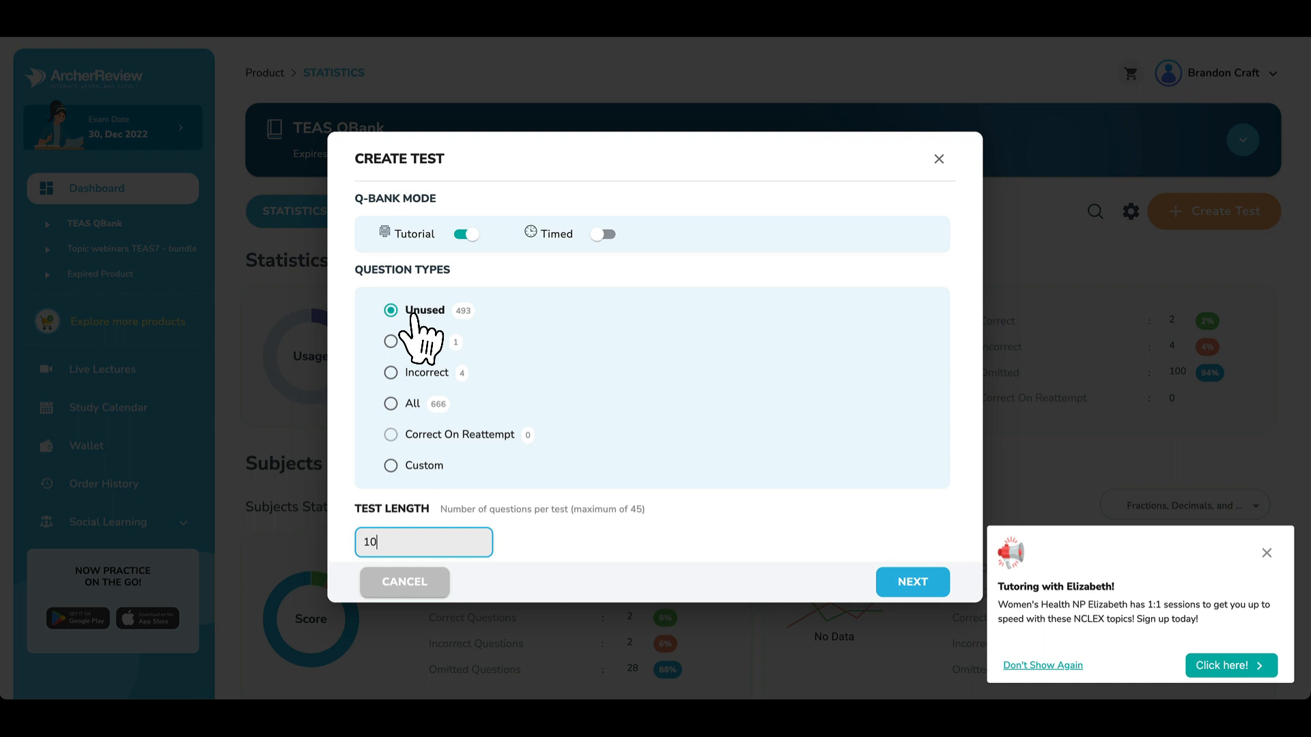
pyautogui.moveTo(466, 409)
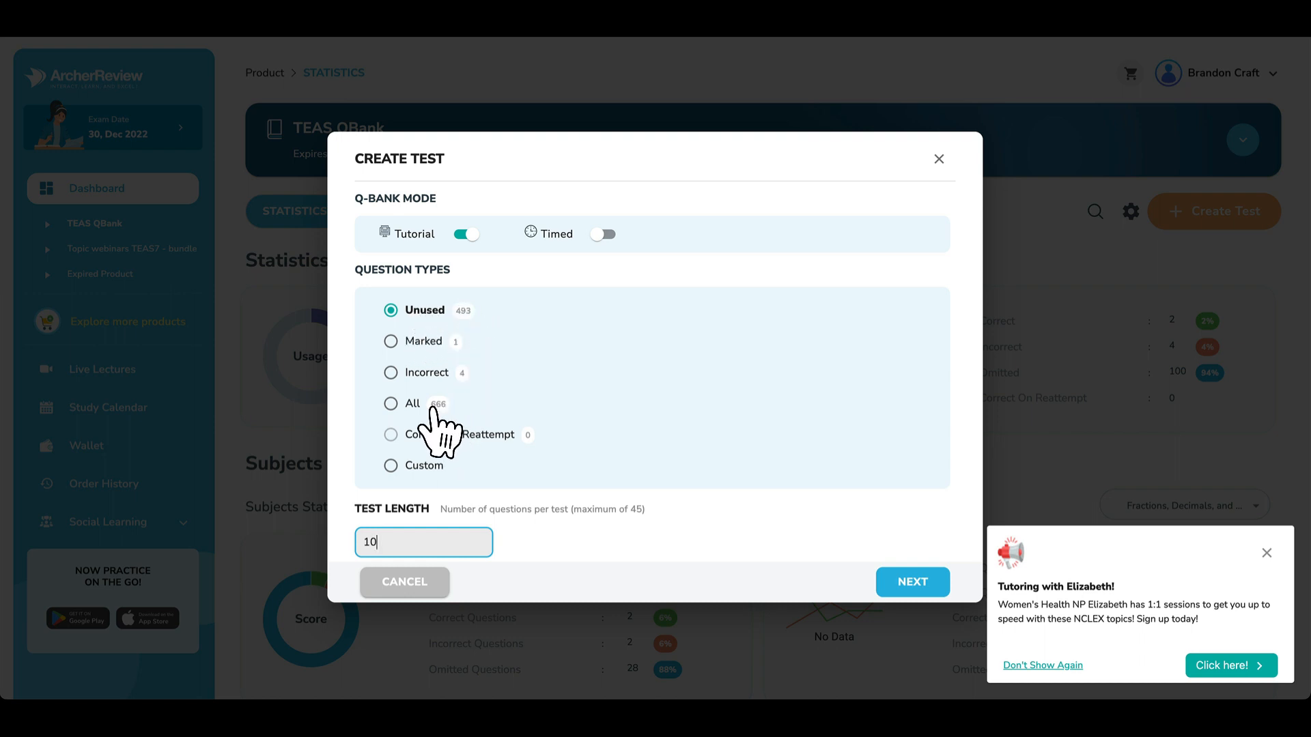
pyautogui.moveTo(485, 335)
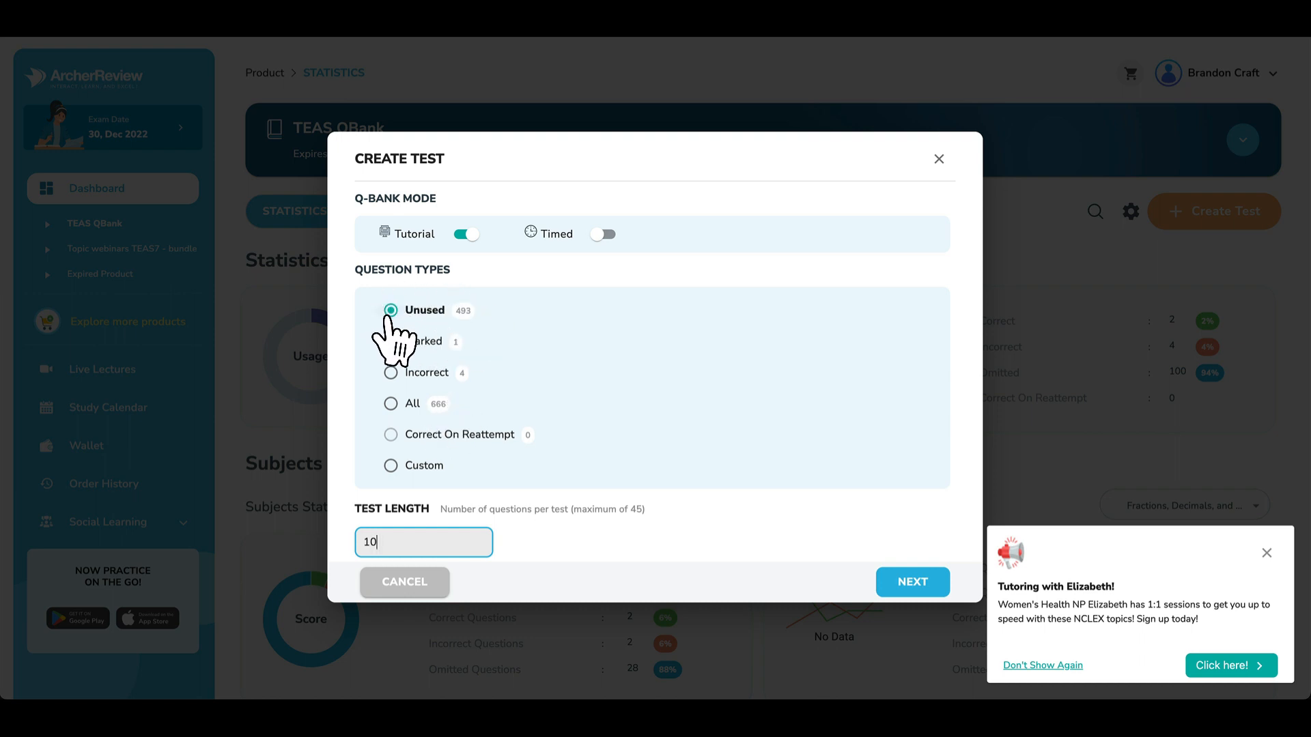
pyautogui.click(911, 582)
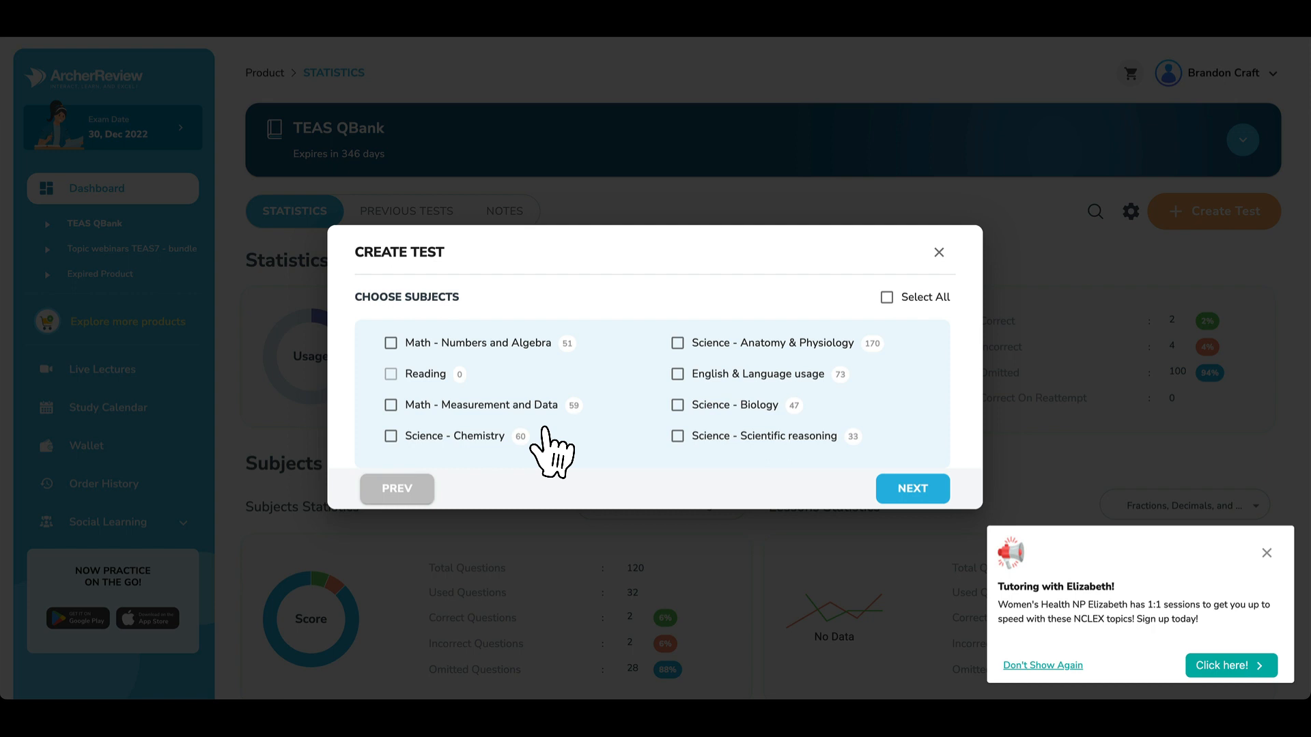
pyautogui.moveTo(426, 372)
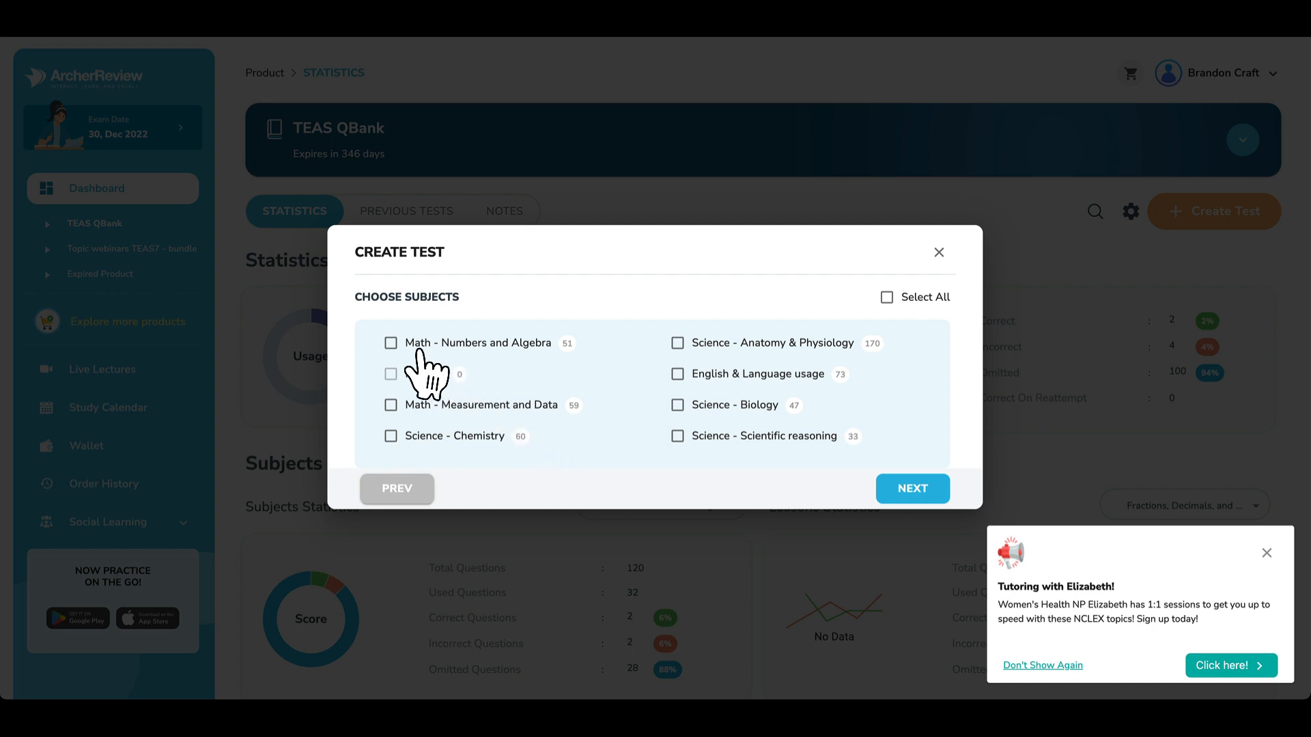
# Choose Math - Numbers and Algebra and Math - Measurement and Data as subjects and proceed to lessons
pyautogui.click(391, 343)
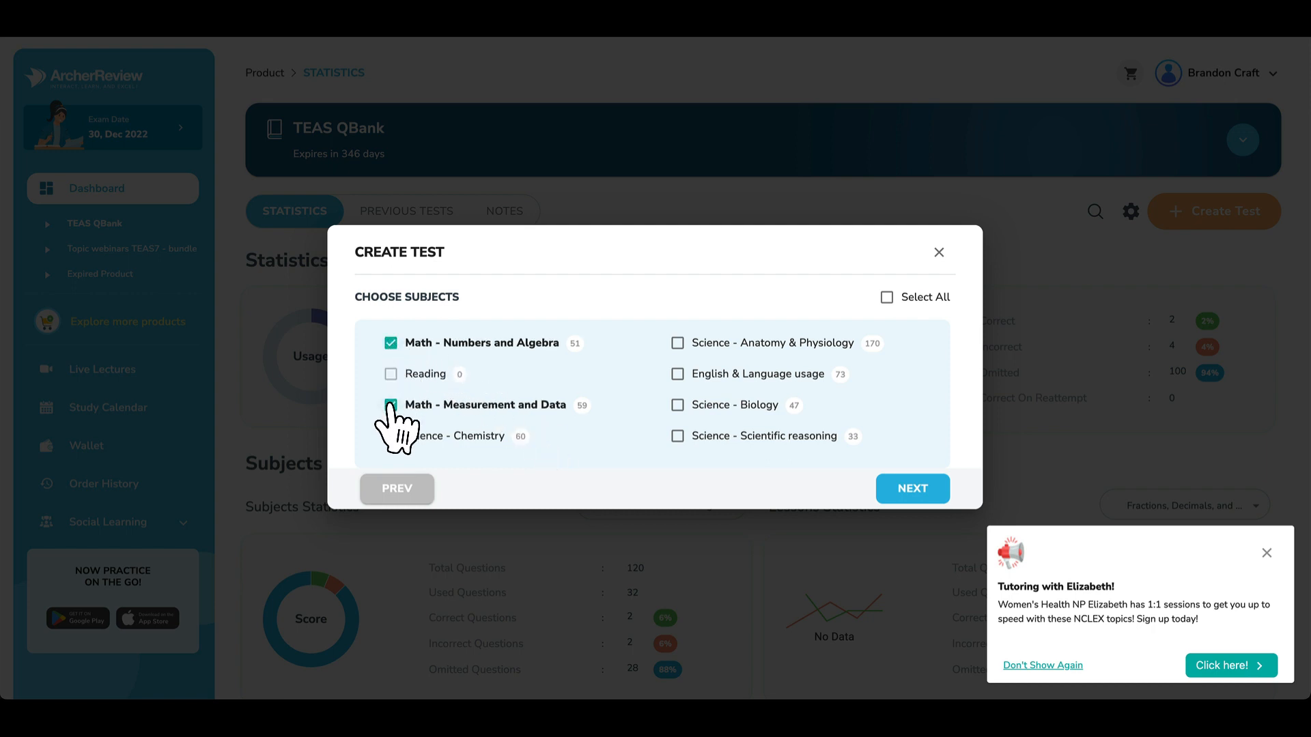
pyautogui.click(392, 405)
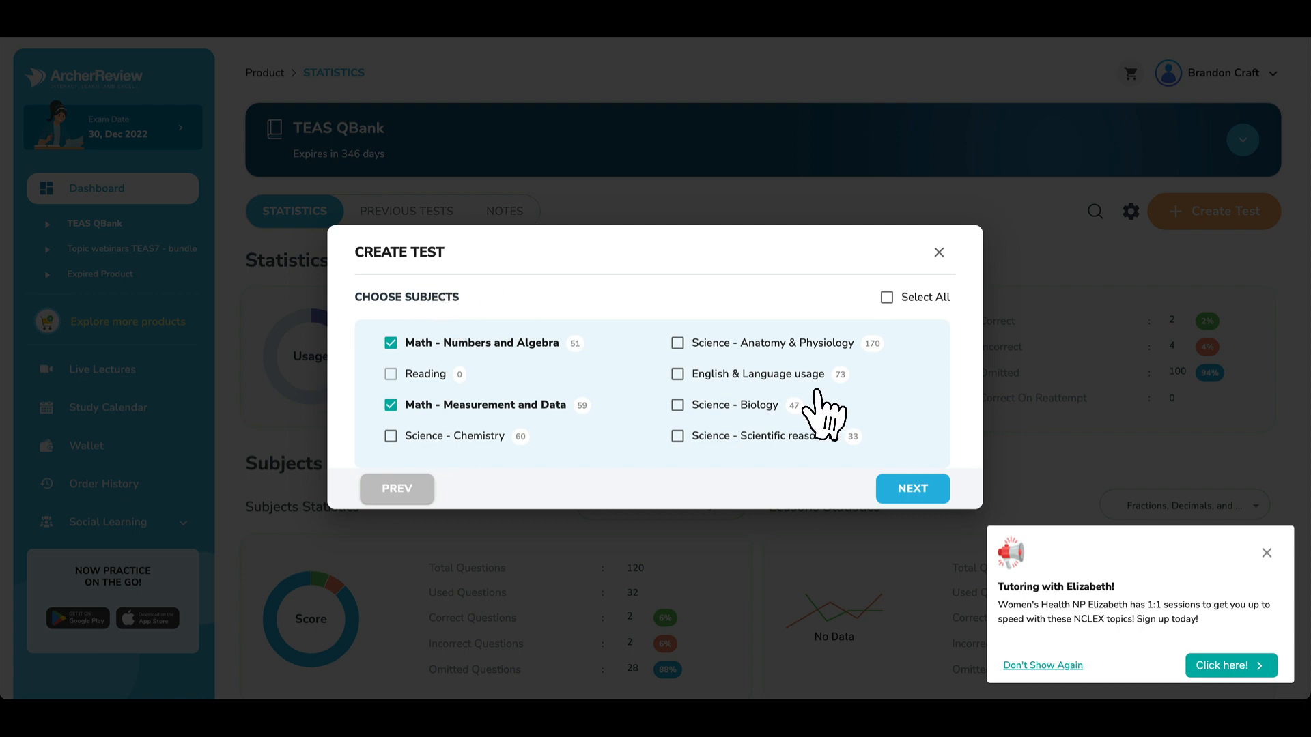
pyautogui.click(913, 488)
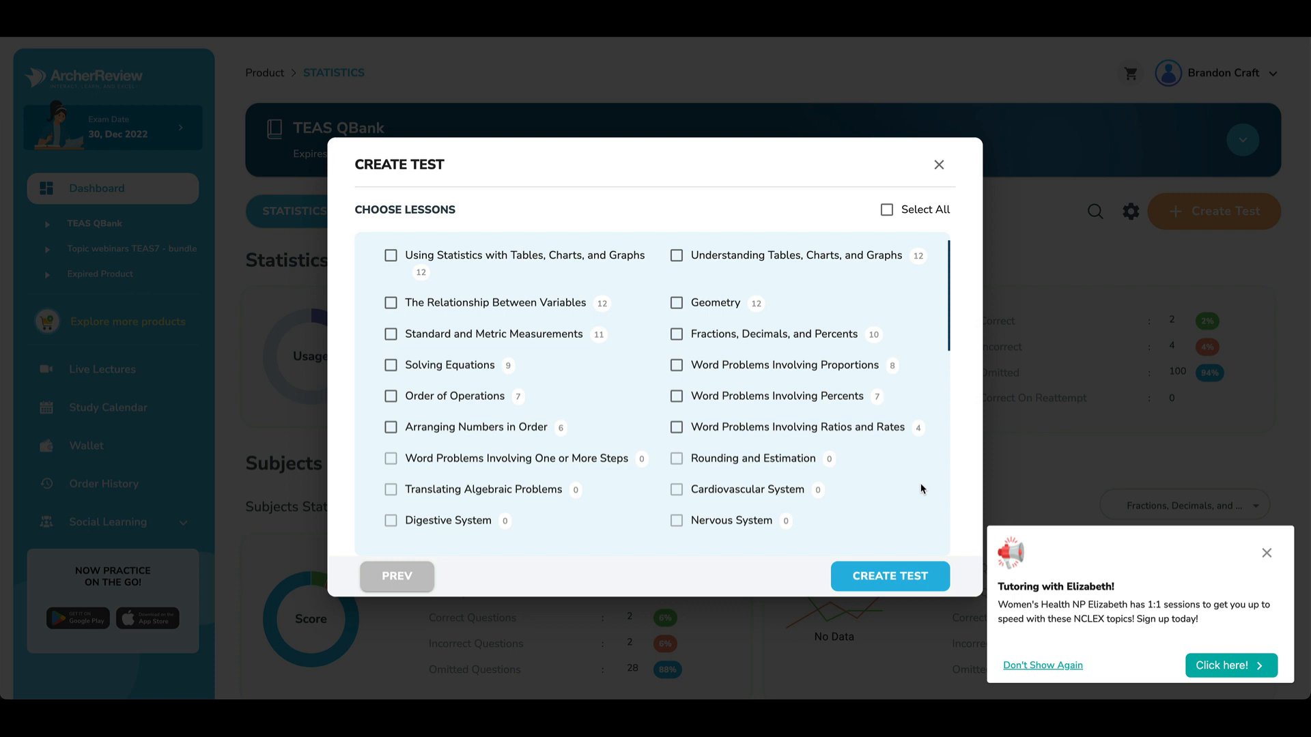
pyautogui.moveTo(398, 399)
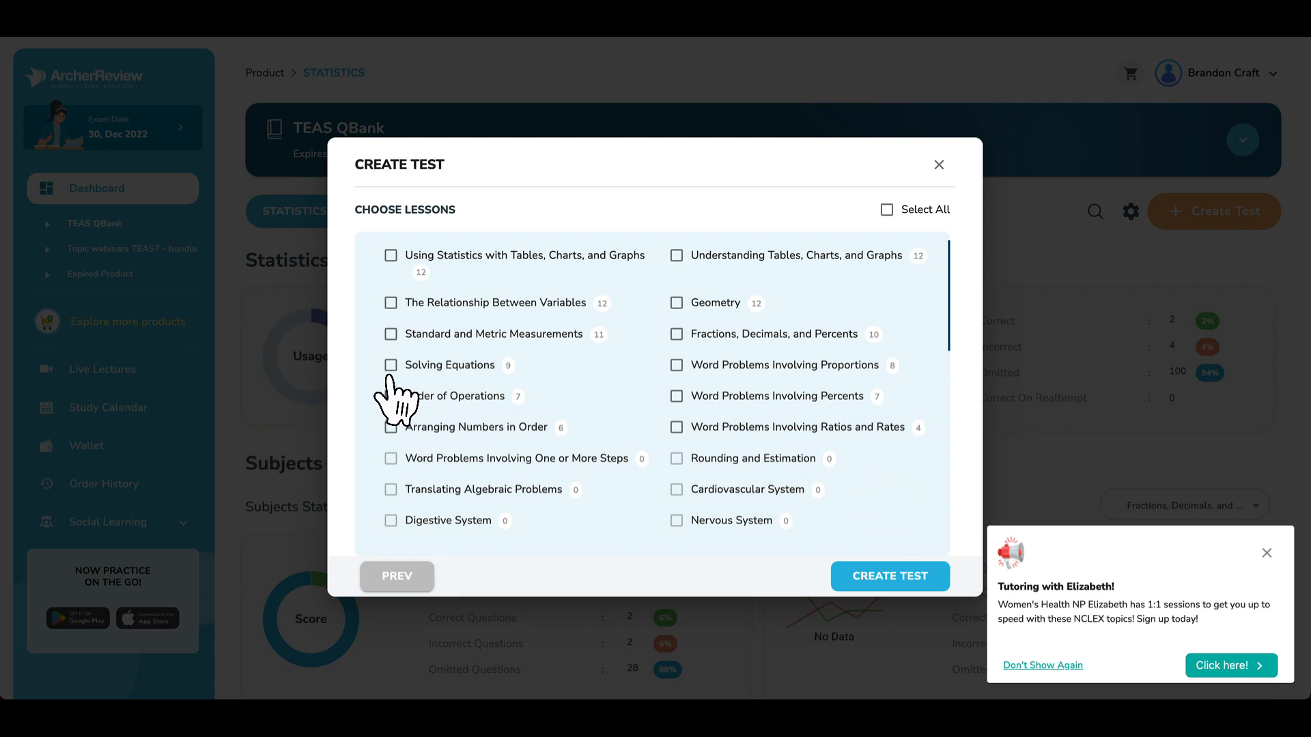
# Select Solving Equations and the proportion, percent and ratio word problem lessons, then generate the 10-question test
pyautogui.click(391, 365)
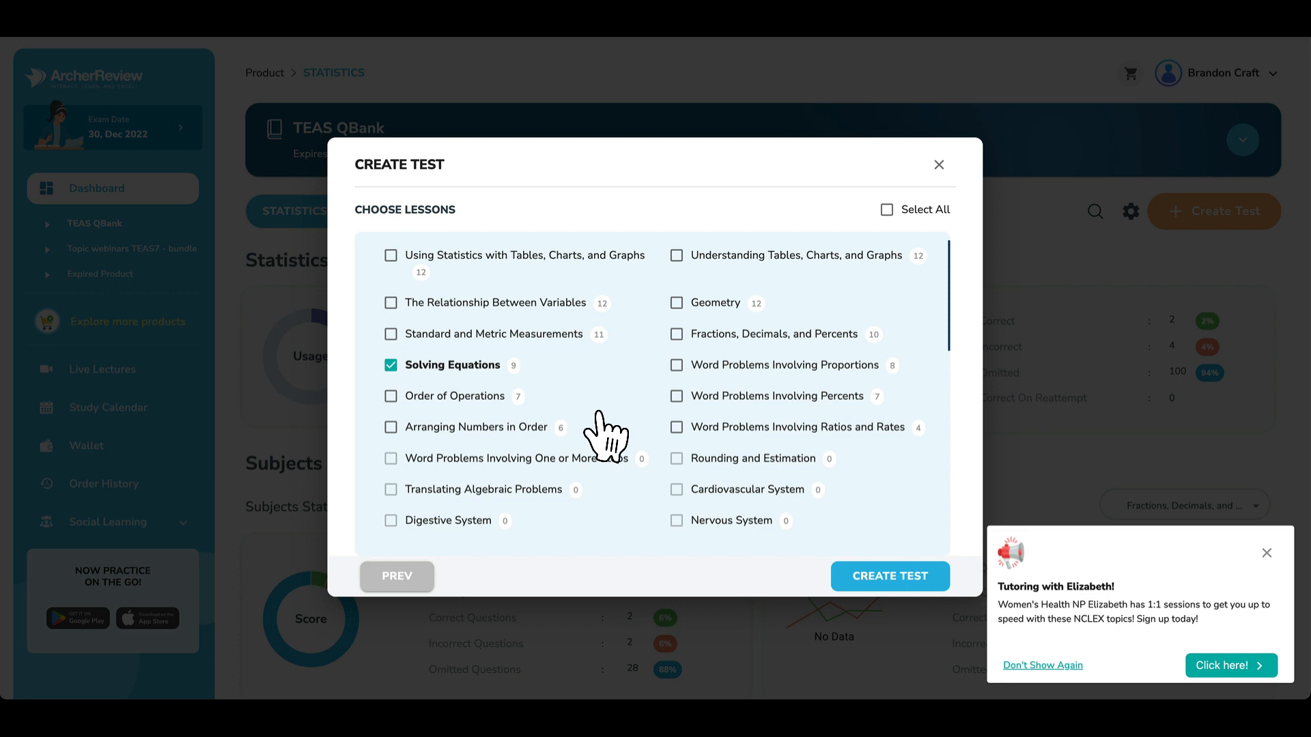
pyautogui.click(675, 396)
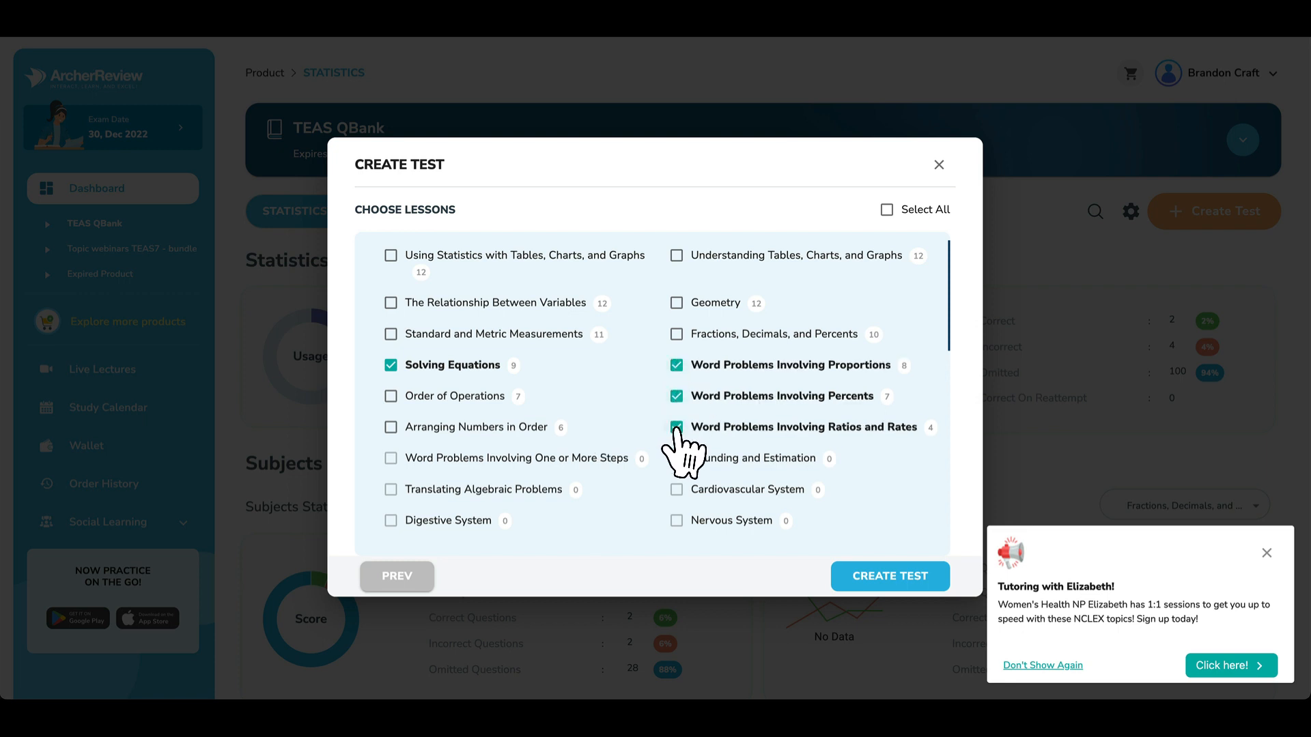
pyautogui.scroll(-3)
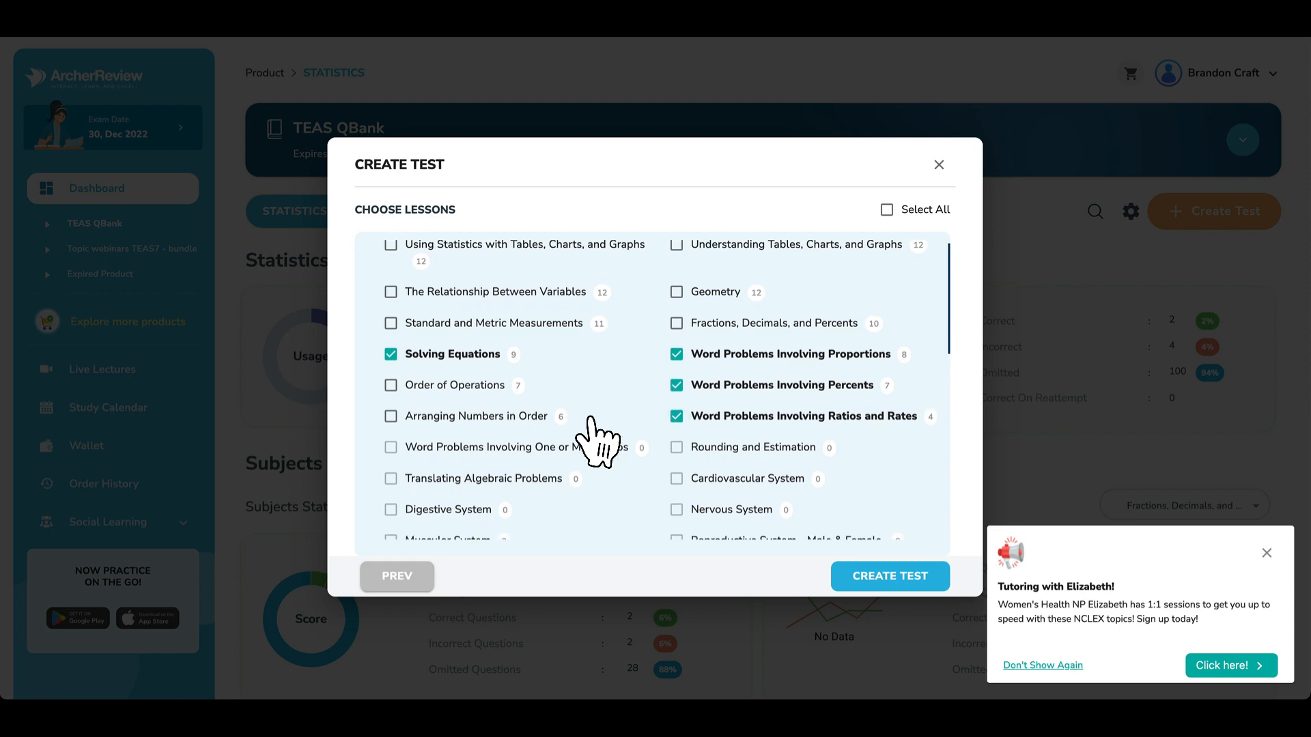
pyautogui.scroll(-3)
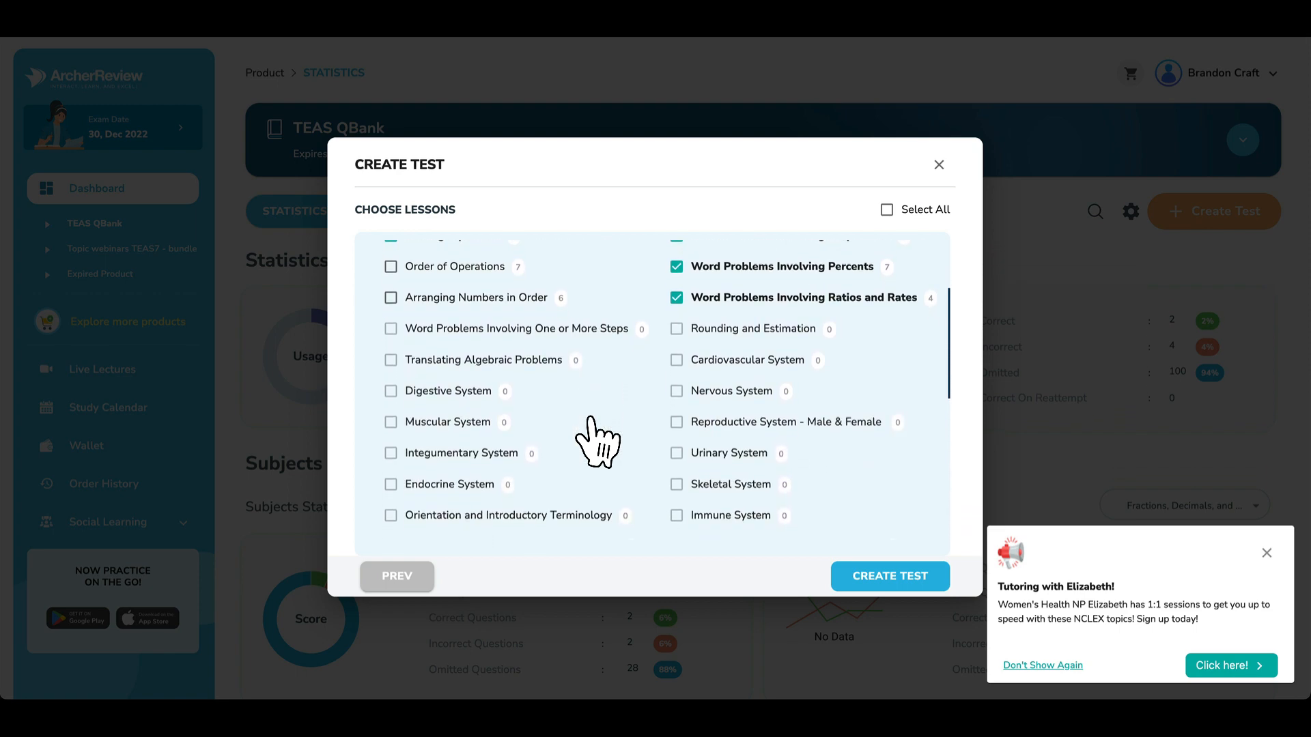
pyautogui.scroll(-3)
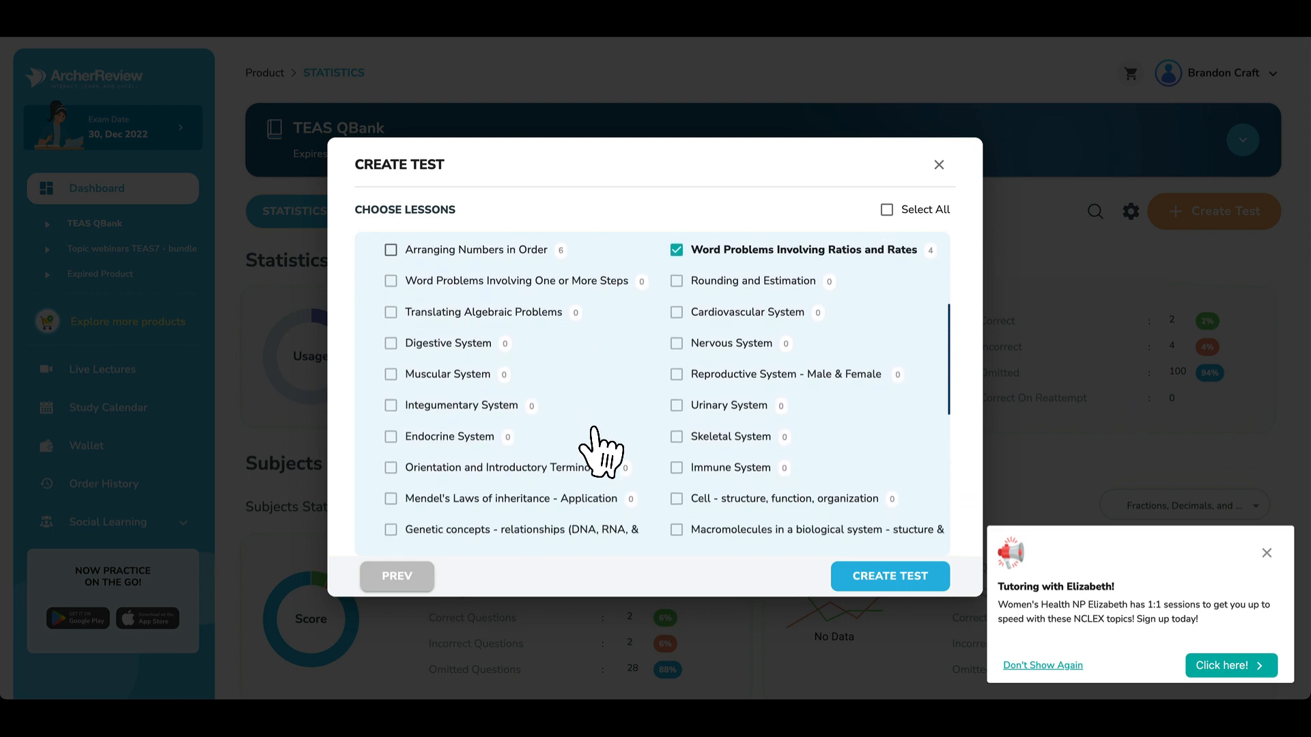
pyautogui.scroll(-3)
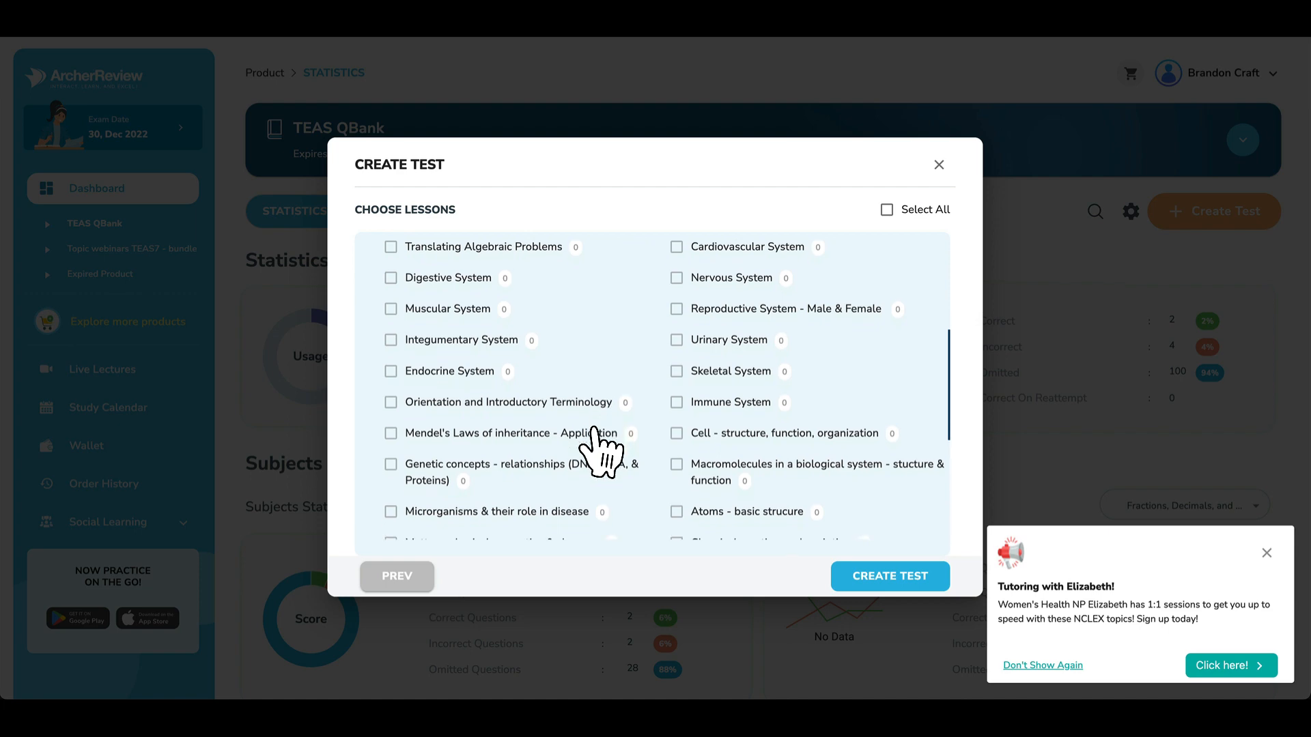
pyautogui.scroll(-3)
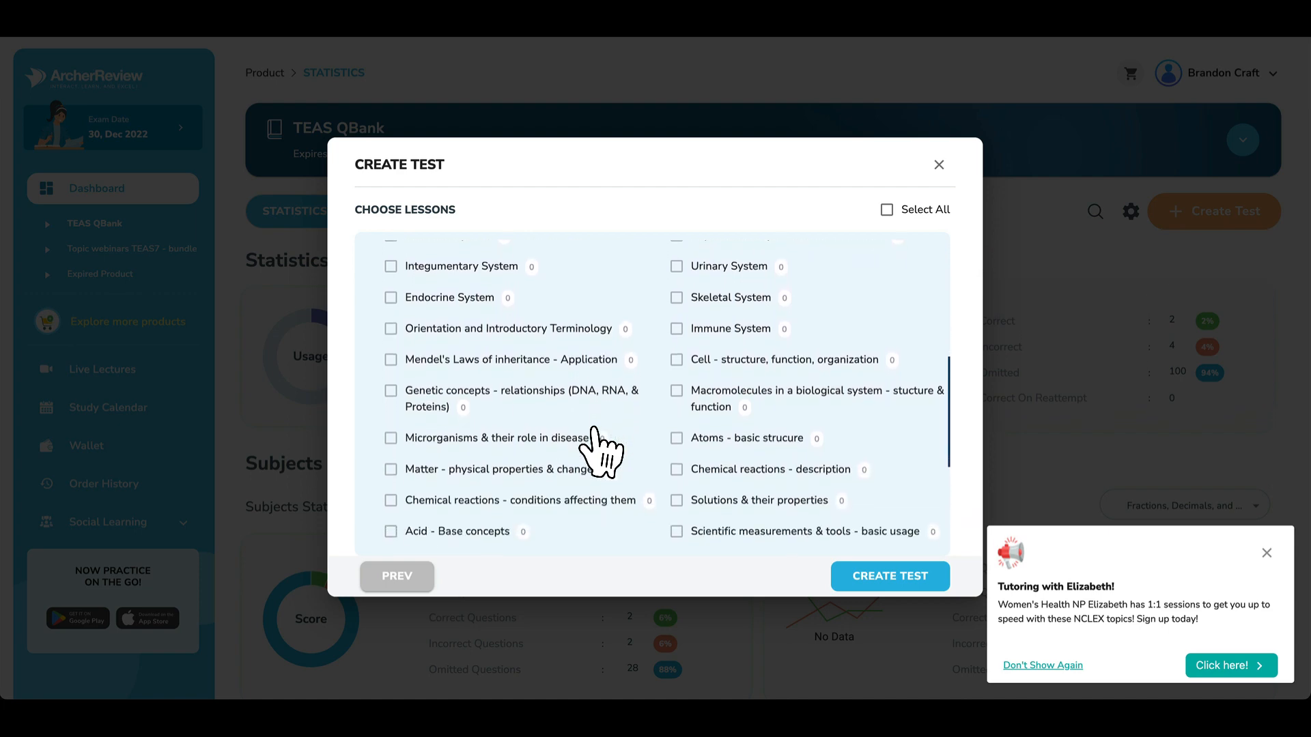
pyautogui.scroll(3)
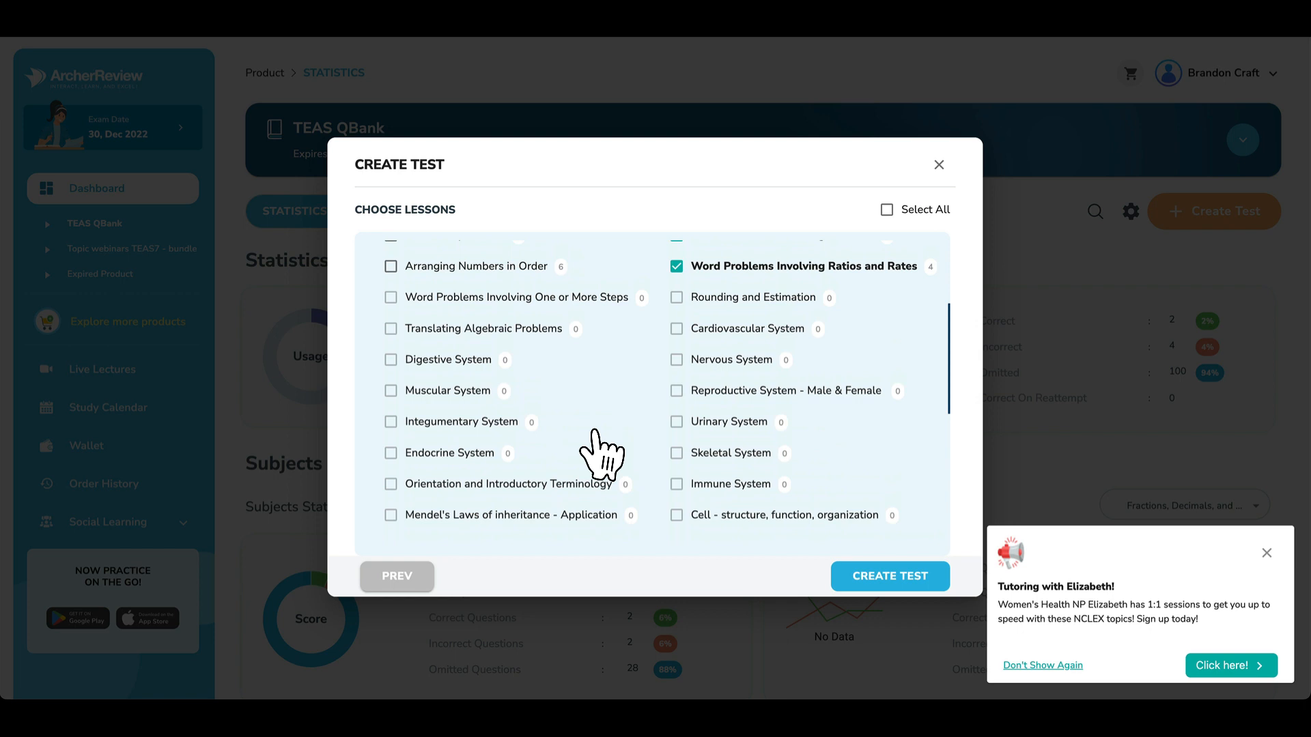
pyautogui.click(889, 577)
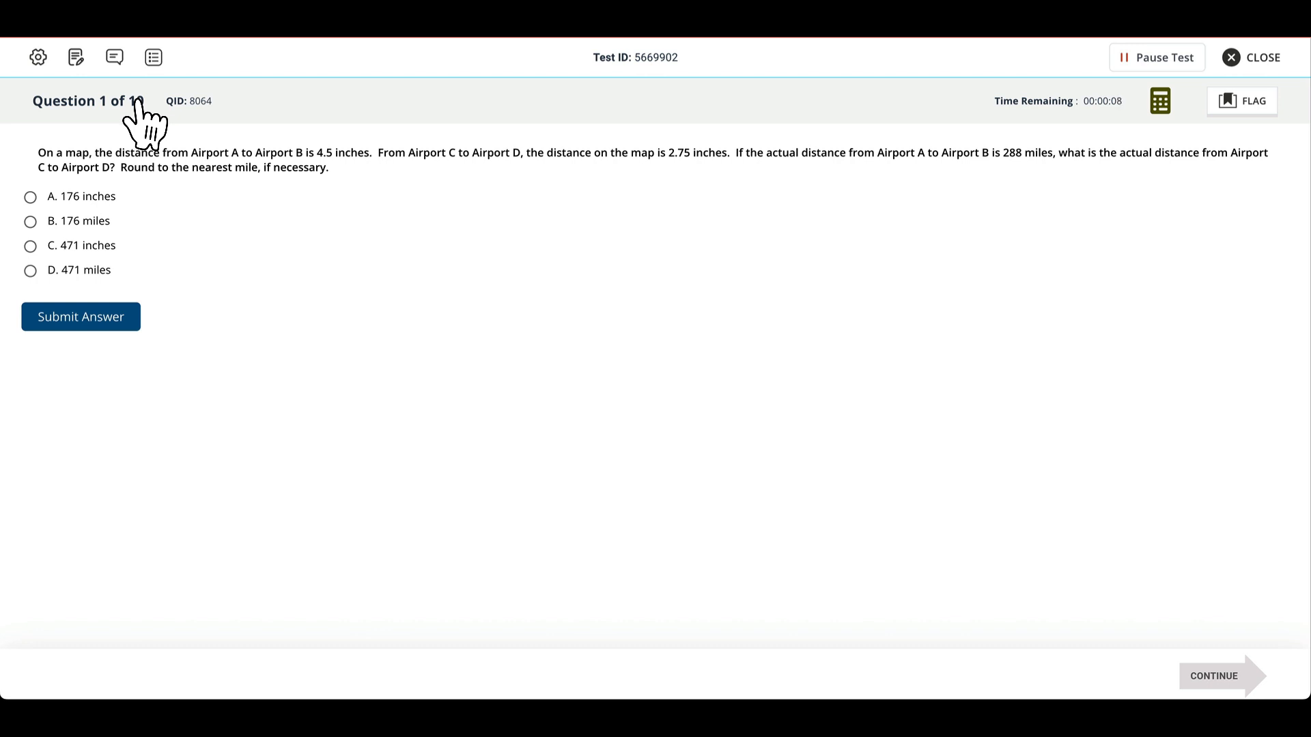
pyautogui.moveTo(213, 188)
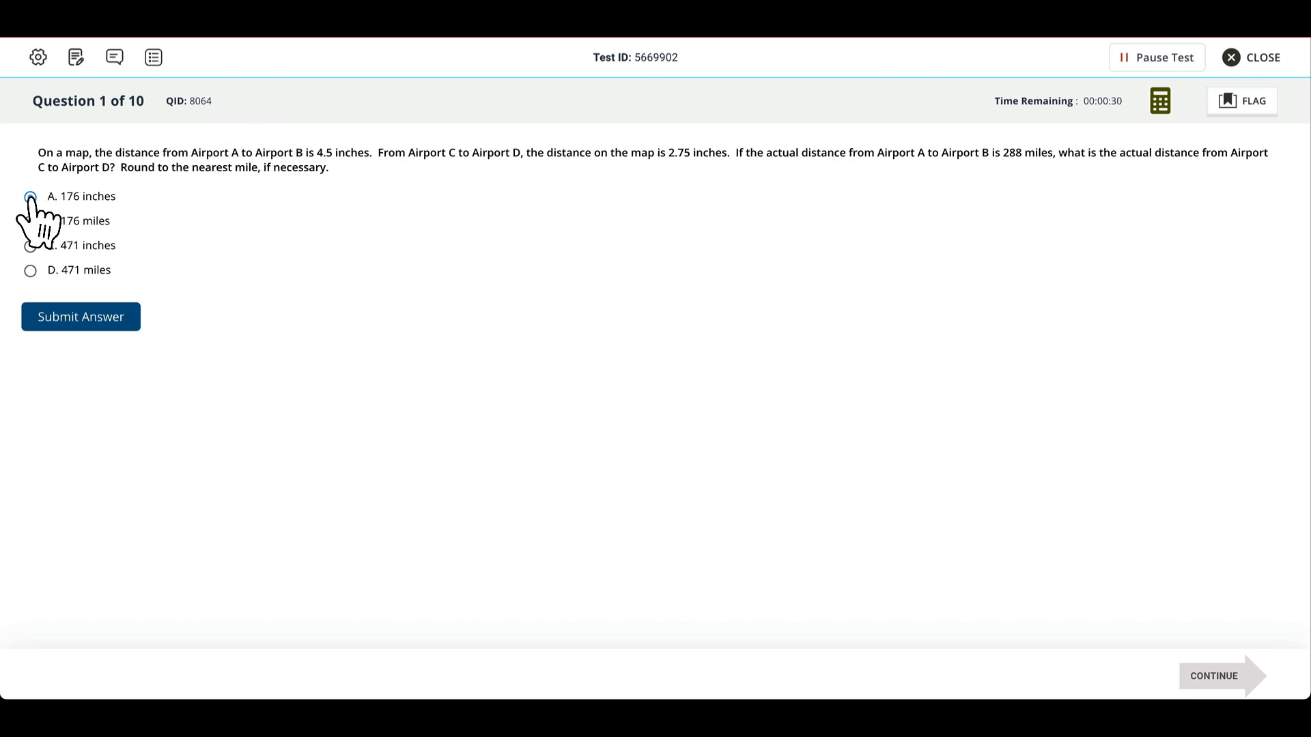
# Answer question 1 with option A, 176 inches, which is marked incorrect against 176 miles
pyautogui.click(81, 316)
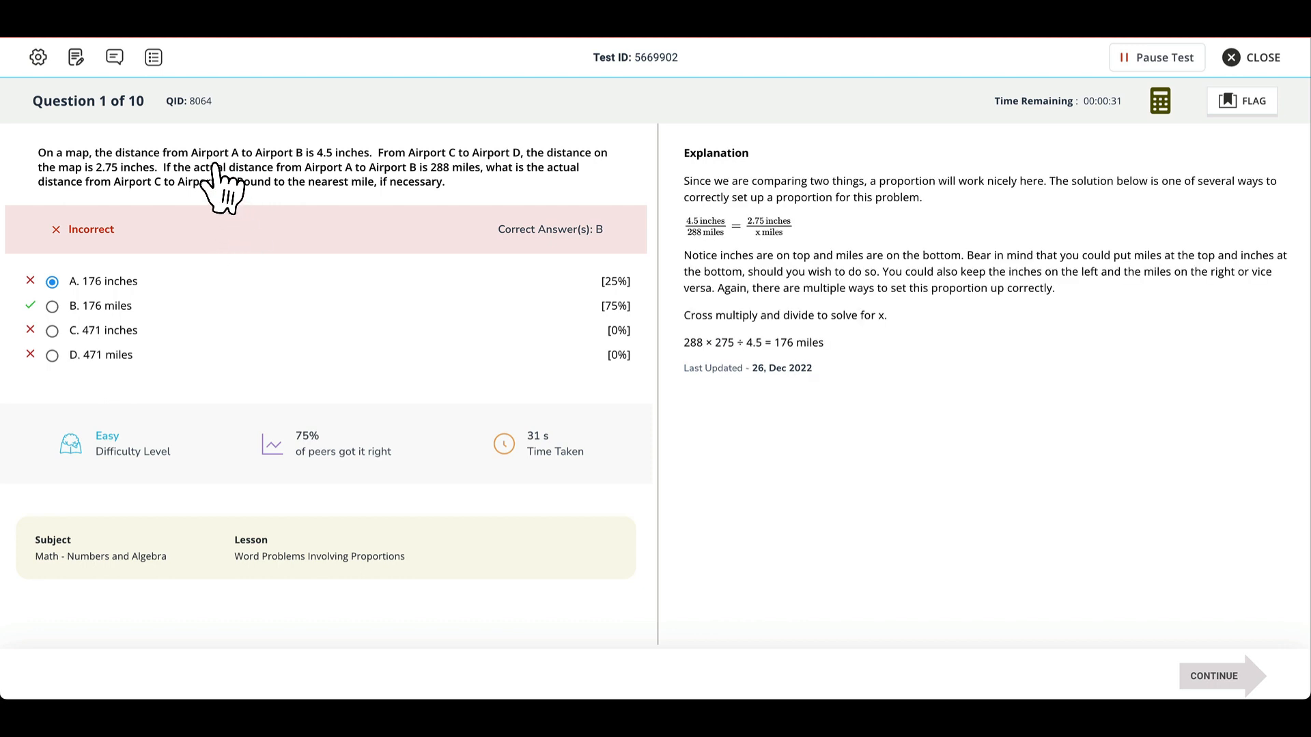
pyautogui.moveTo(93, 250)
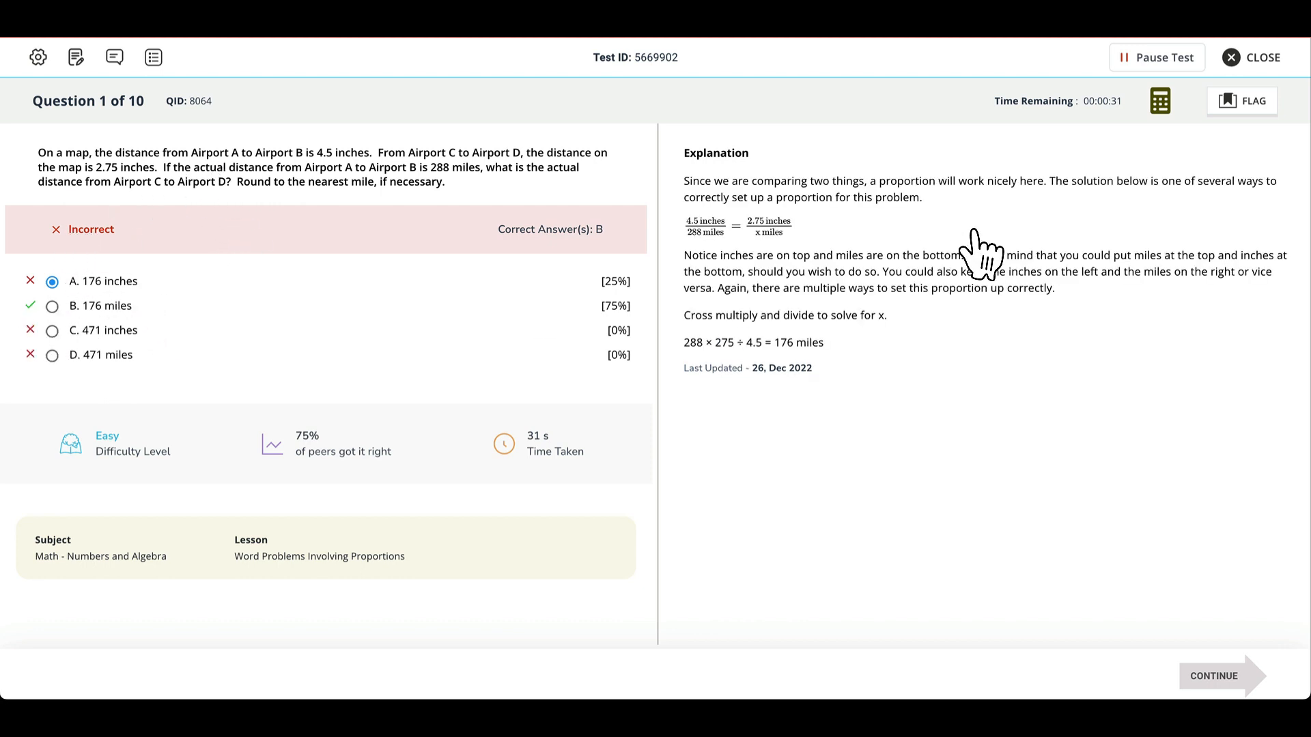
pyautogui.moveTo(903, 430)
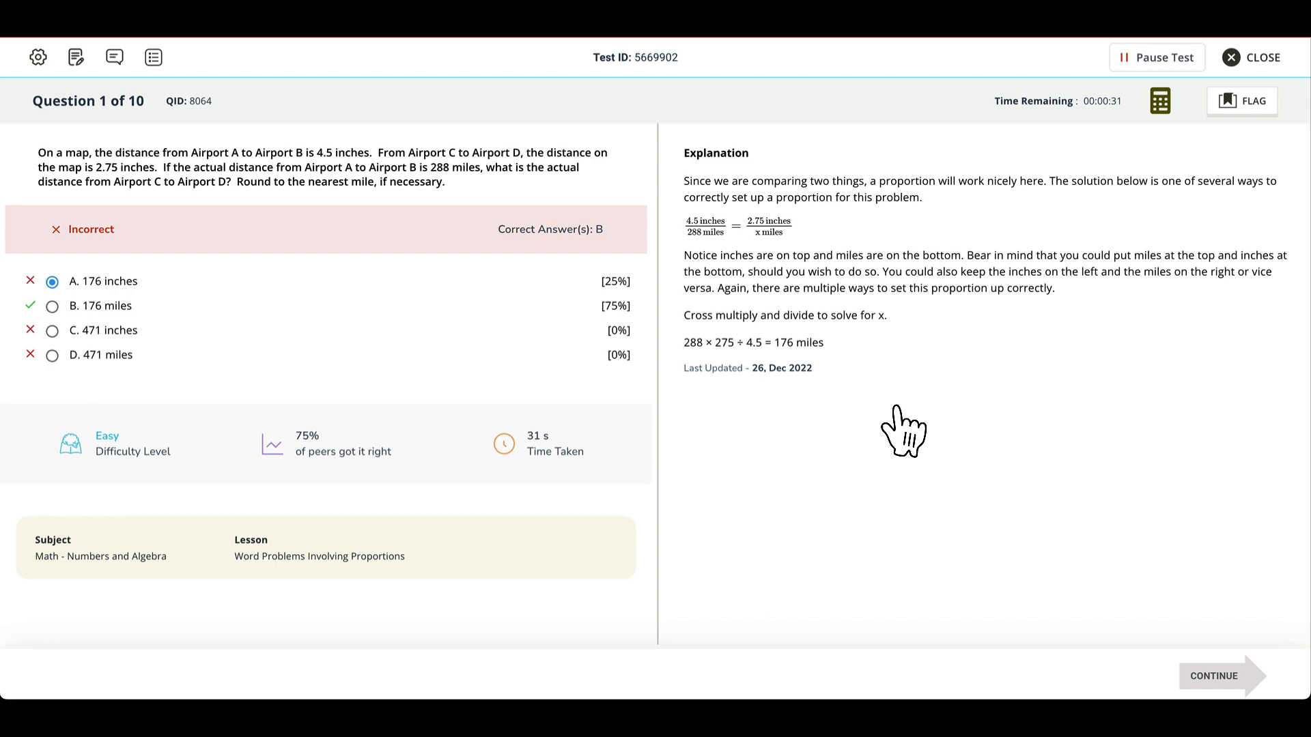
pyautogui.moveTo(901, 432)
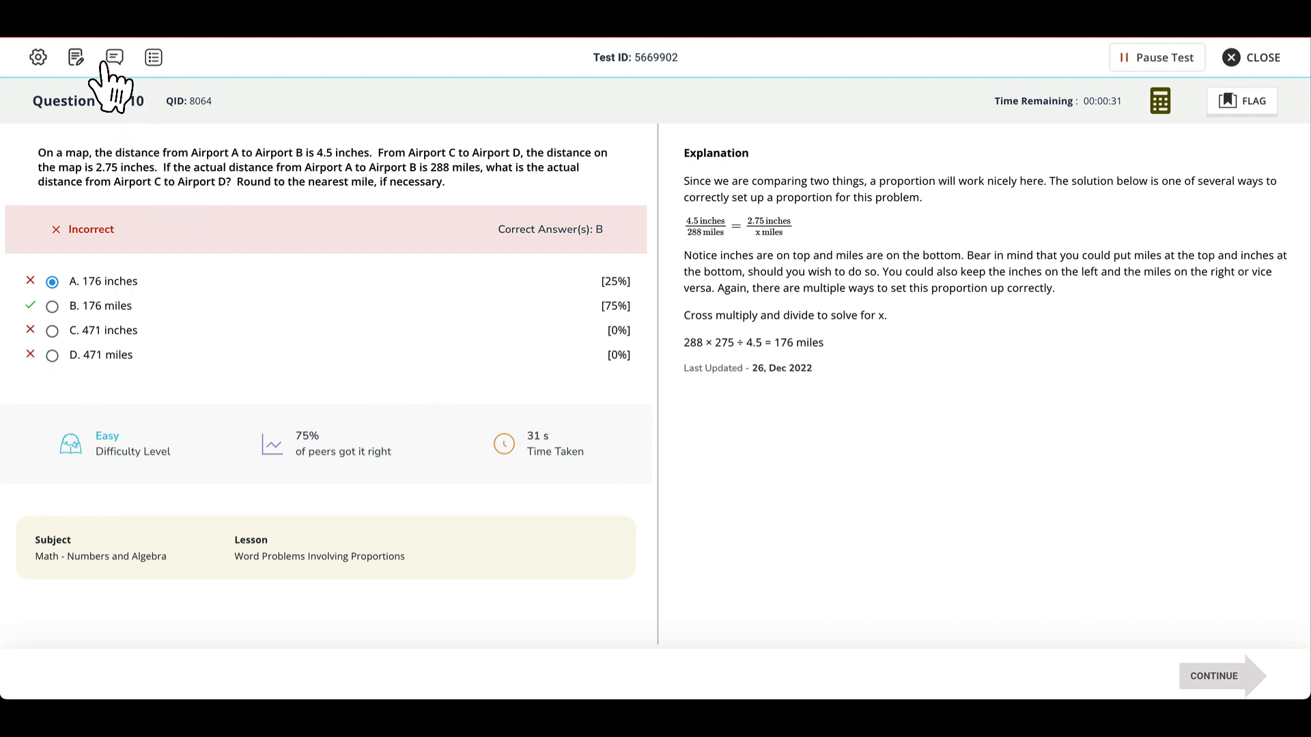
pyautogui.click(112, 56)
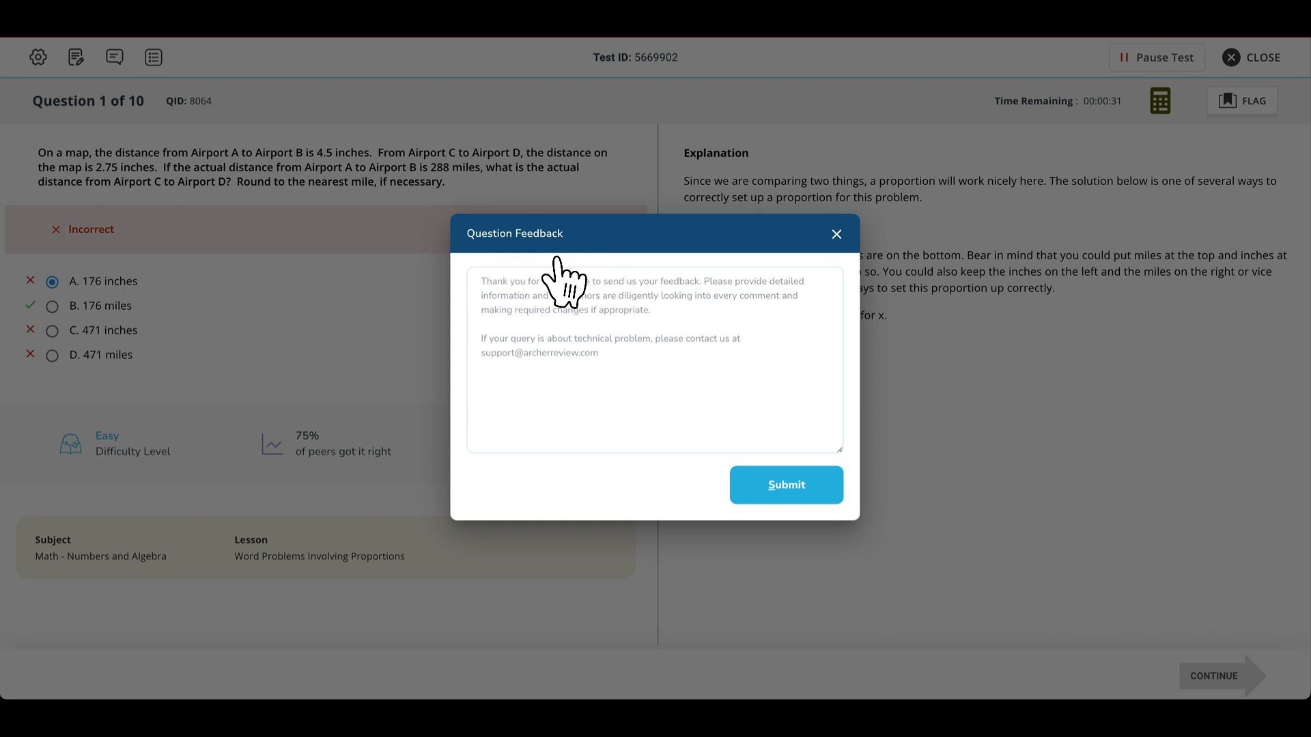
pyautogui.moveTo(569, 288)
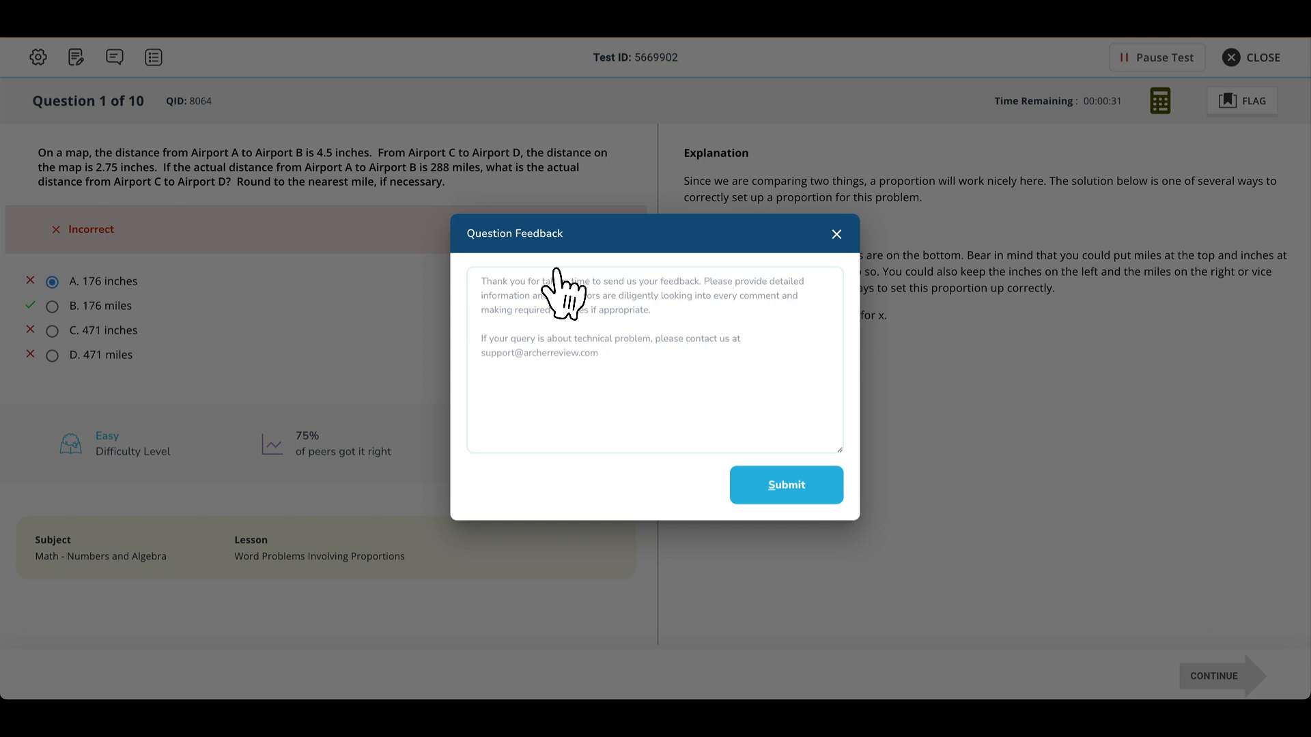
pyautogui.moveTo(763, 291)
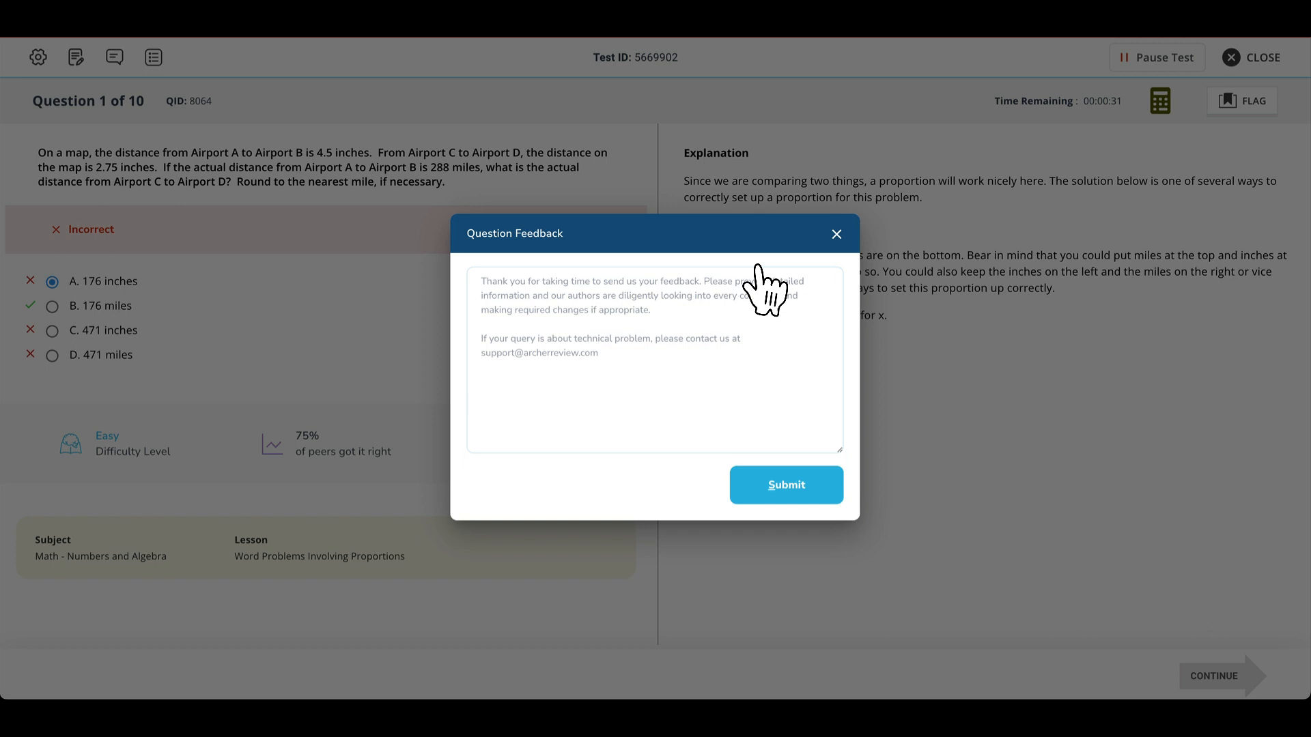
pyautogui.click(835, 234)
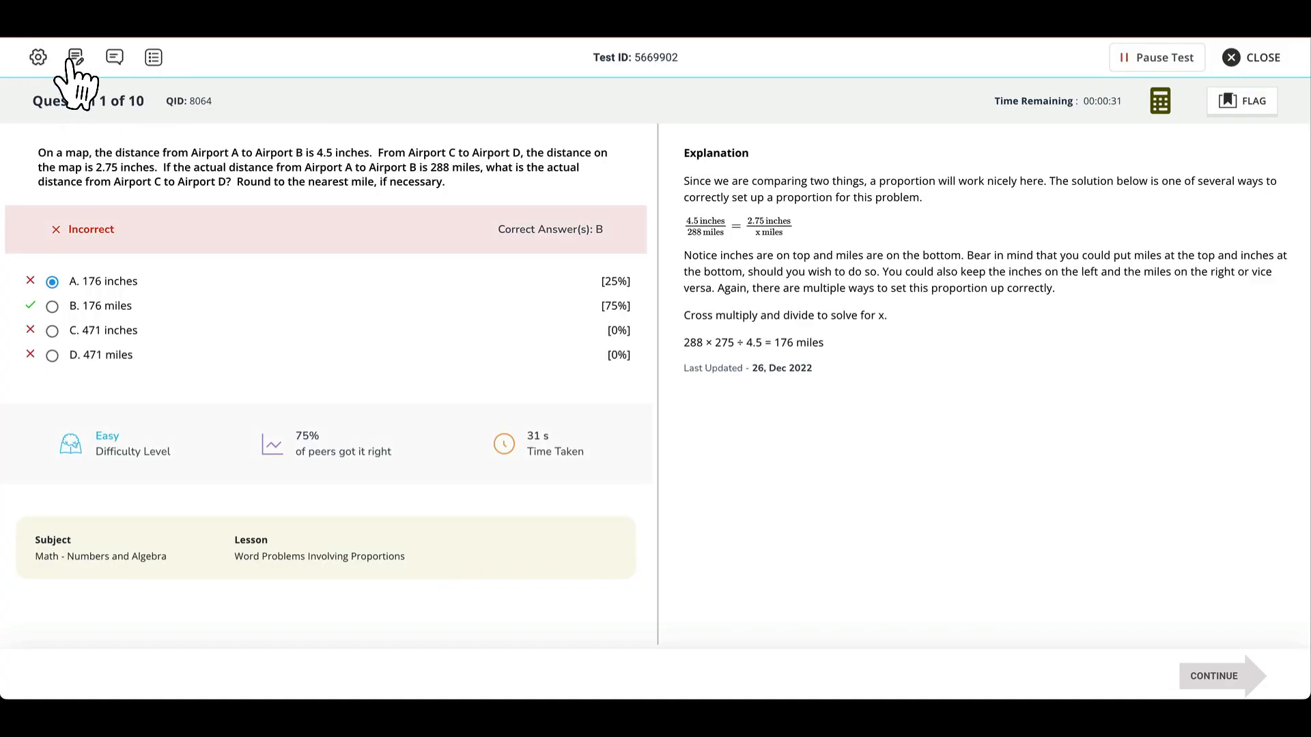
# Save the note "Review proportions." on question 1 and continue to question 2
pyautogui.click(75, 57)
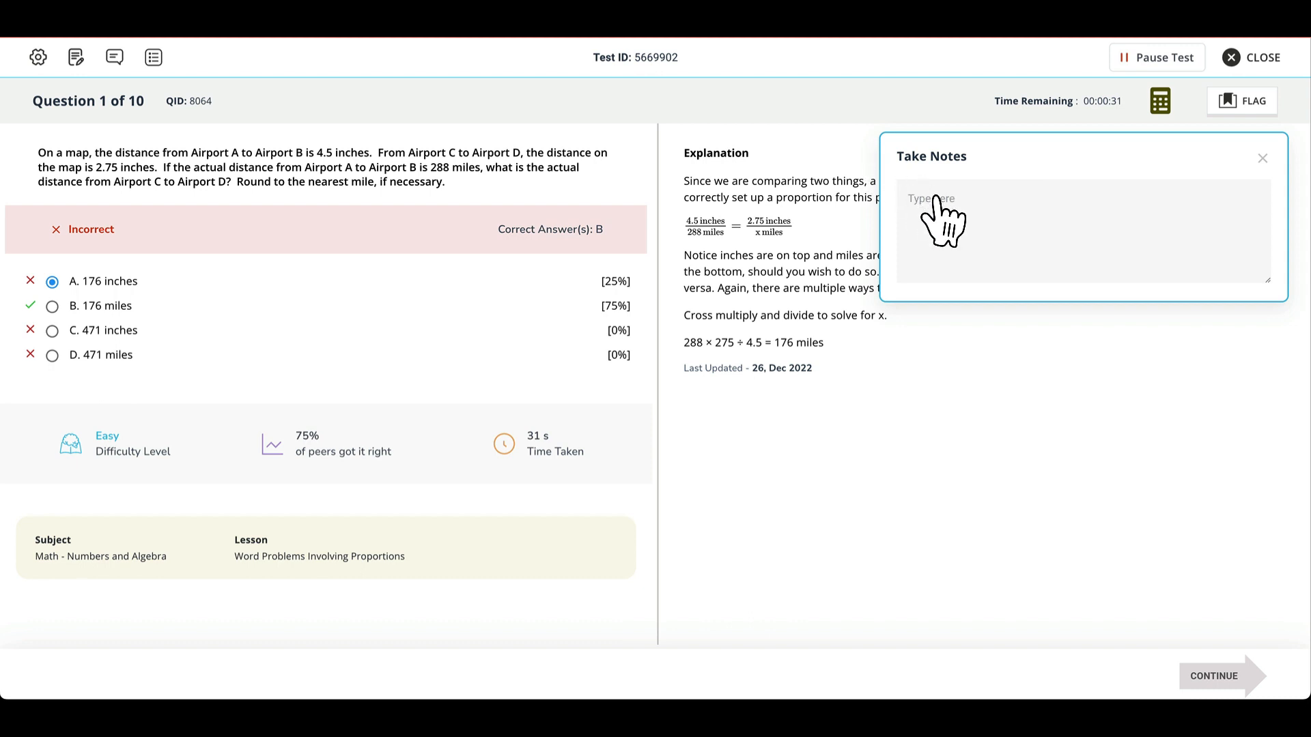
pyautogui.write('R')
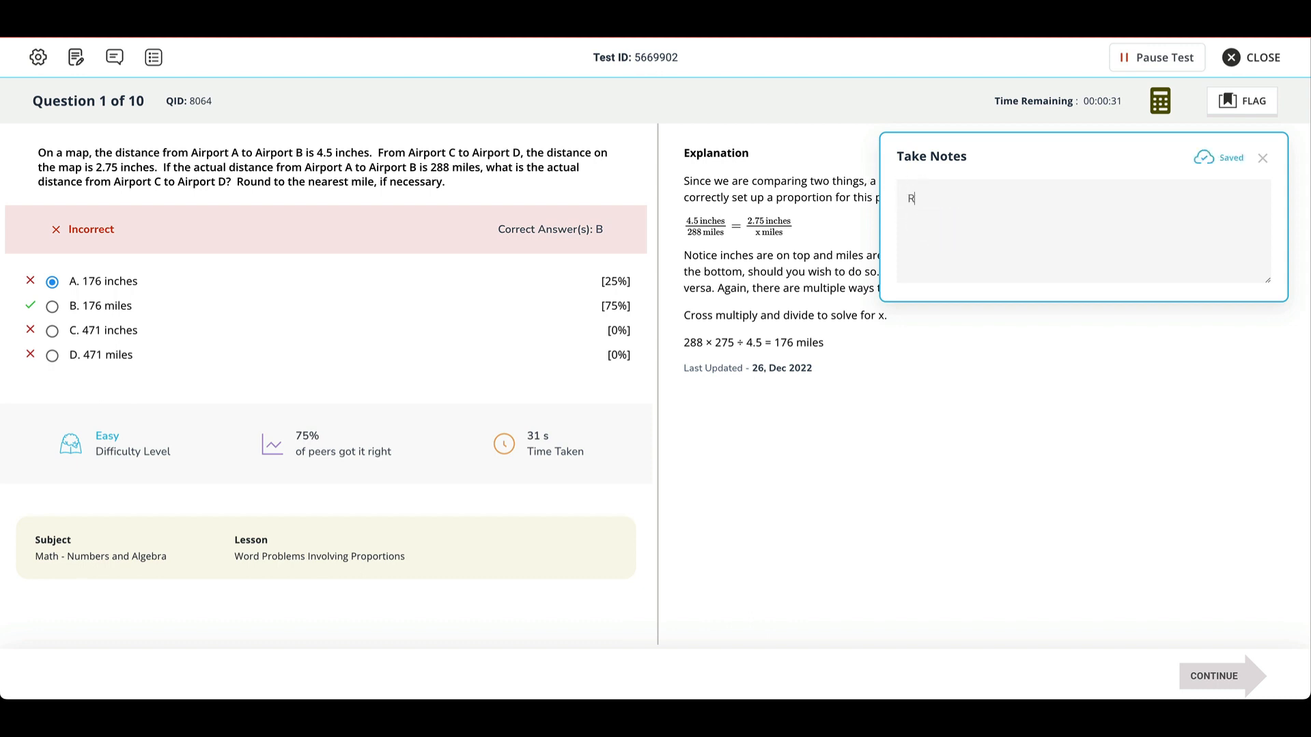
pyautogui.write('eview proportions.')
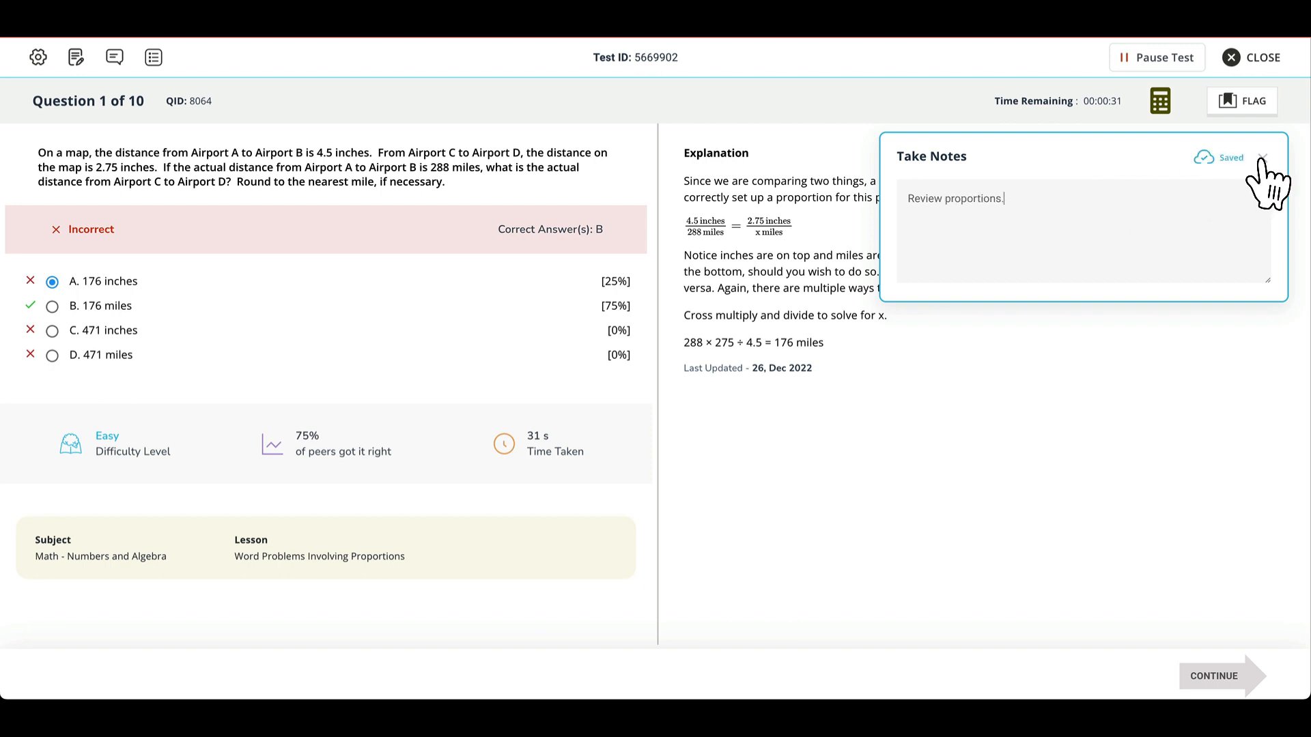
pyautogui.click(1213, 675)
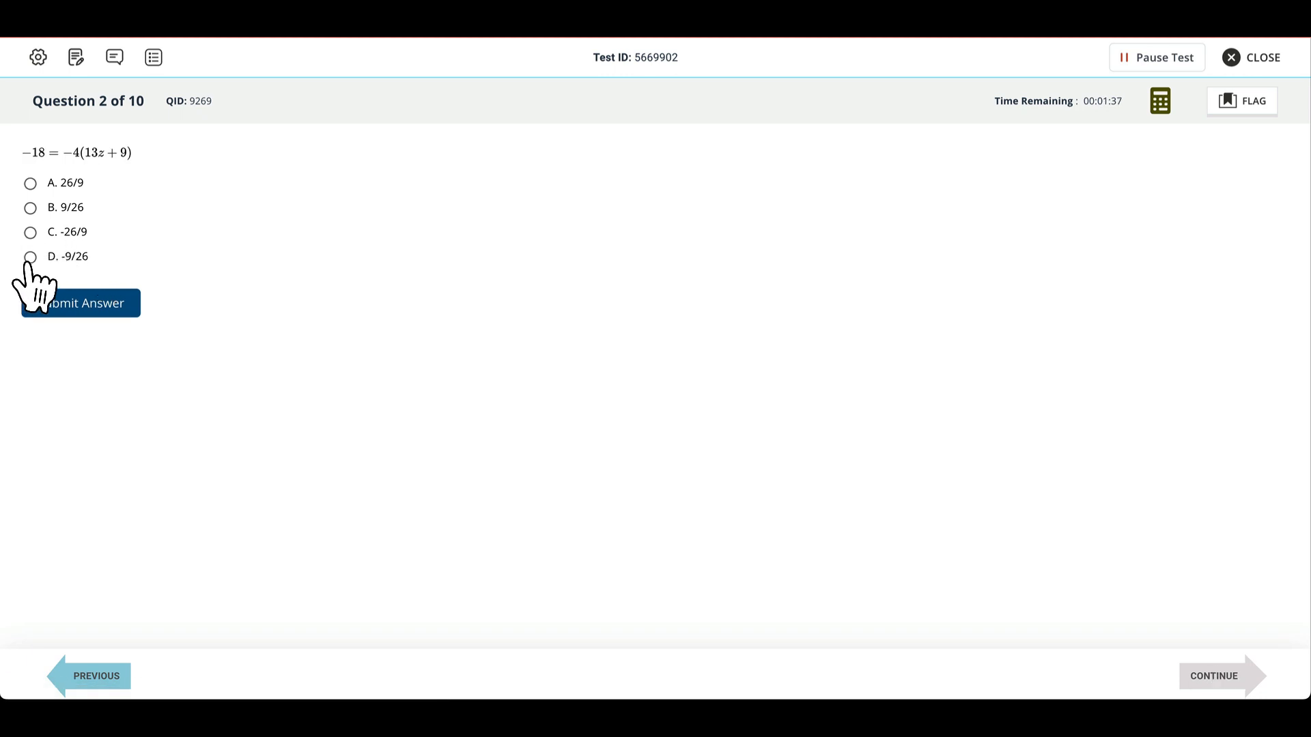
# Answer question 2 with D, -9/26, marked correct, and save the note "Good with equations."
pyautogui.click(79, 303)
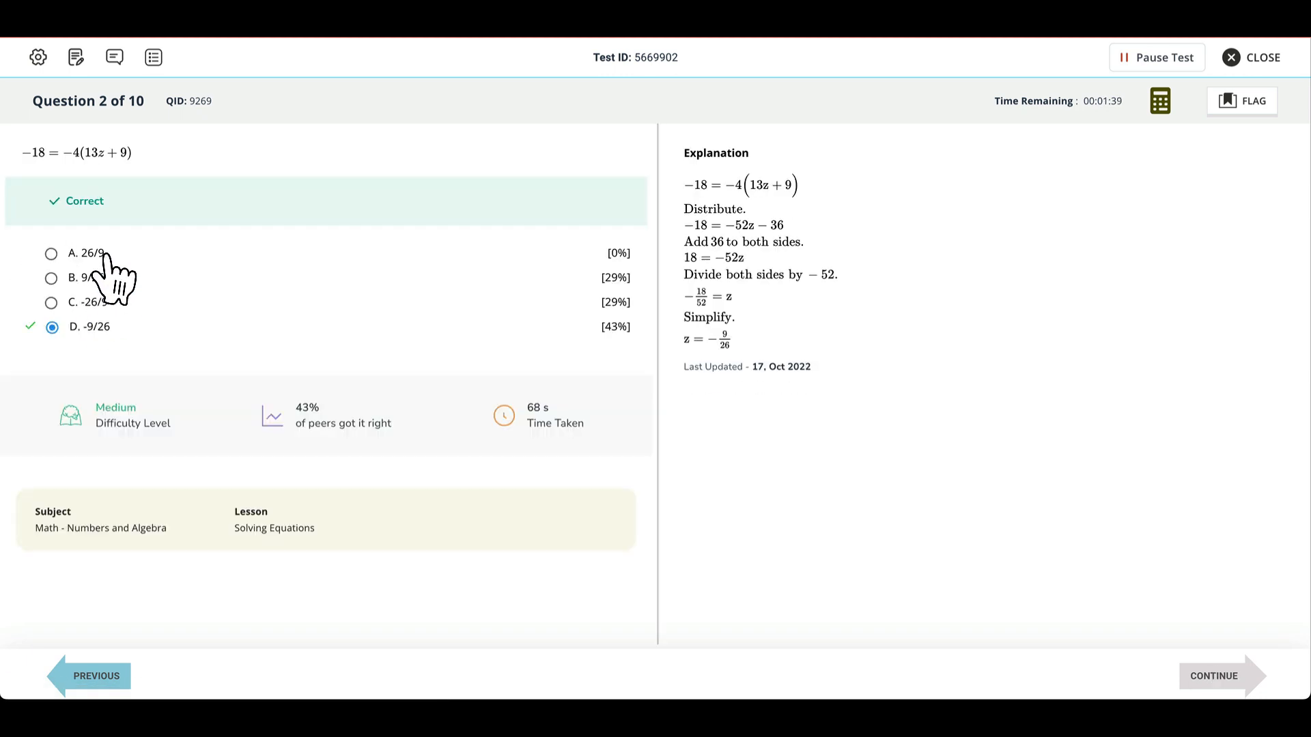
pyautogui.moveTo(544, 290)
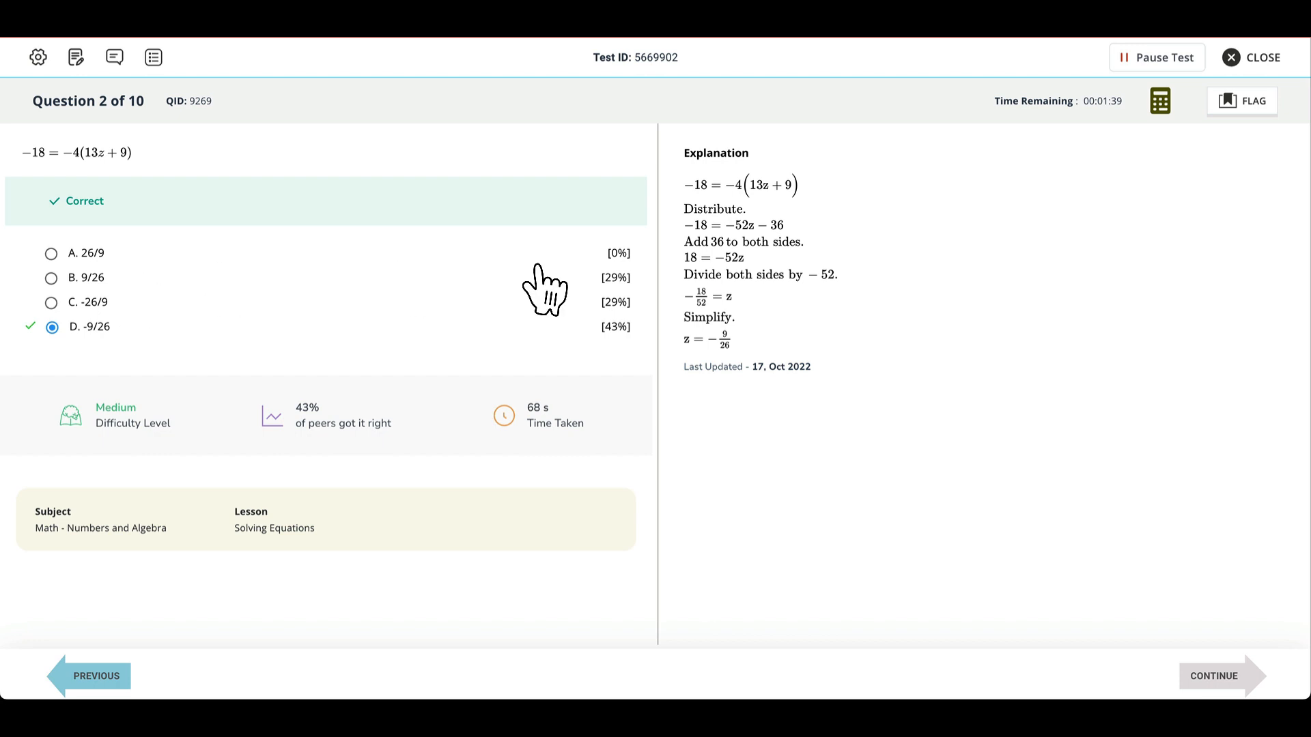
pyautogui.moveTo(778, 301)
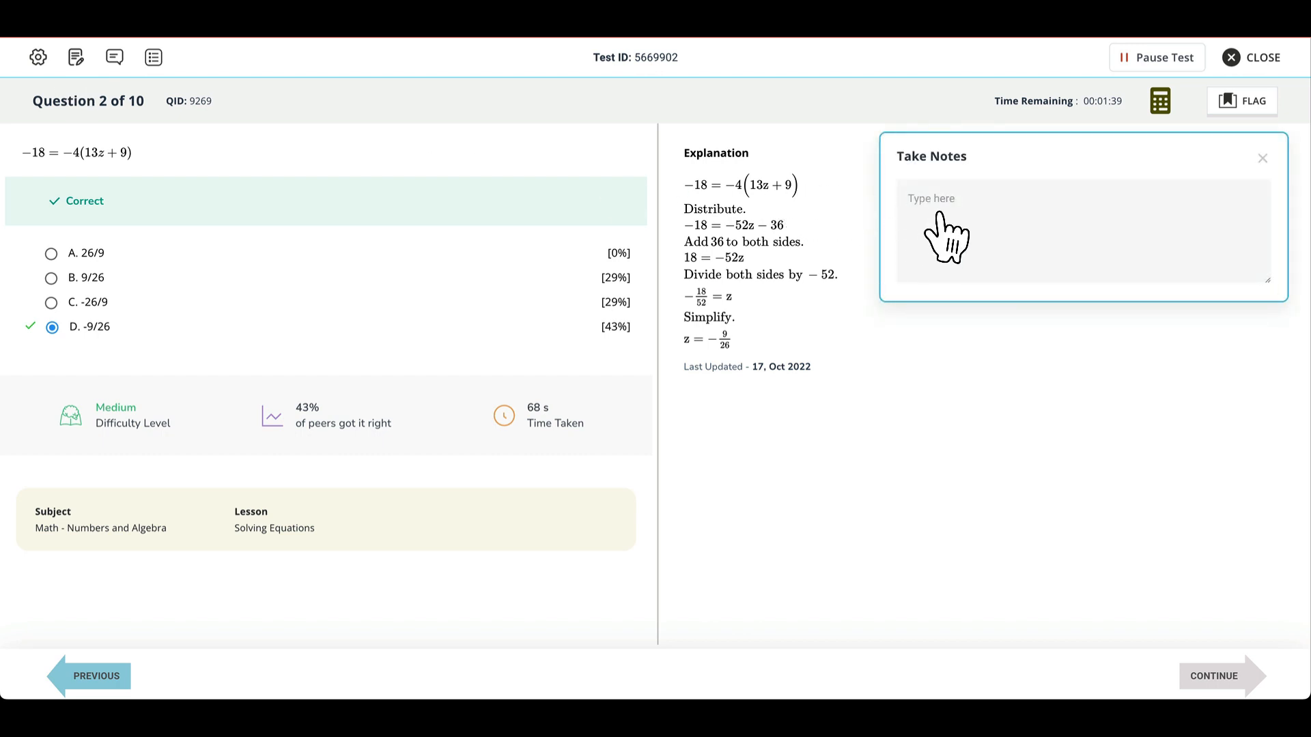
pyautogui.write('Good with e')
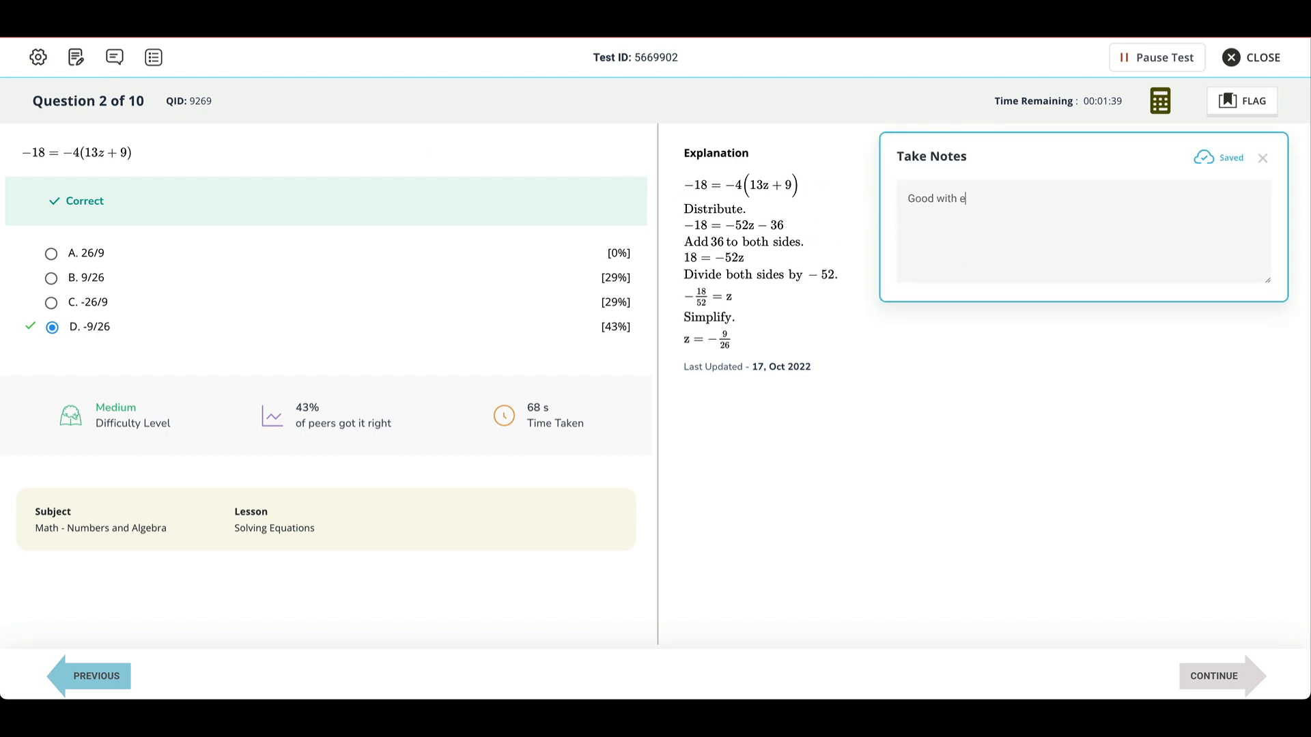
pyautogui.write('quations.')
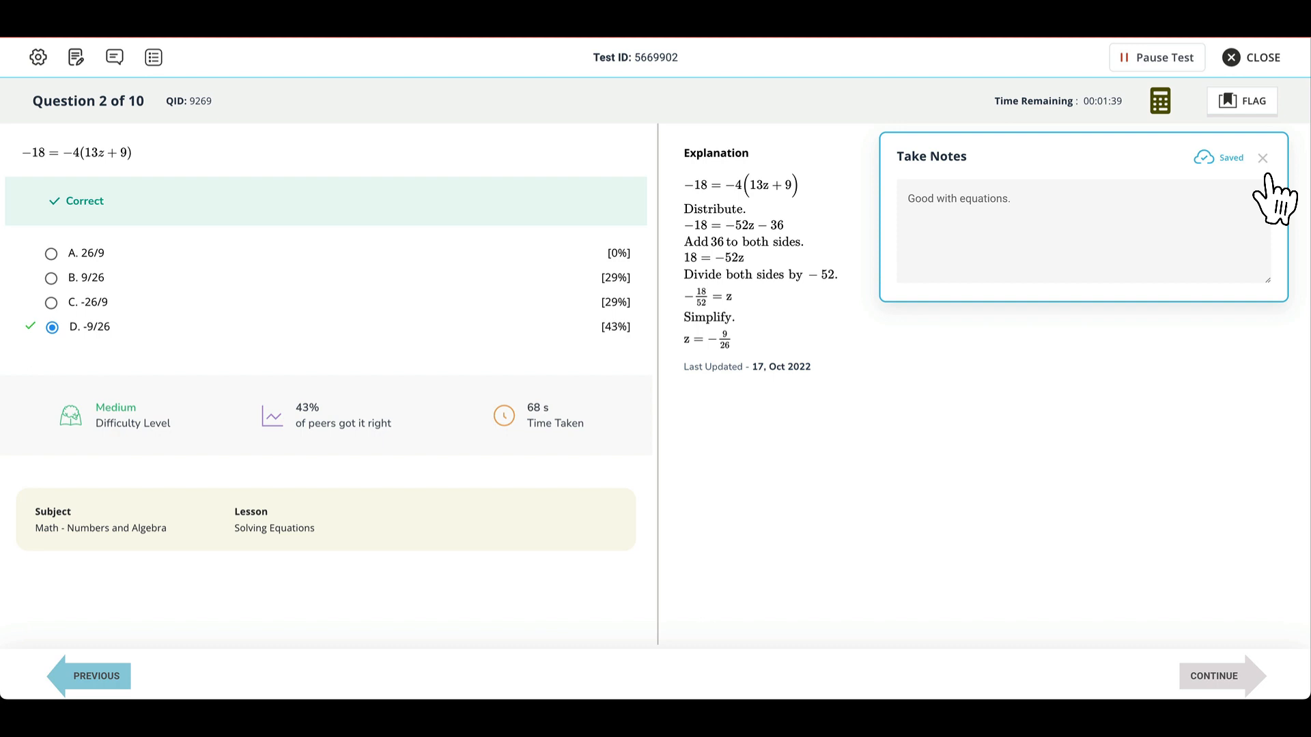
pyautogui.click(1262, 158)
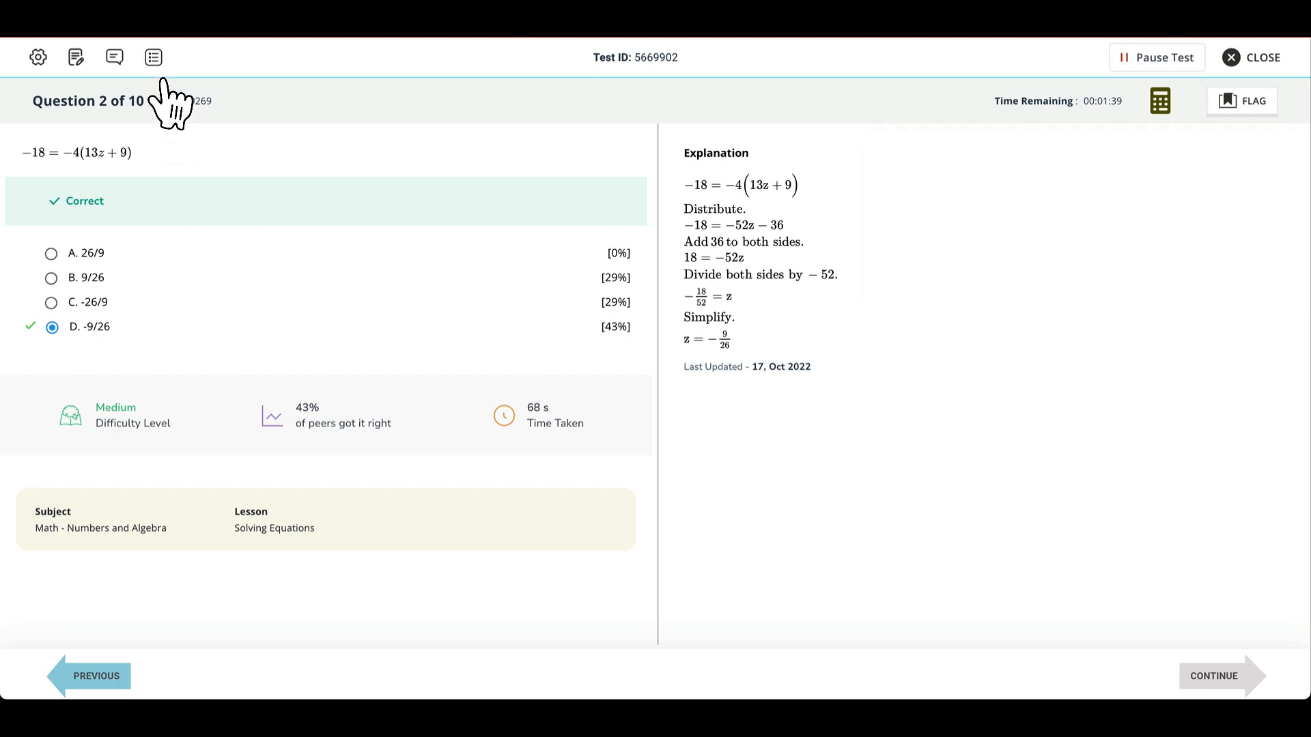
pyautogui.moveTo(155, 75)
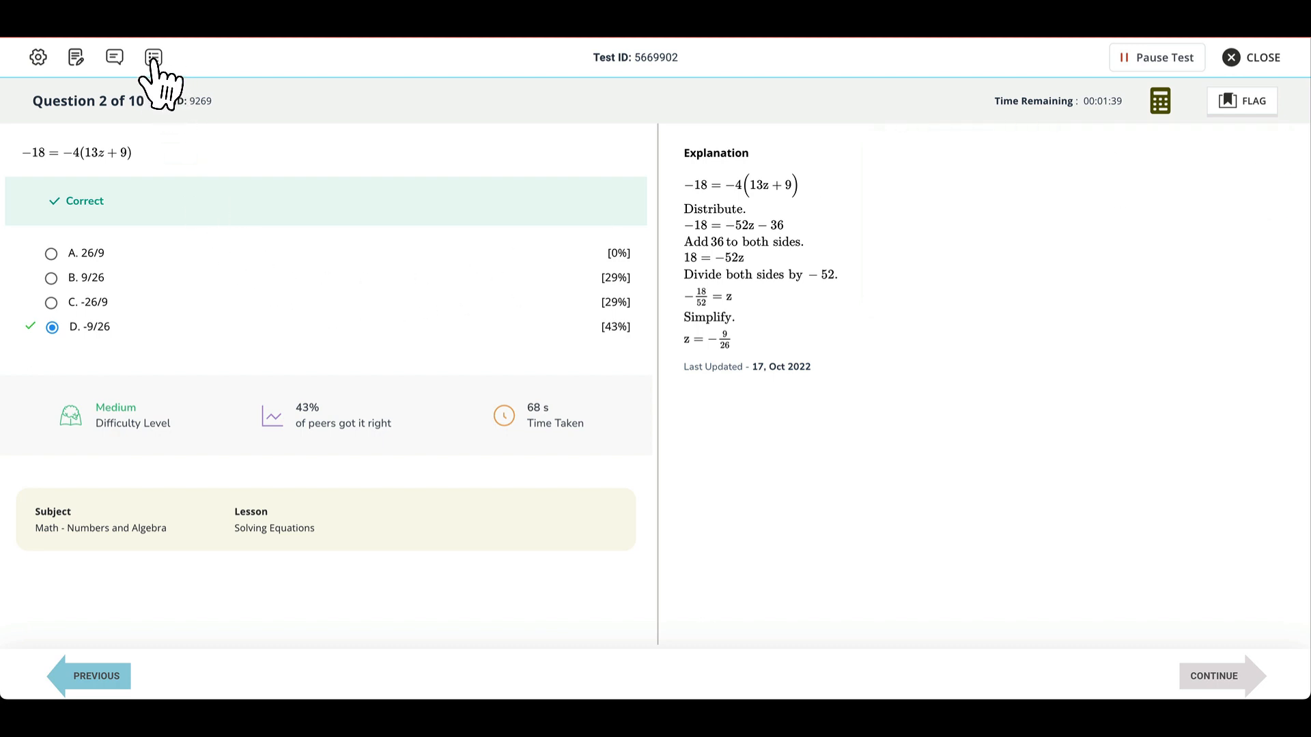
# Review the Question Lineup overview and advance to question 3 of 10
pyautogui.click(153, 57)
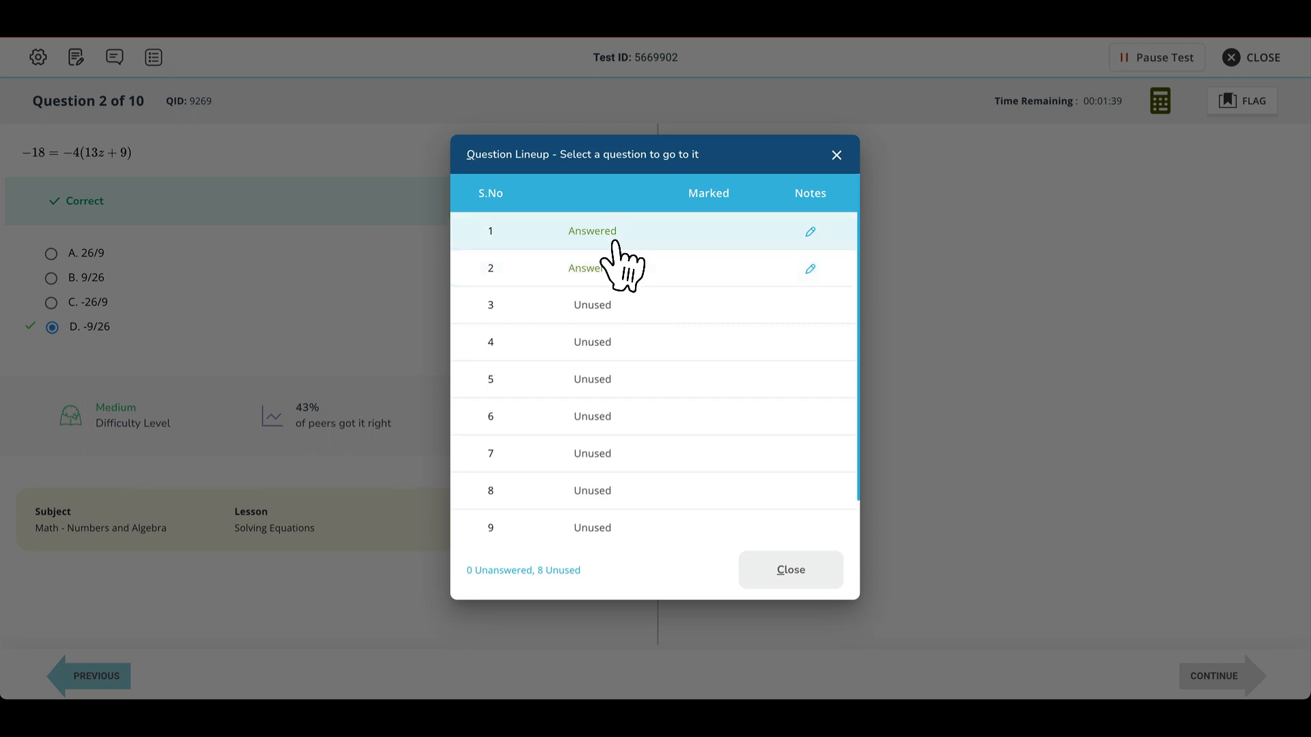
pyautogui.moveTo(610, 284)
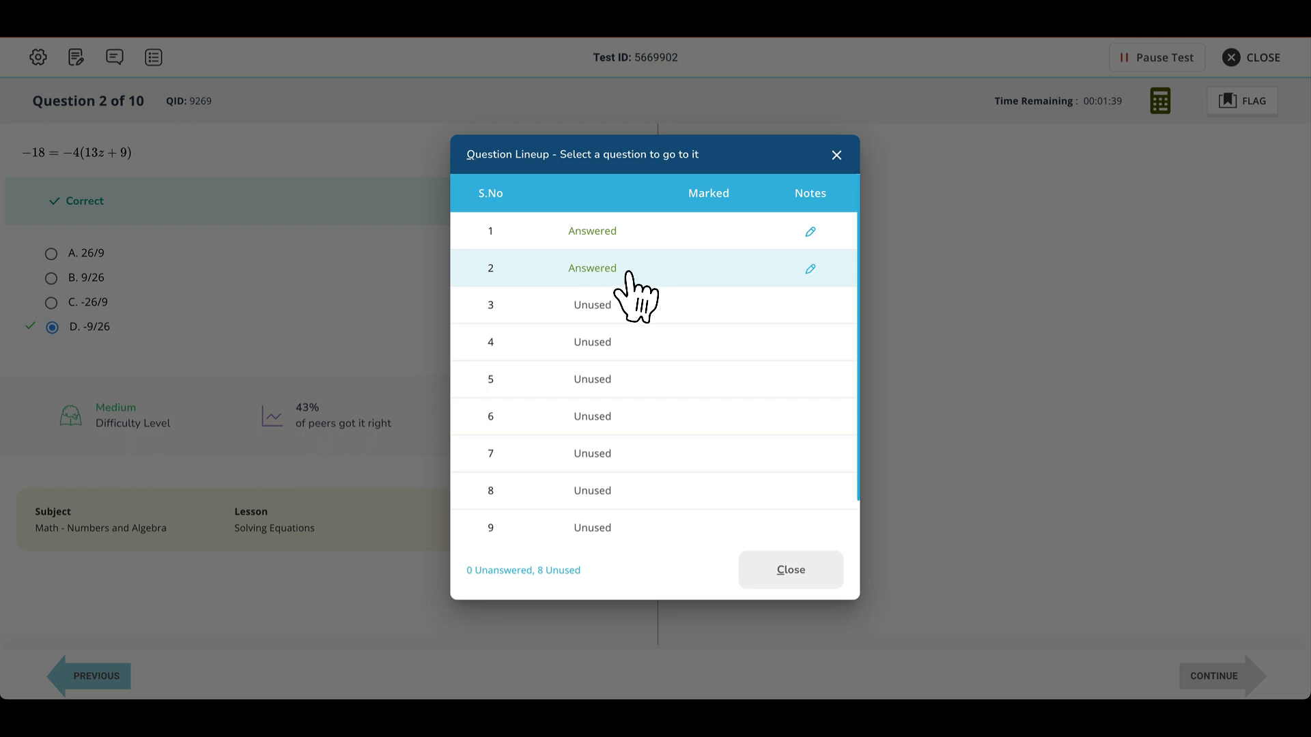
pyautogui.moveTo(819, 250)
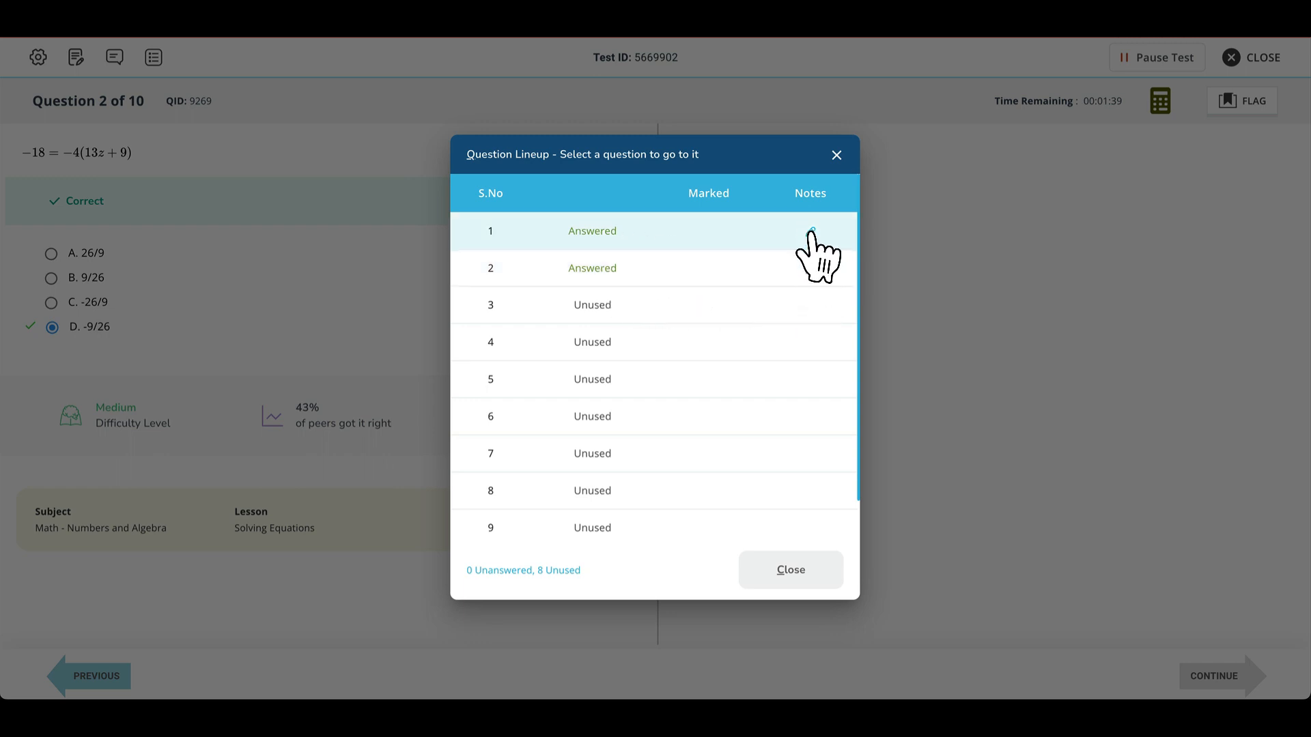
pyautogui.click(788, 570)
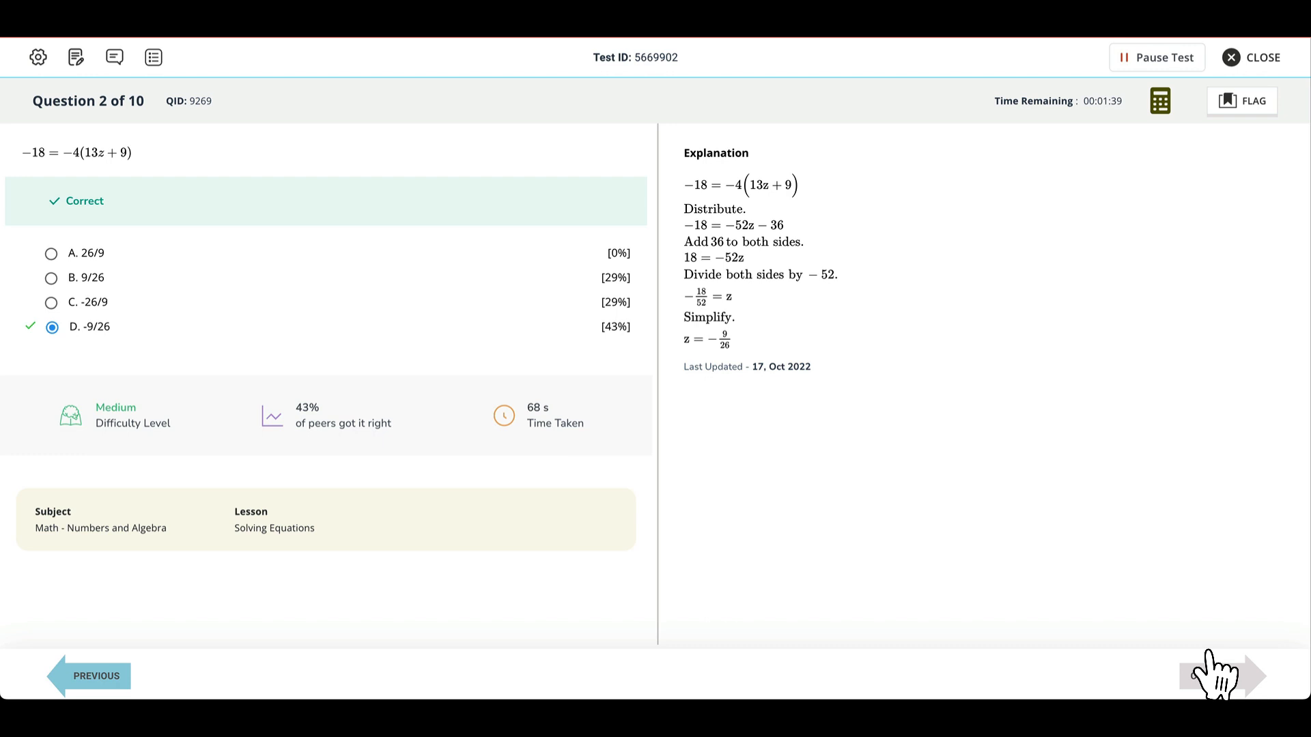
pyautogui.click(1218, 675)
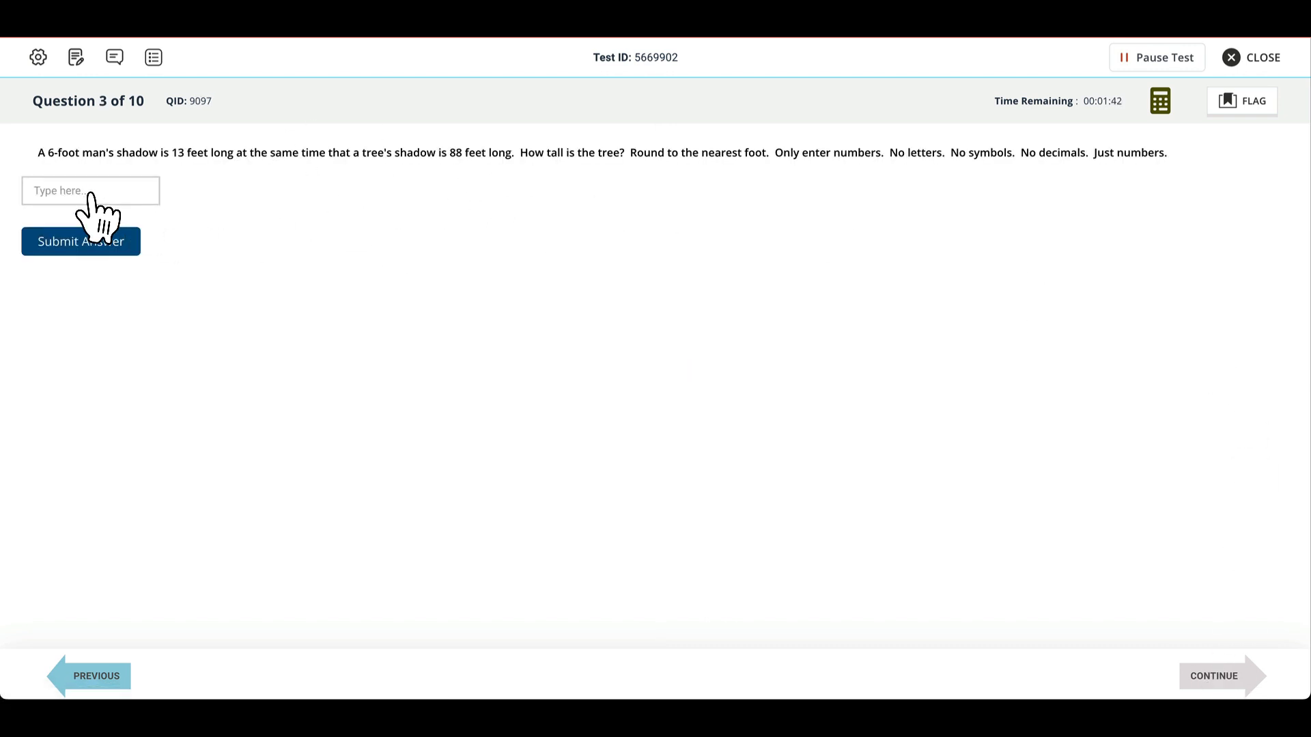
pyautogui.moveTo(1240, 101)
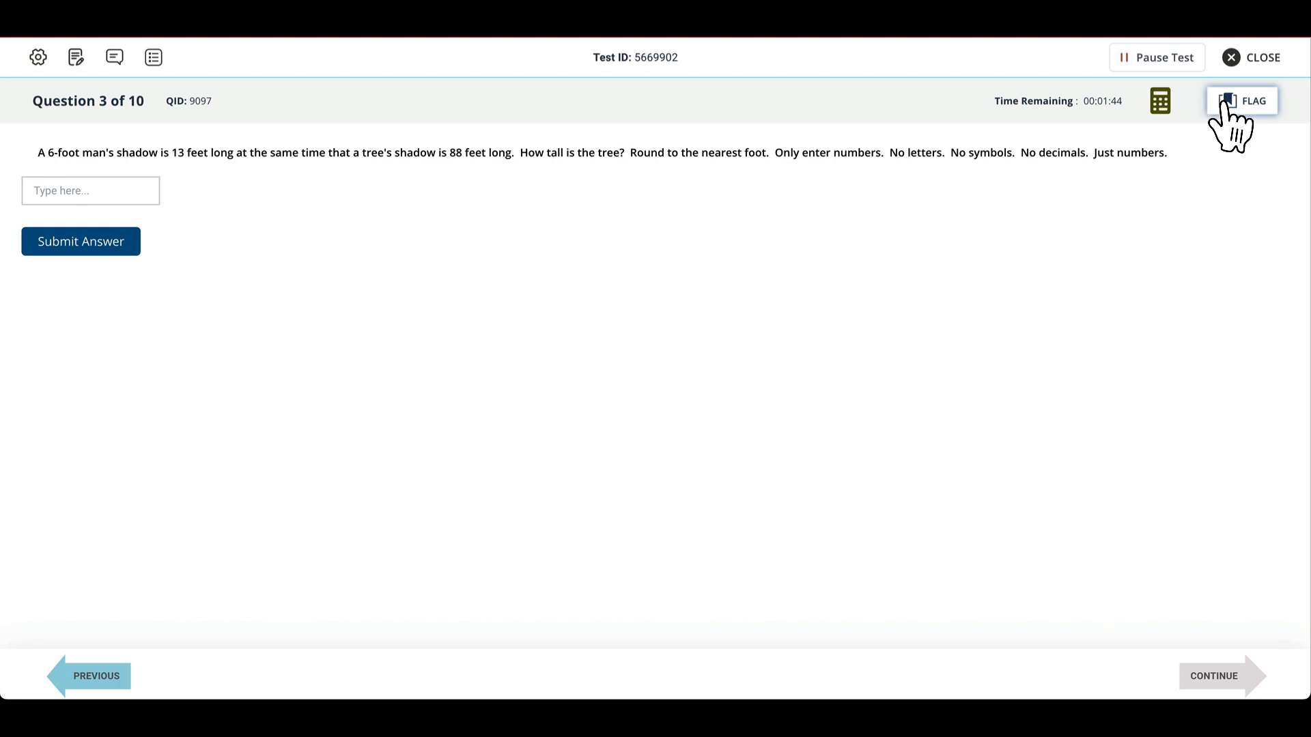
# Flag question 3 unanswered and move on, with question 4's answer -11/2 marked incorrect
pyautogui.click(1213, 676)
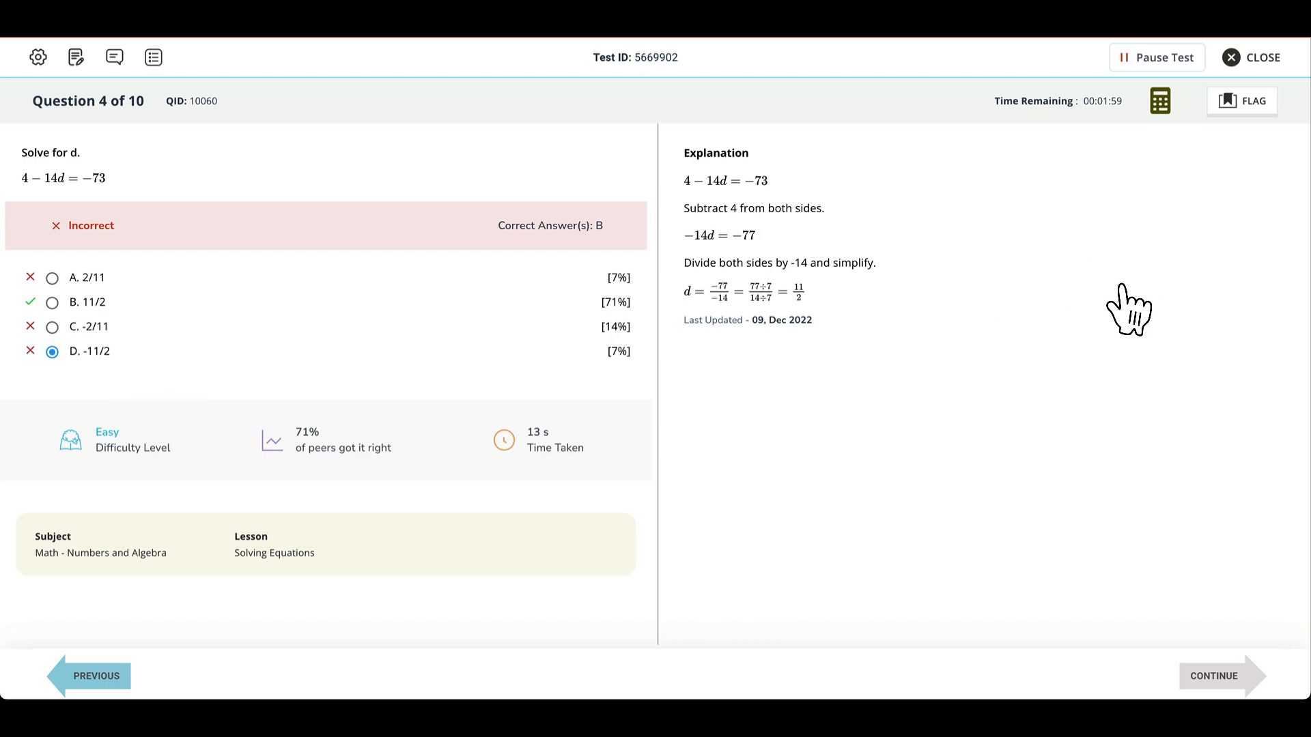
pyautogui.moveTo(681, 269)
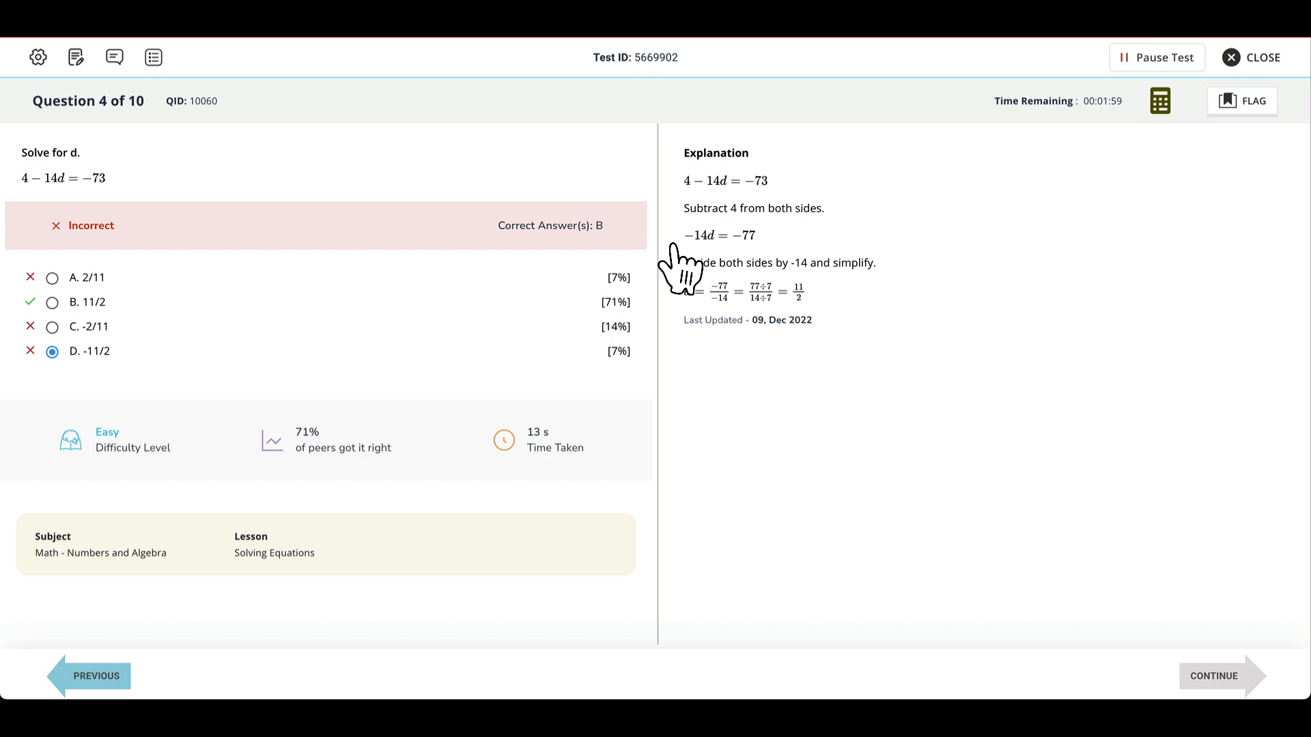
# Review the Question Lineup, then end the test to reach its 10% results page
pyautogui.click(153, 57)
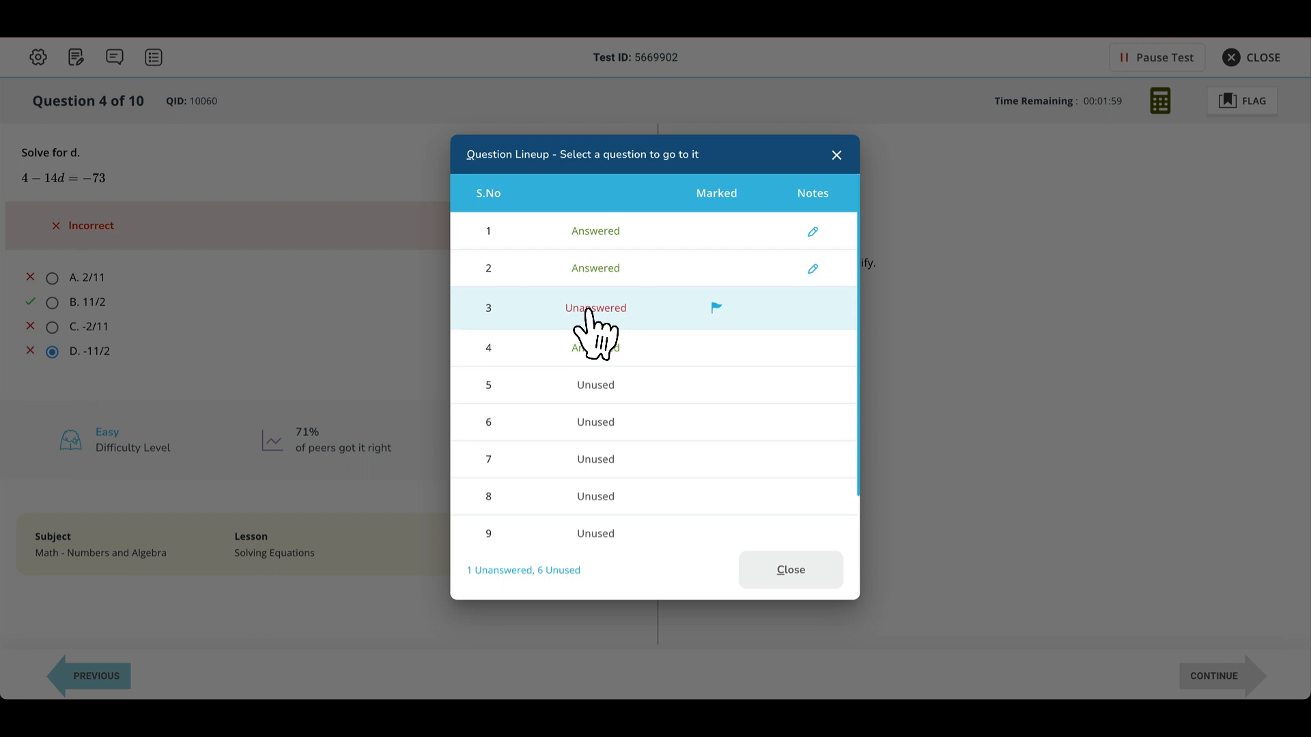
pyautogui.moveTo(822, 254)
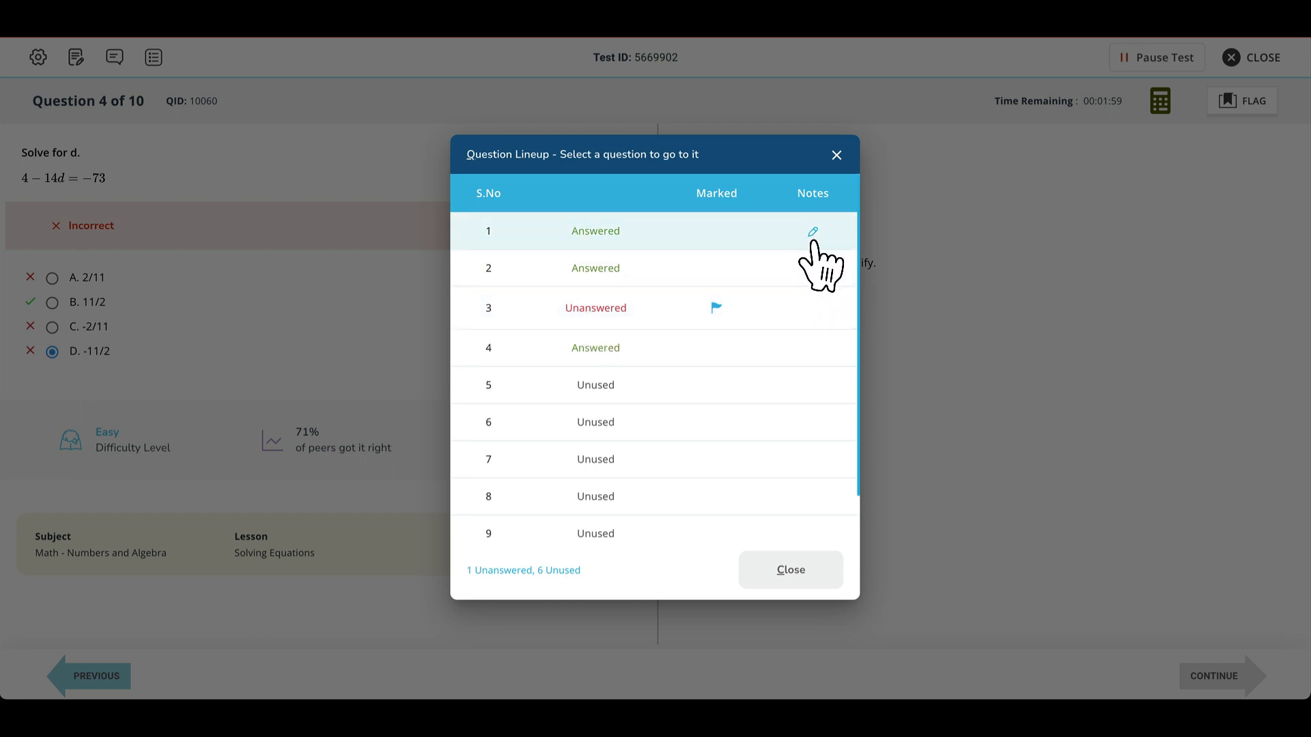
pyautogui.moveTo(823, 284)
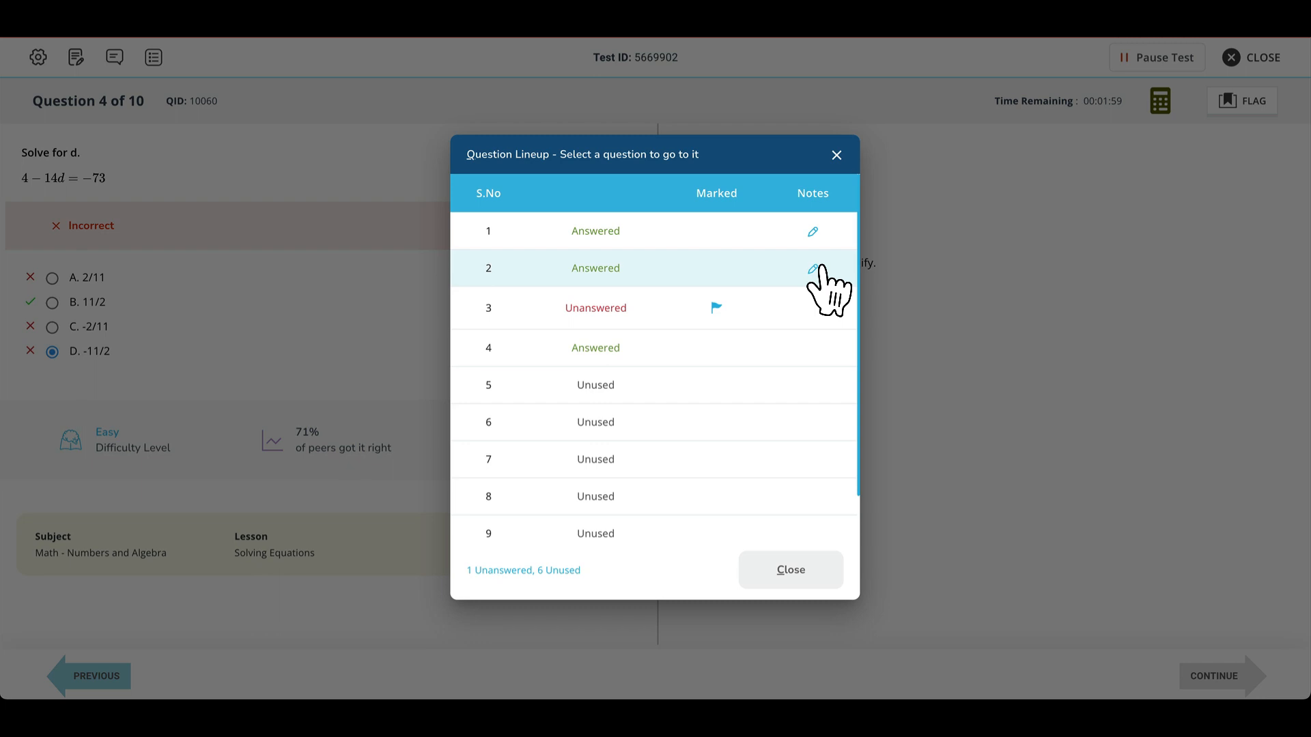
pyautogui.moveTo(672, 349)
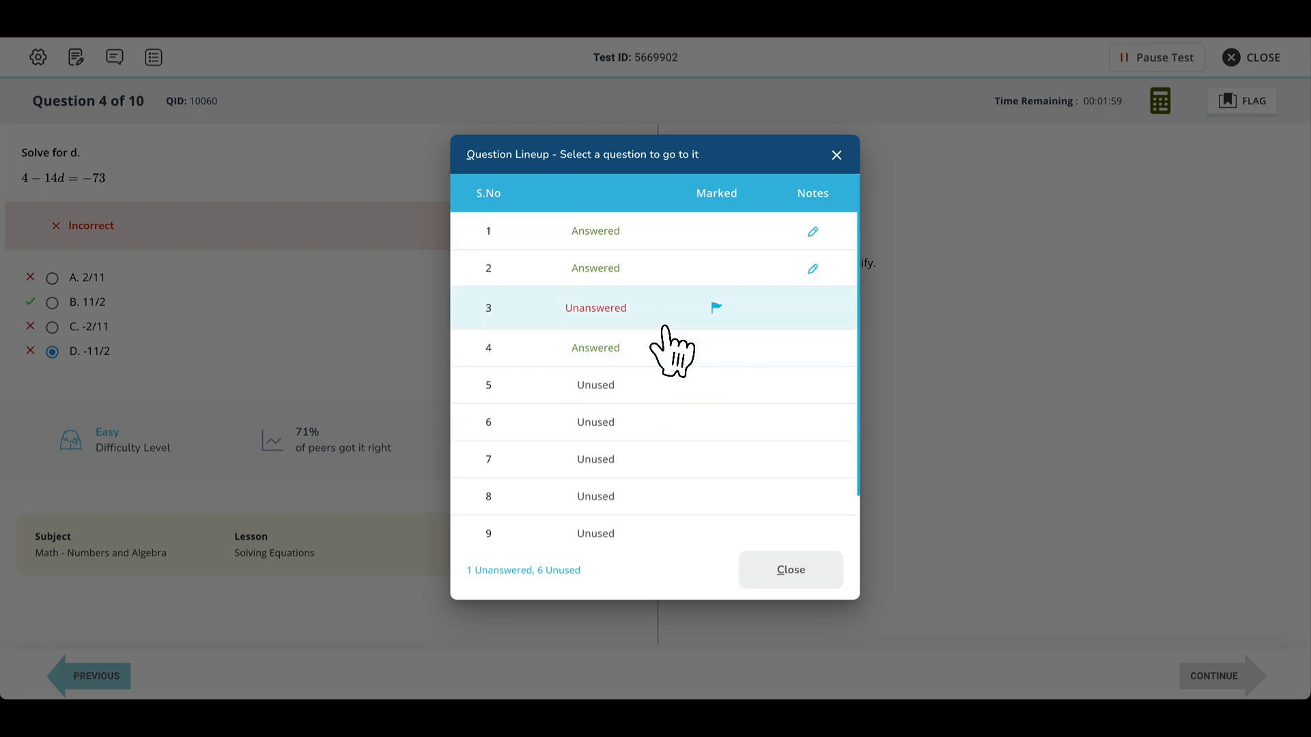
pyautogui.moveTo(800, 551)
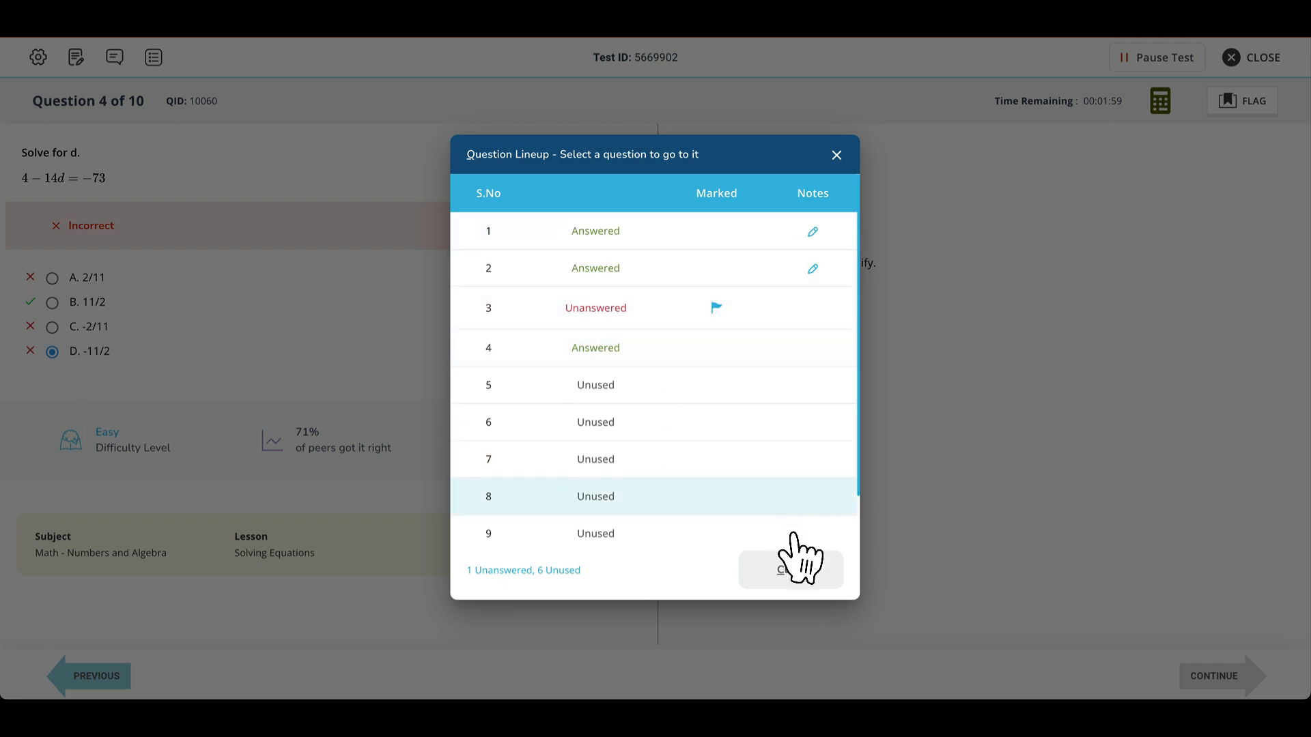
pyautogui.click(836, 155)
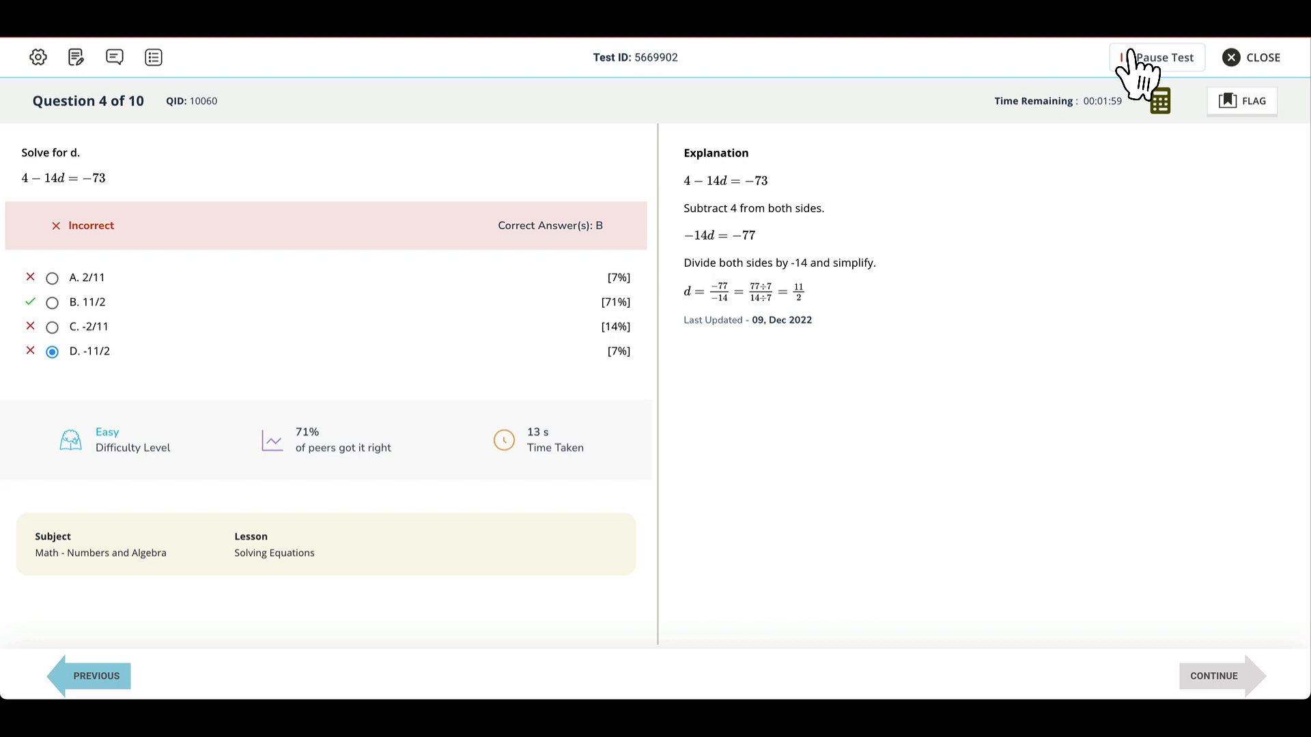
pyautogui.moveTo(1243, 79)
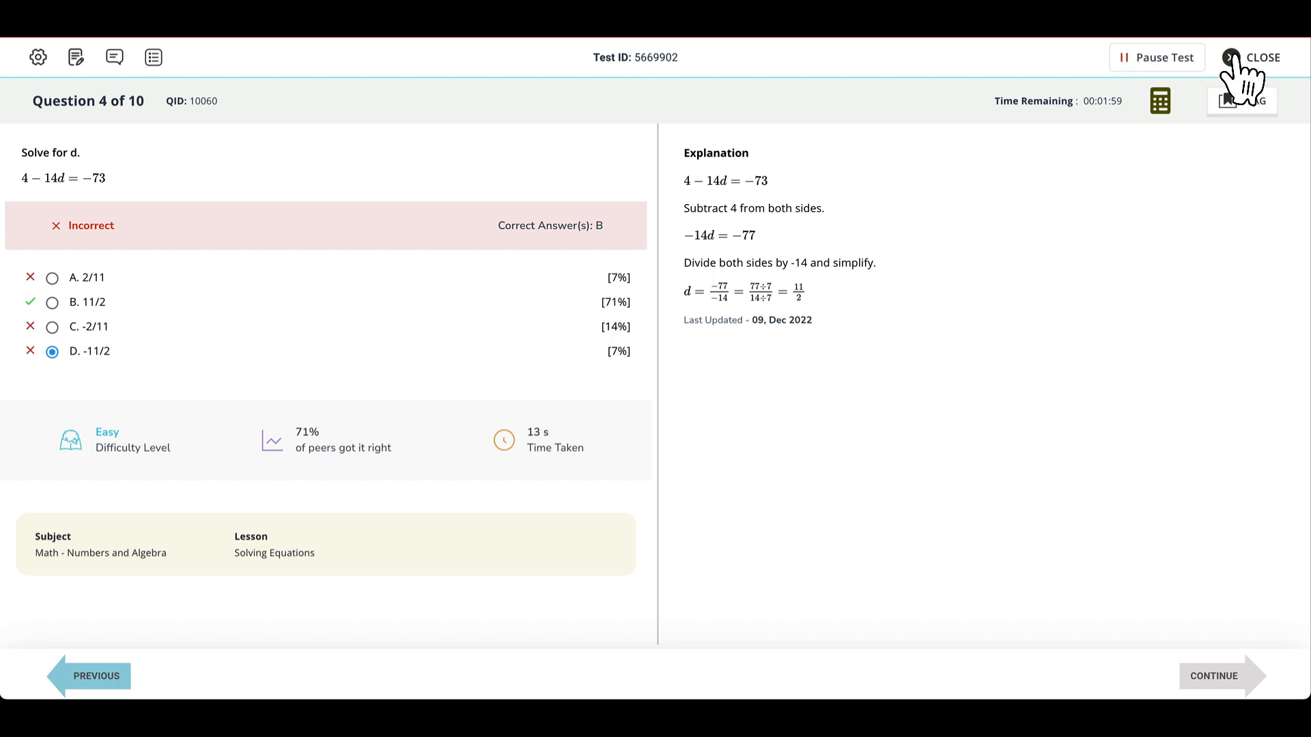
pyautogui.click(1266, 57)
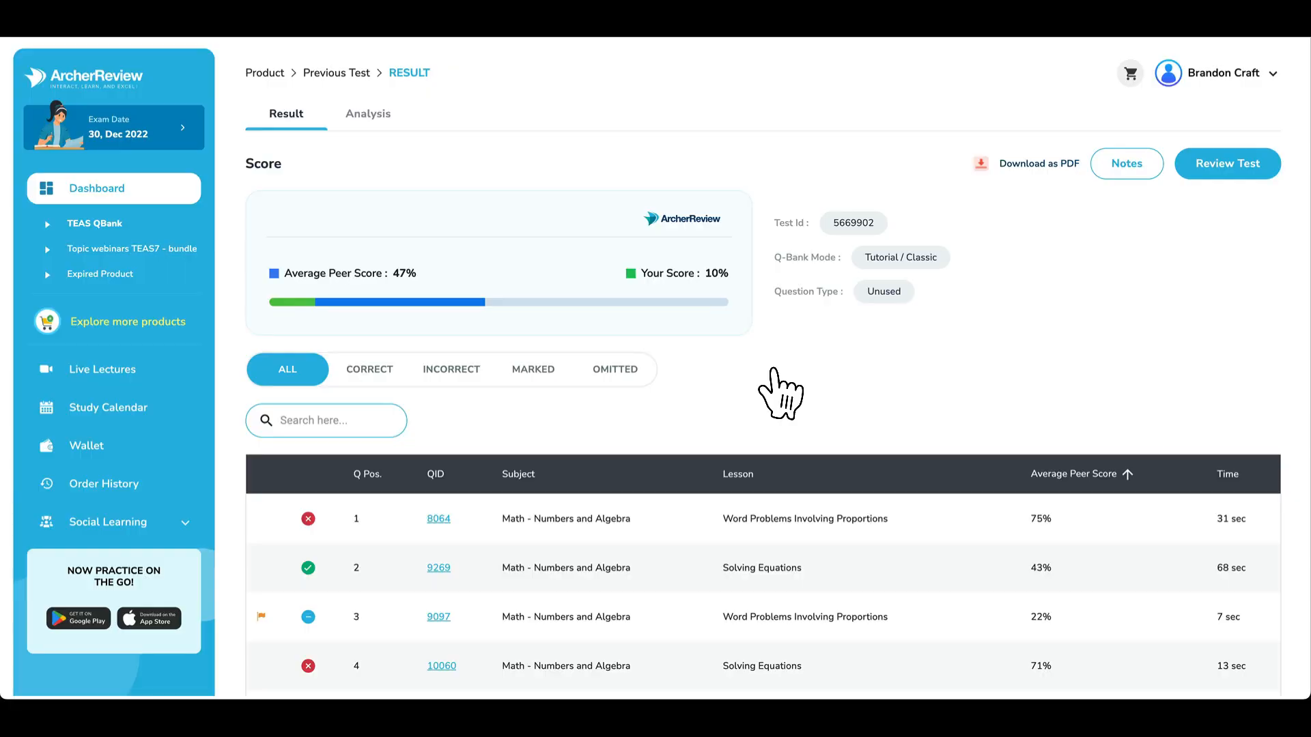
pyautogui.scroll(-3)
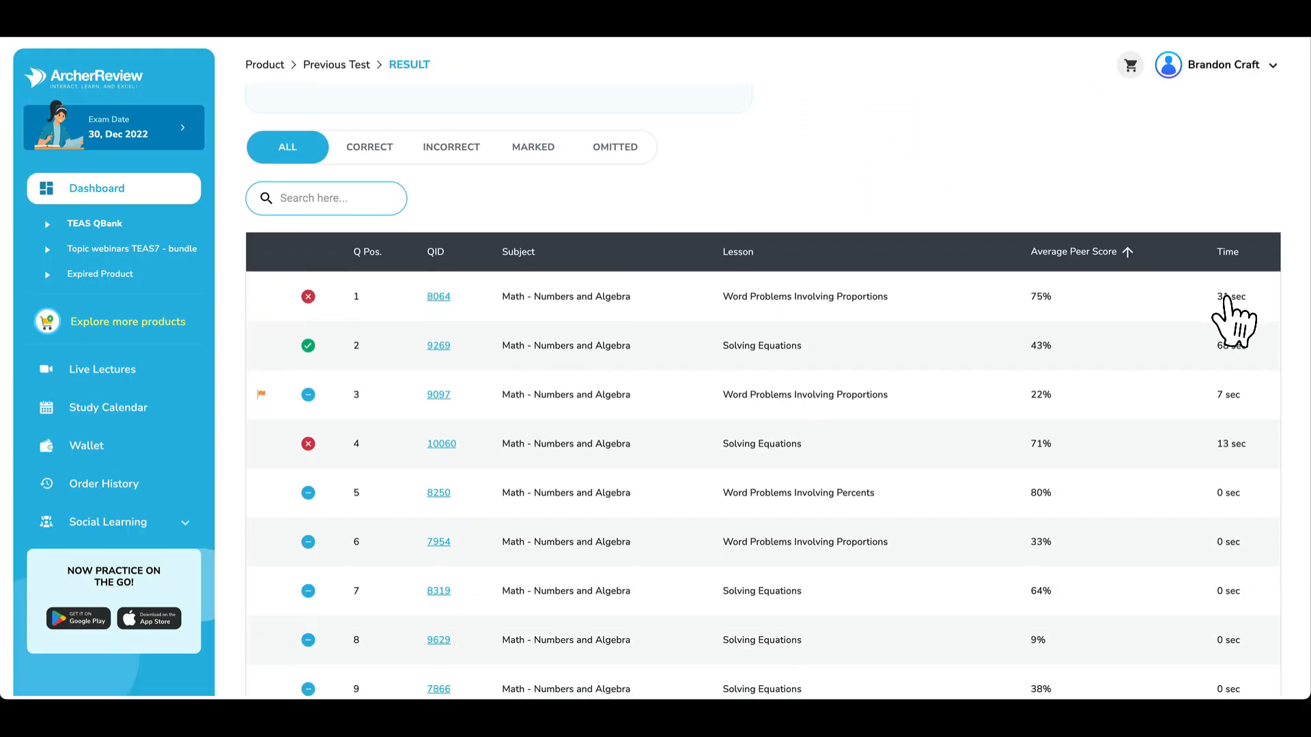
pyautogui.moveTo(316, 320)
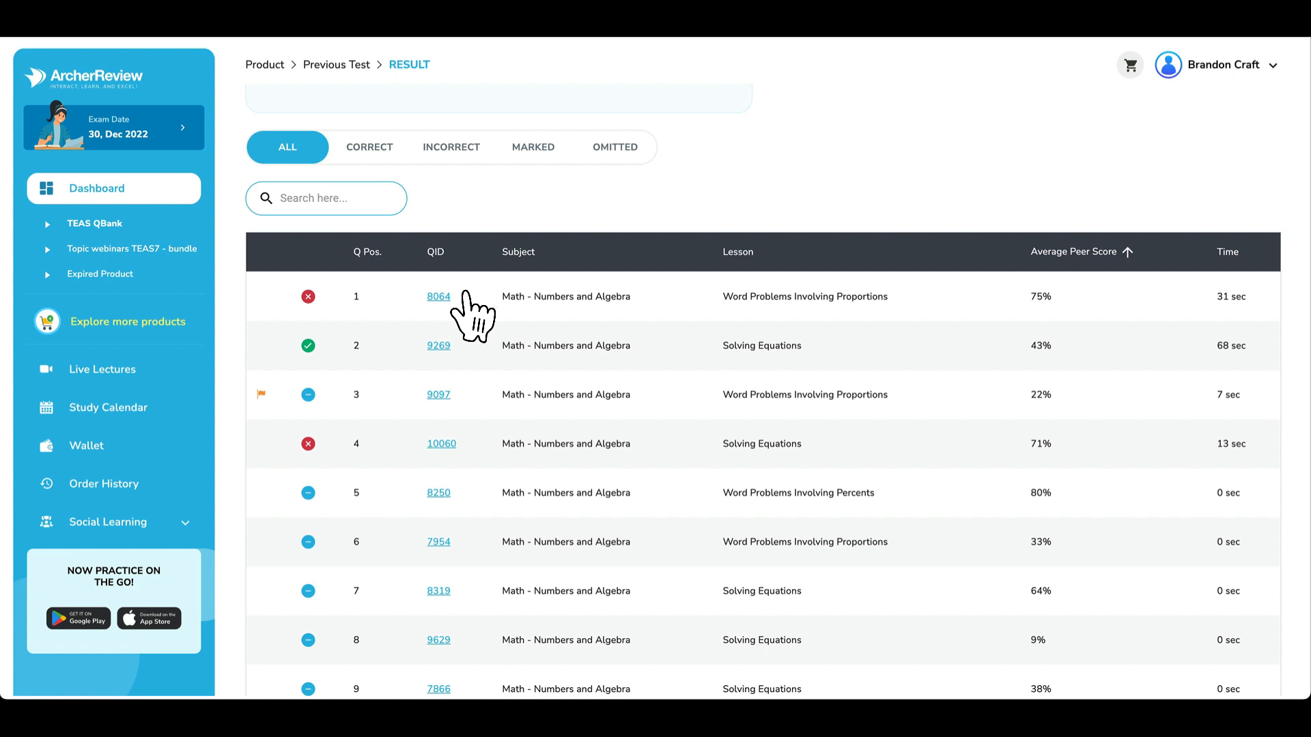
pyautogui.moveTo(451, 468)
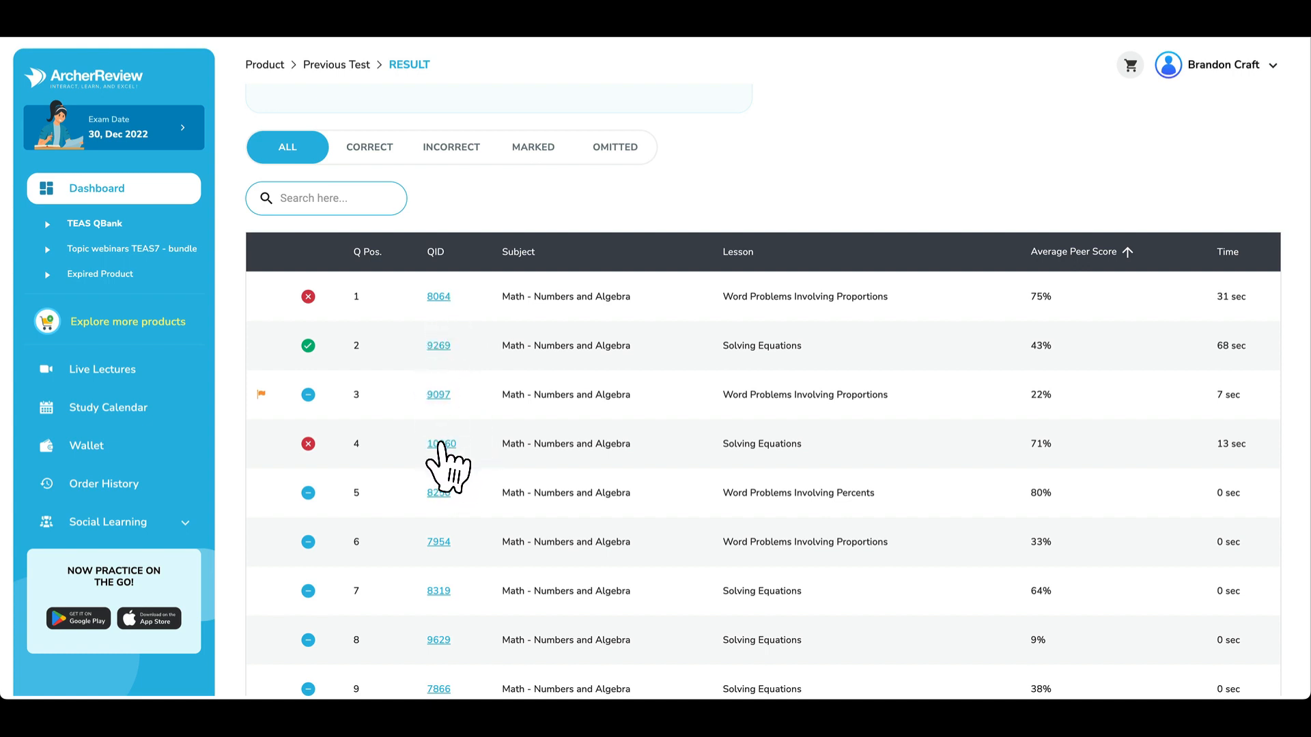
# Reopen question 10060 from the results, flag it, and confirm closing the review
pyautogui.click(438, 444)
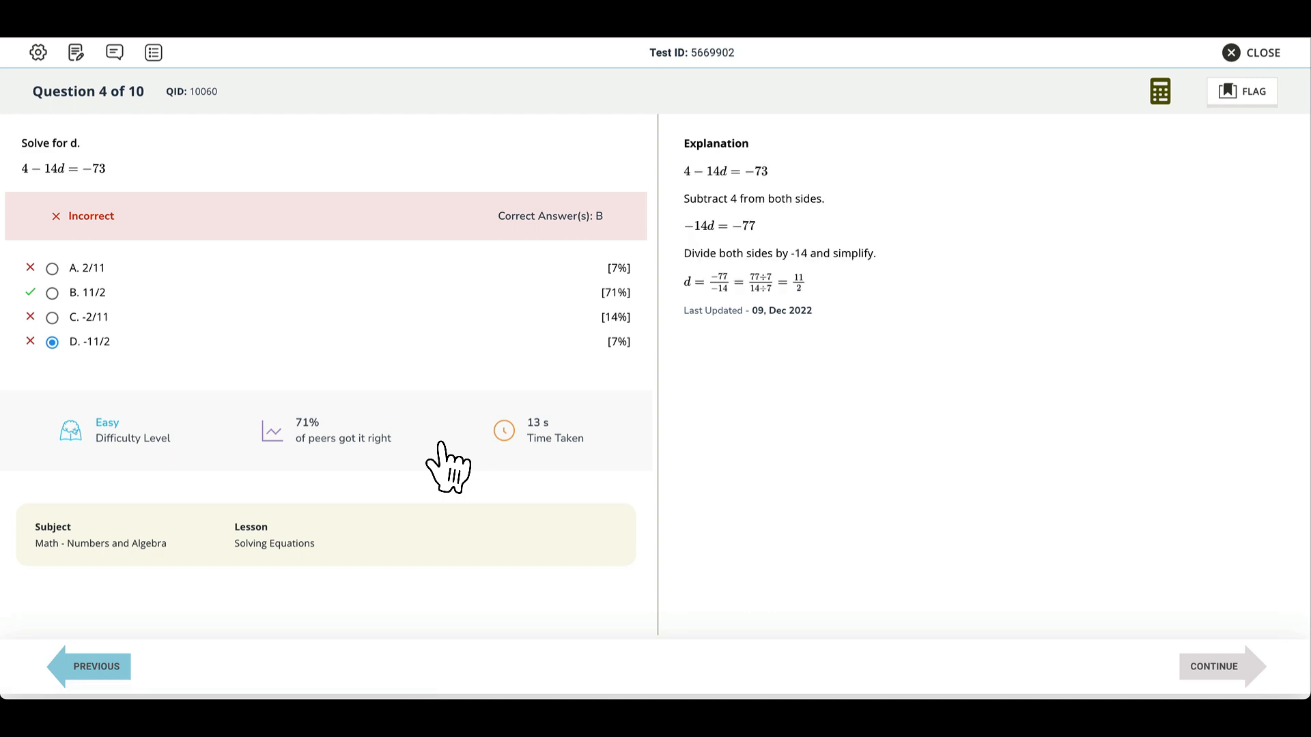
pyautogui.moveTo(1240, 107)
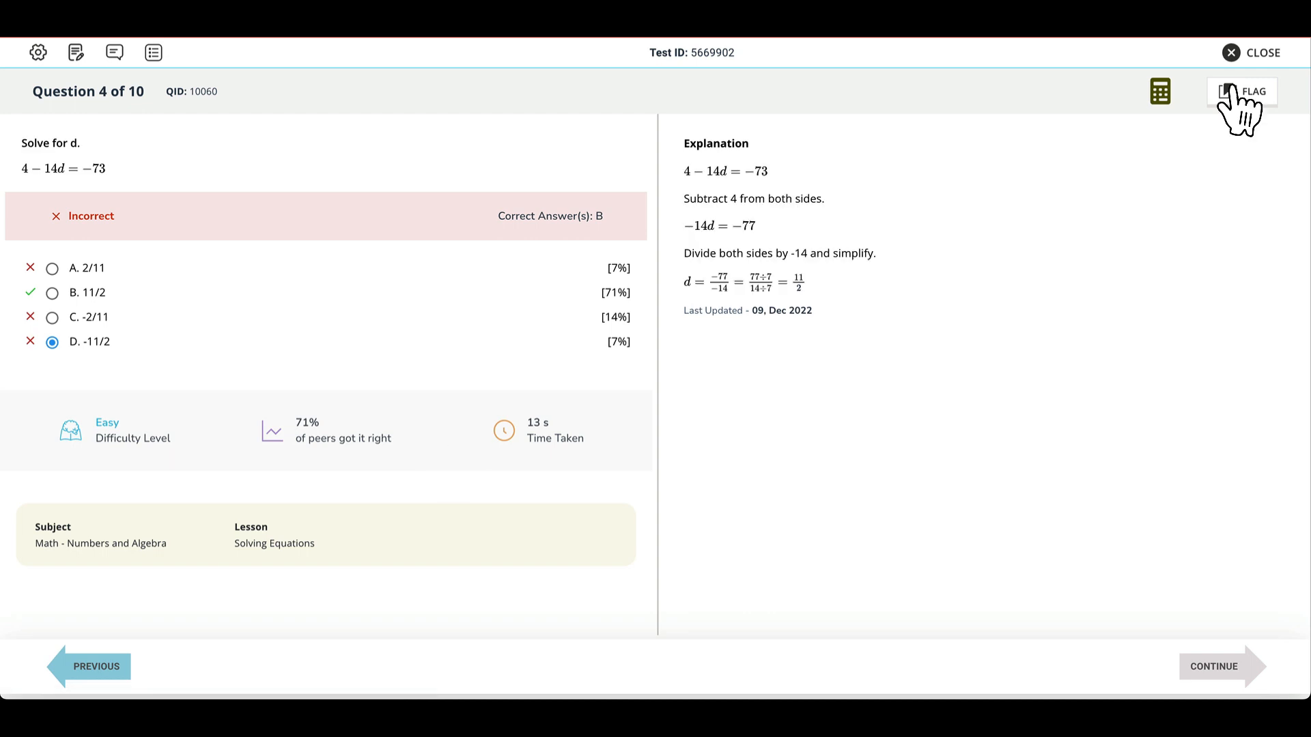
pyautogui.click(1230, 52)
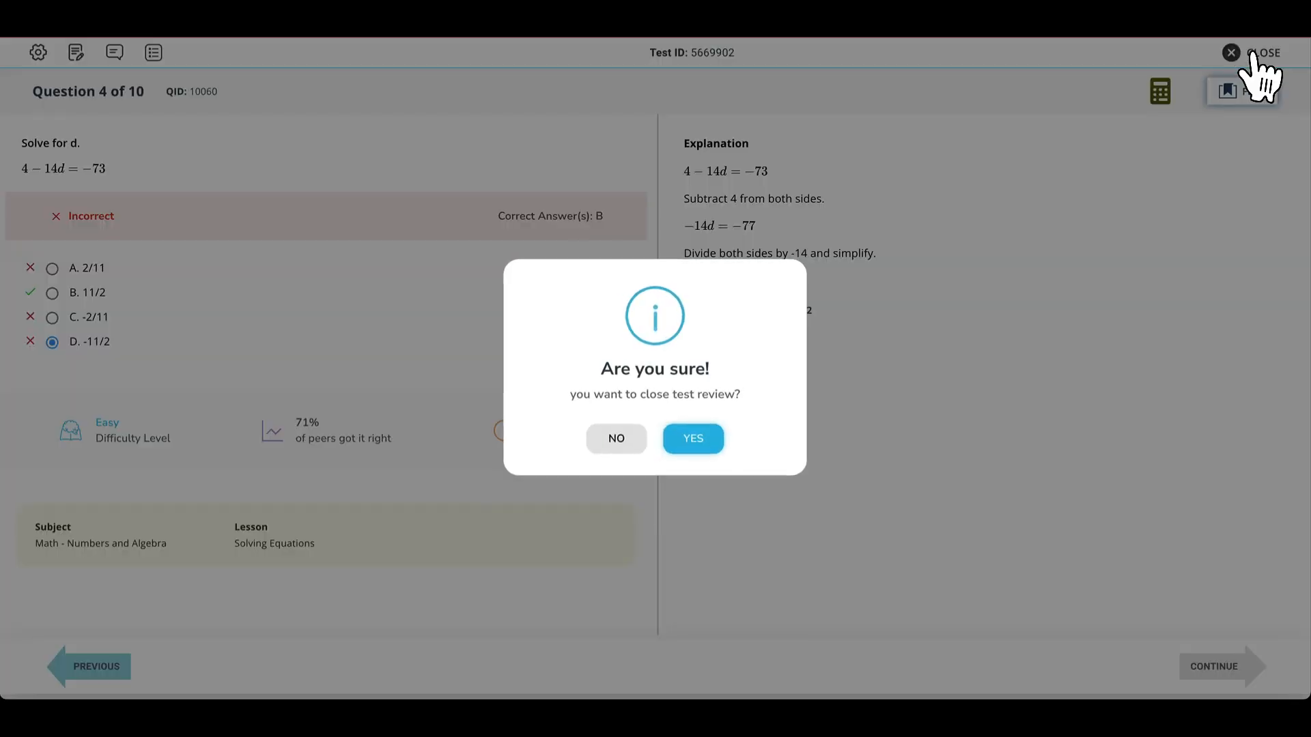
pyautogui.click(692, 438)
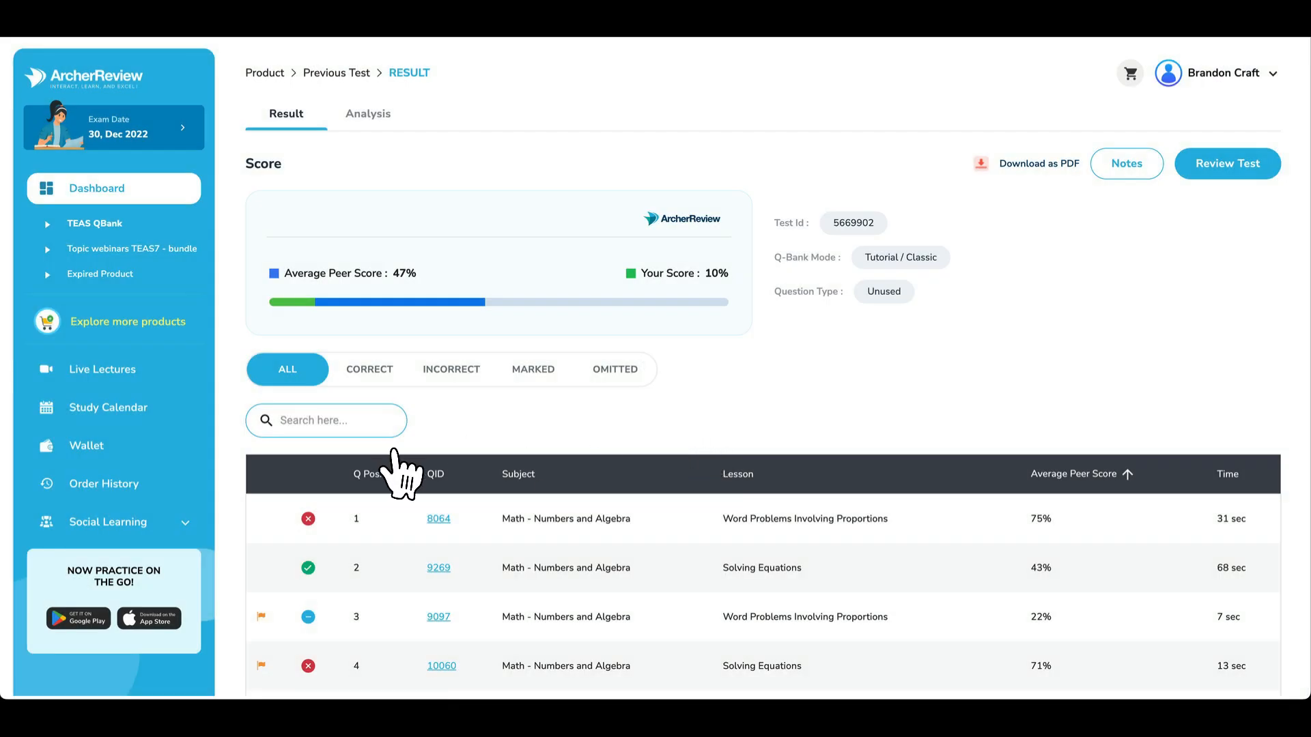
# Scroll through the results table and back to the top
pyautogui.scroll(-3)
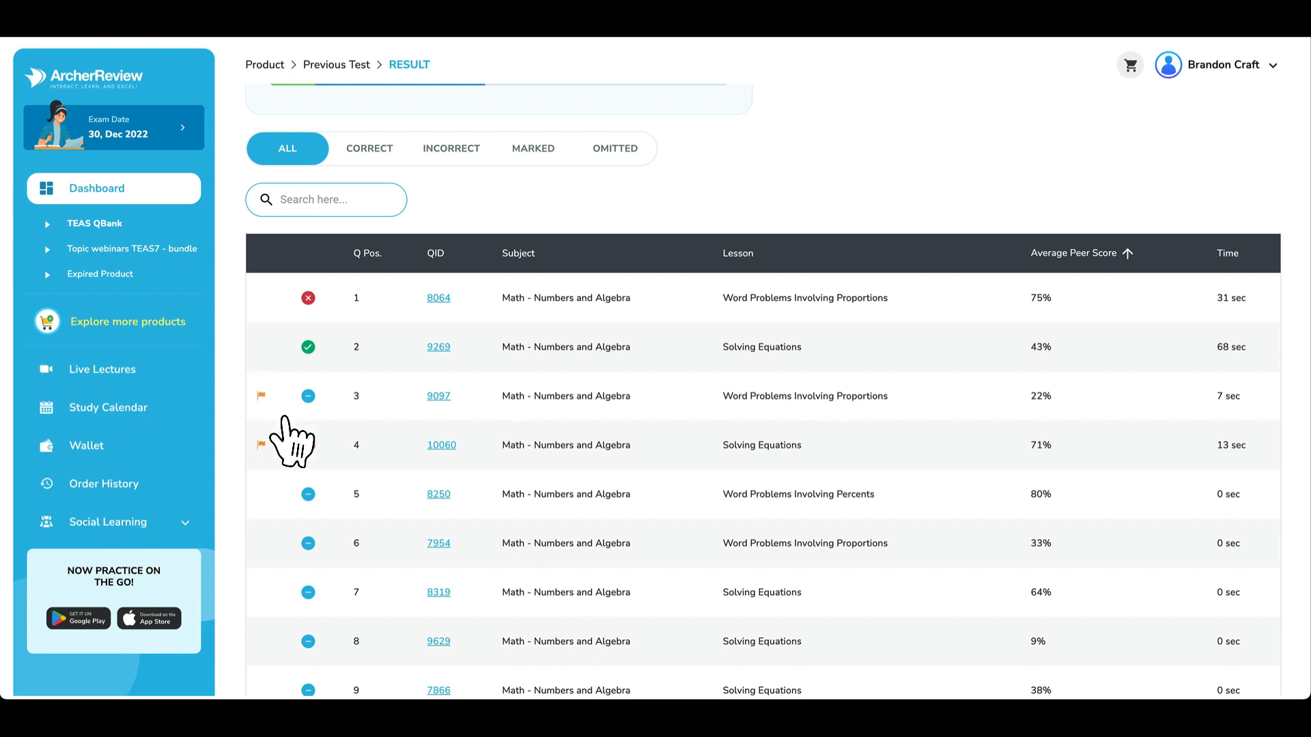
pyautogui.scroll(3)
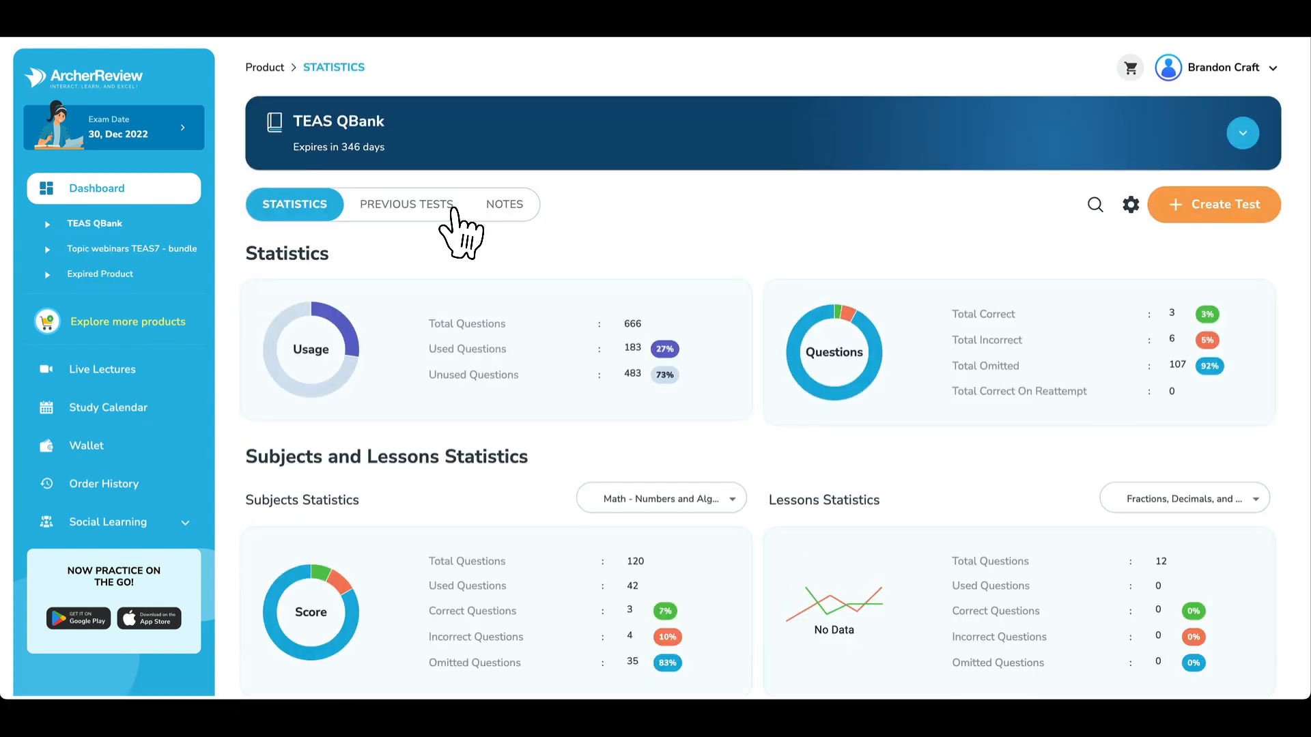
pyautogui.moveTo(418, 230)
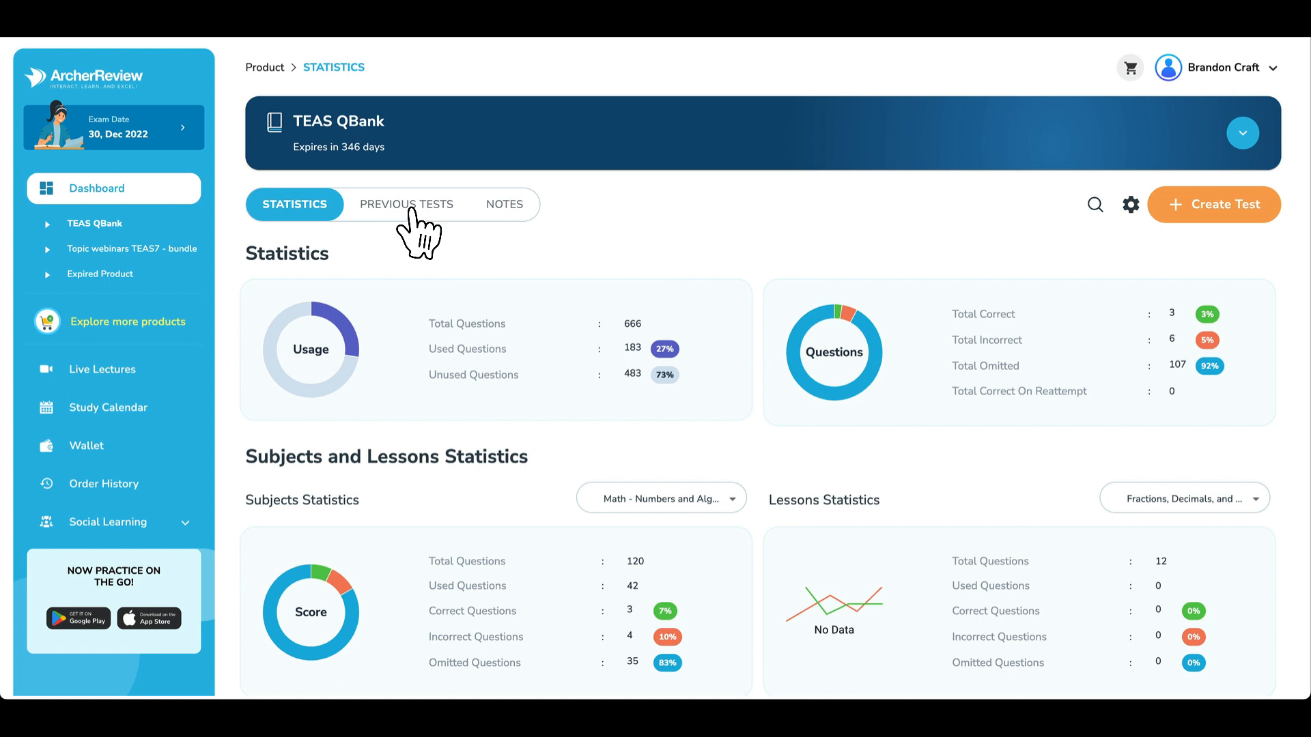
# Show the Previous Tests list with test 5669902 scoring 10% at the top
pyautogui.click(407, 204)
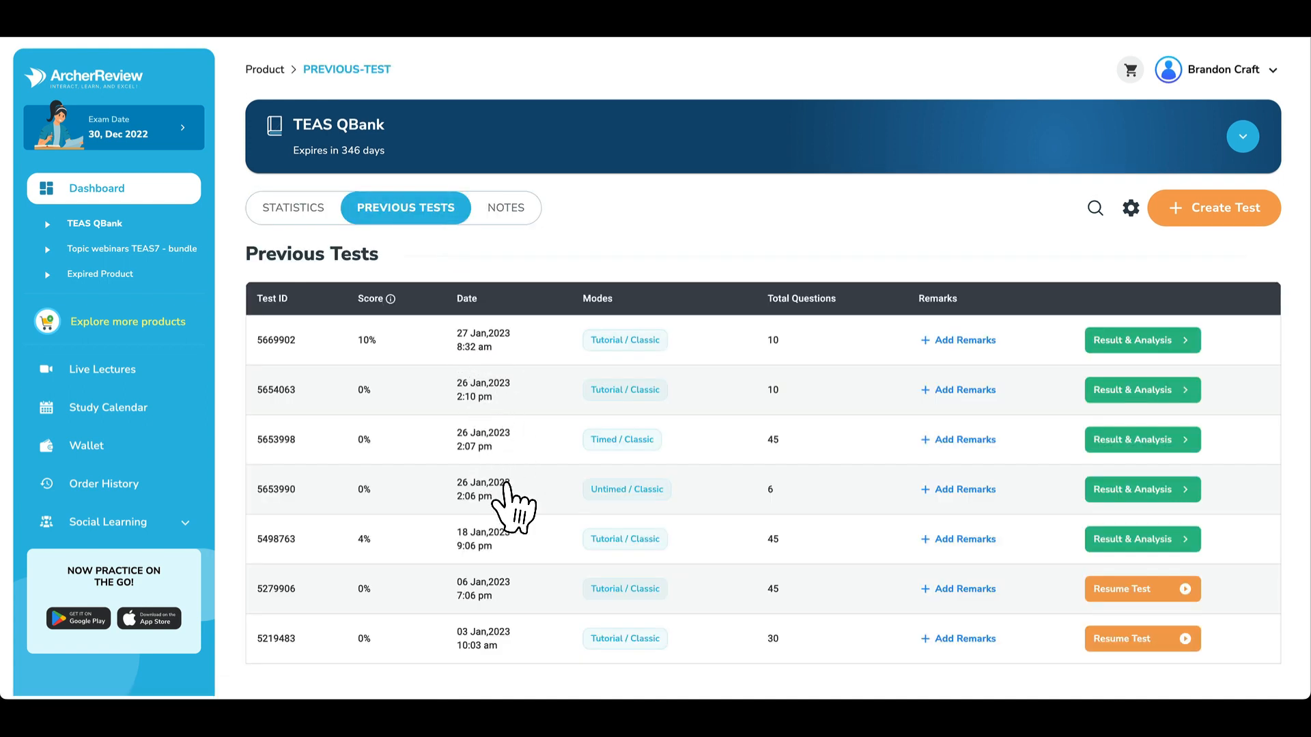
pyautogui.moveTo(1121, 372)
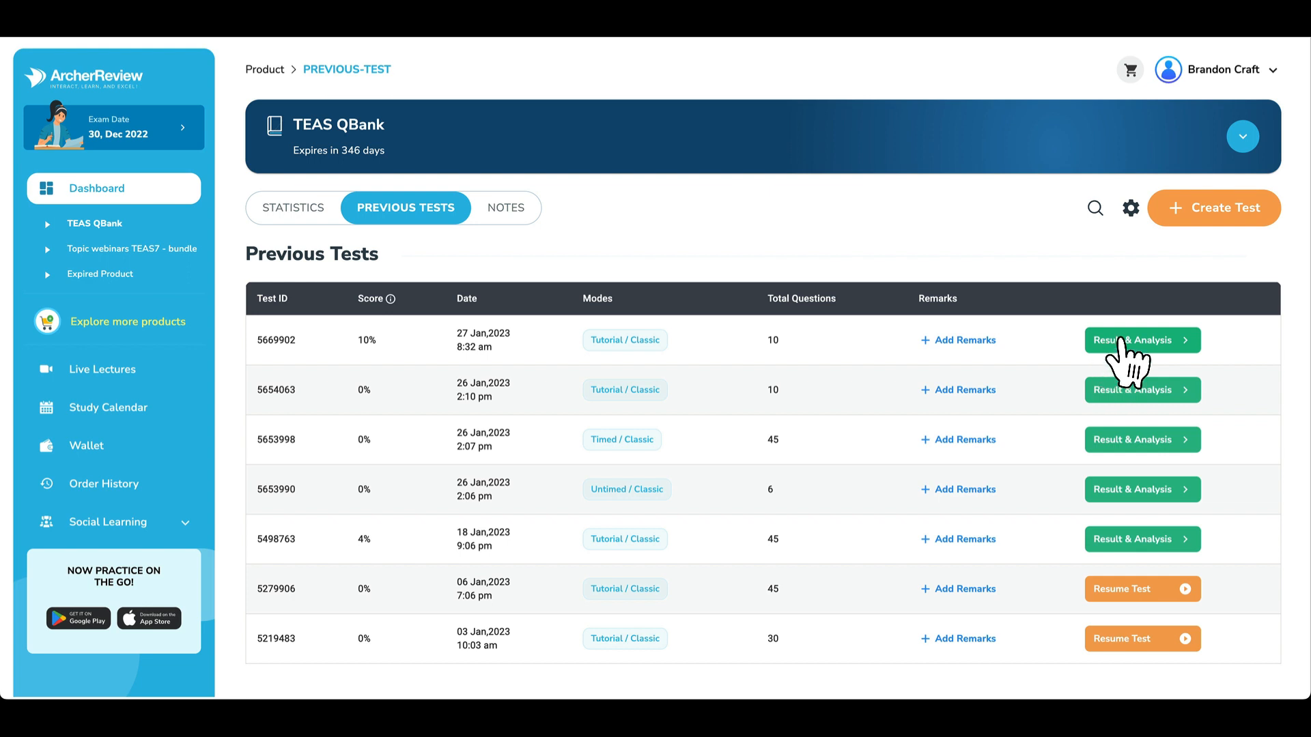
pyautogui.moveTo(1136, 602)
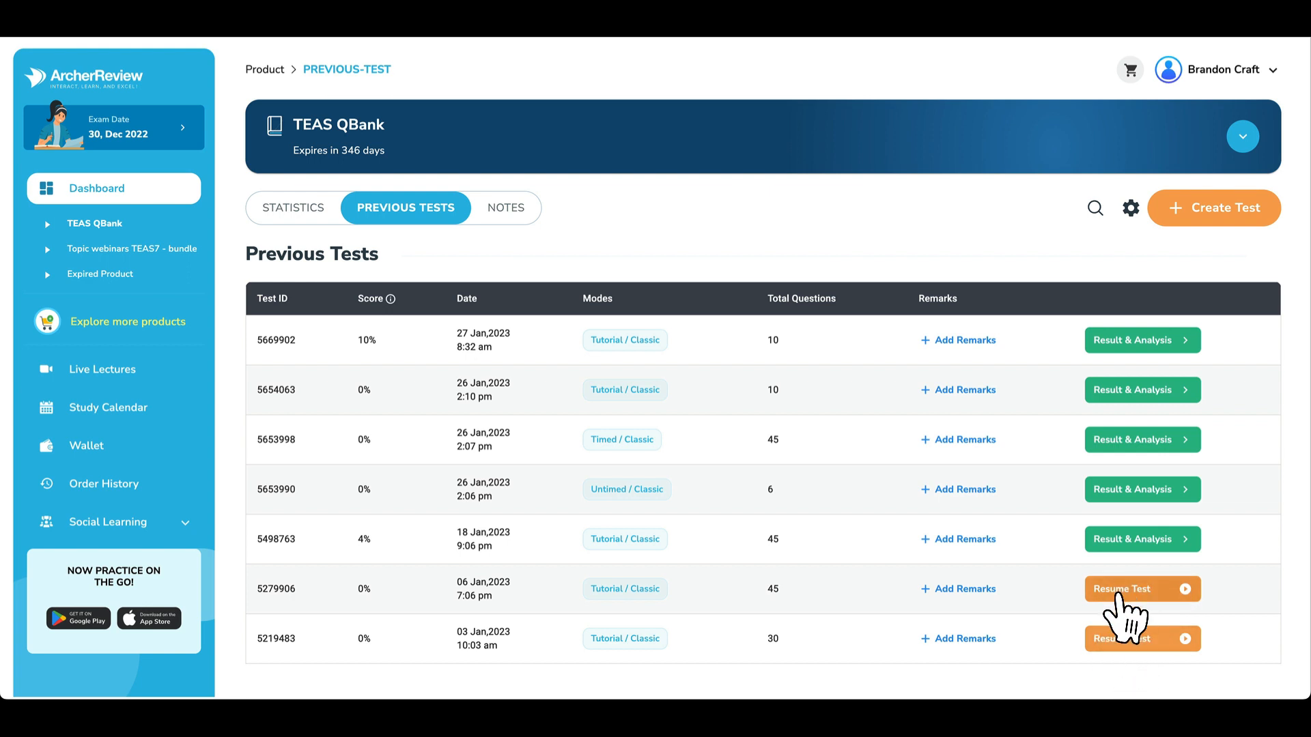
# Show the Notes list with four saved notes such as 'Review proportions.'
pyautogui.click(503, 207)
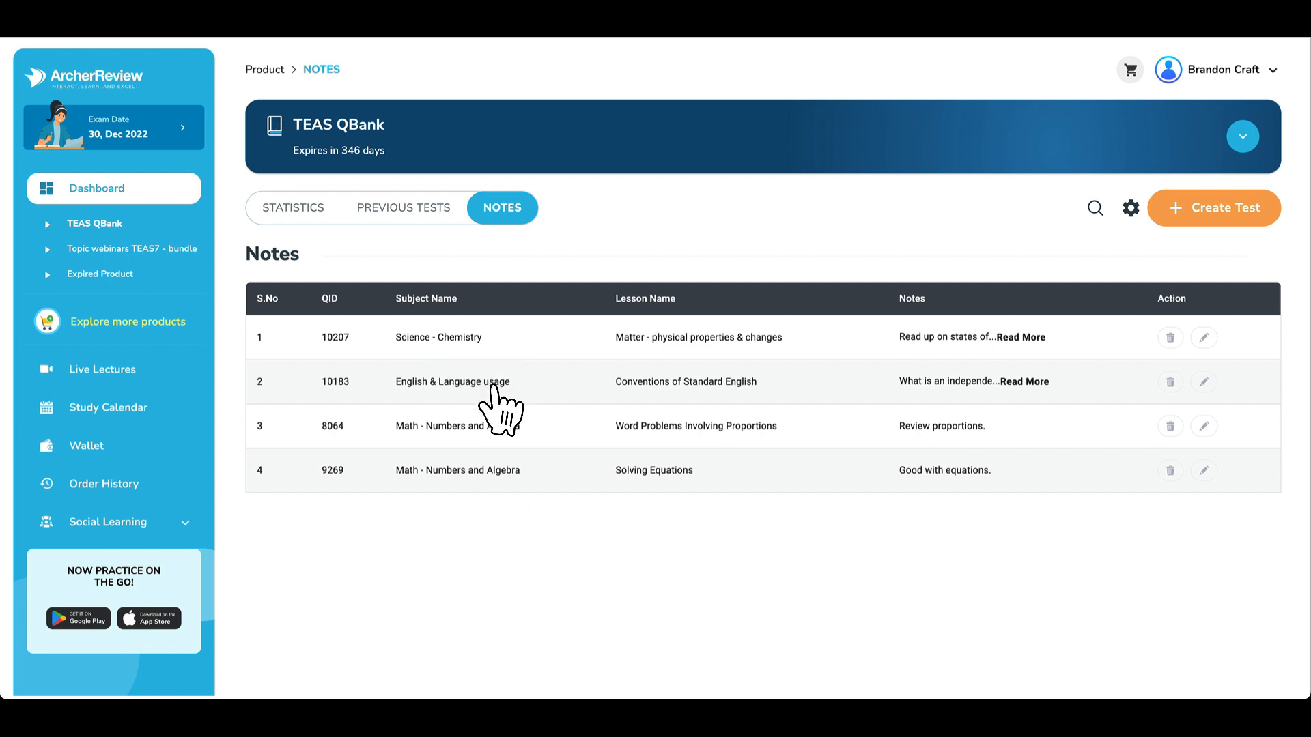
pyautogui.moveTo(368, 435)
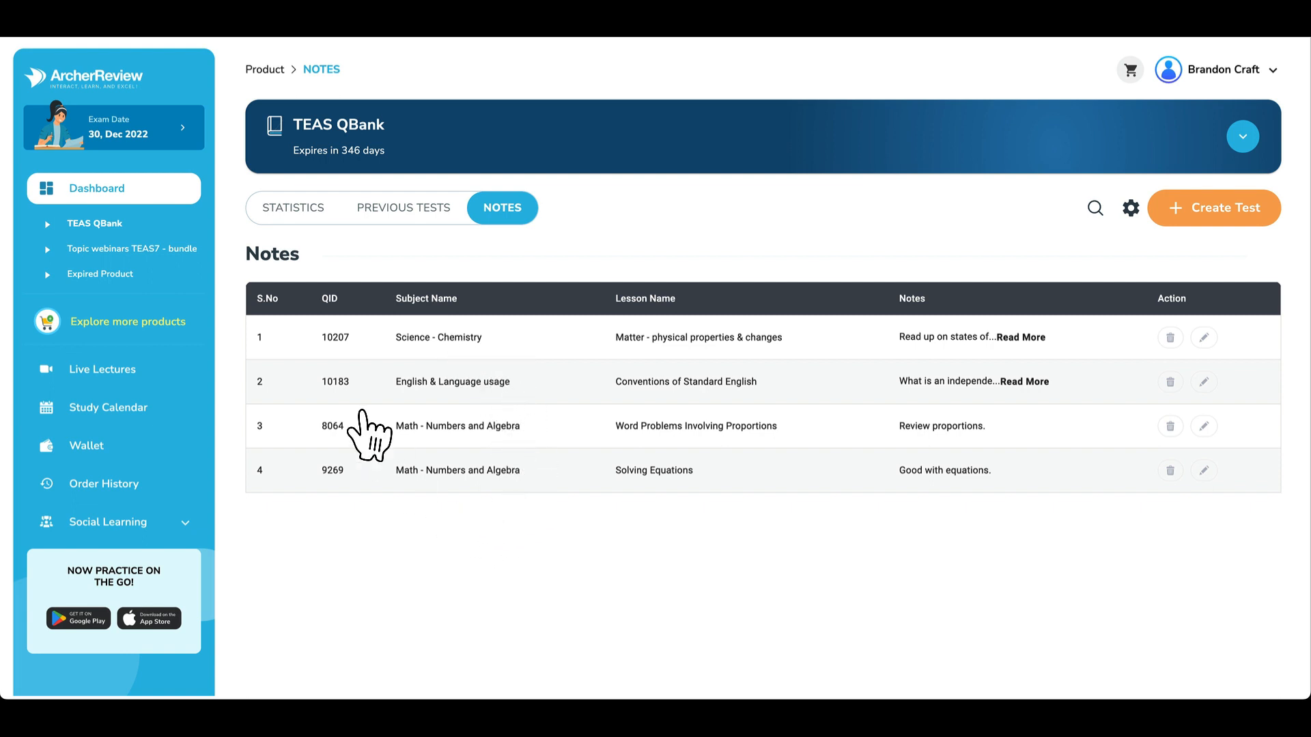
pyautogui.moveTo(416, 408)
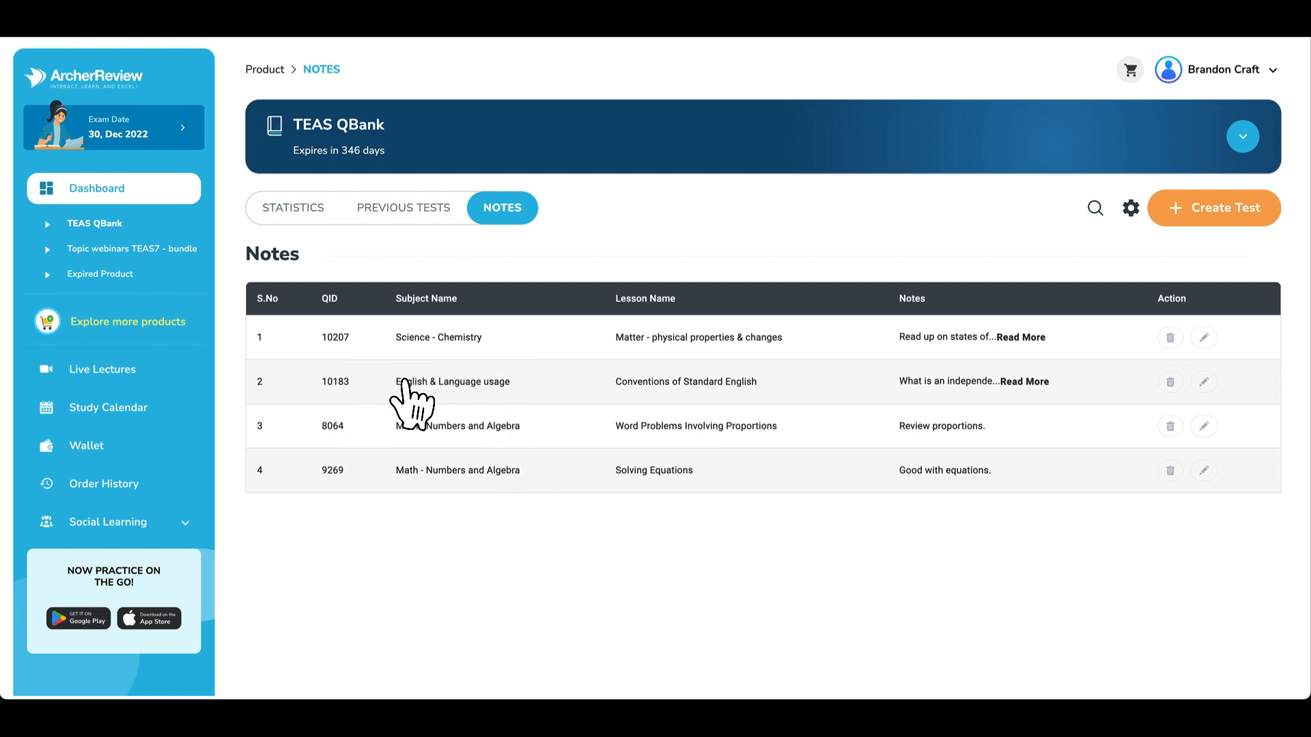
pyautogui.moveTo(432, 454)
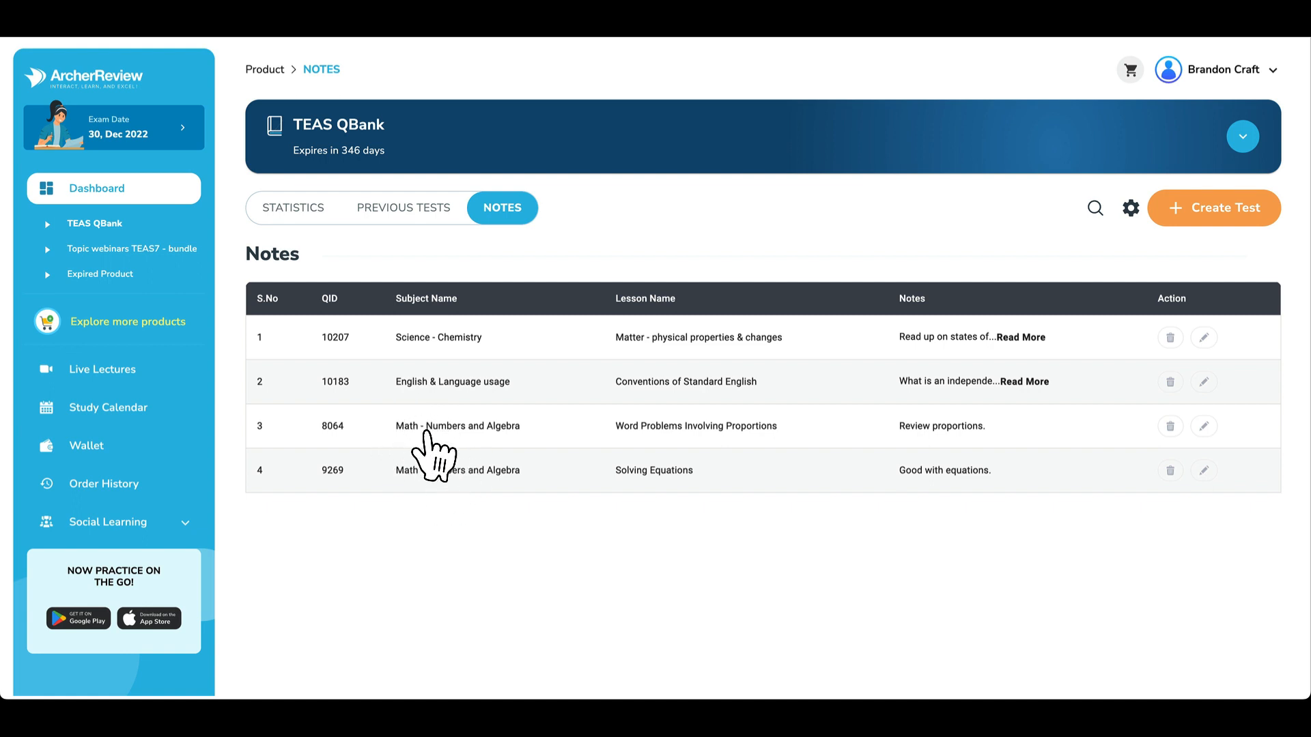
pyautogui.moveTo(422, 492)
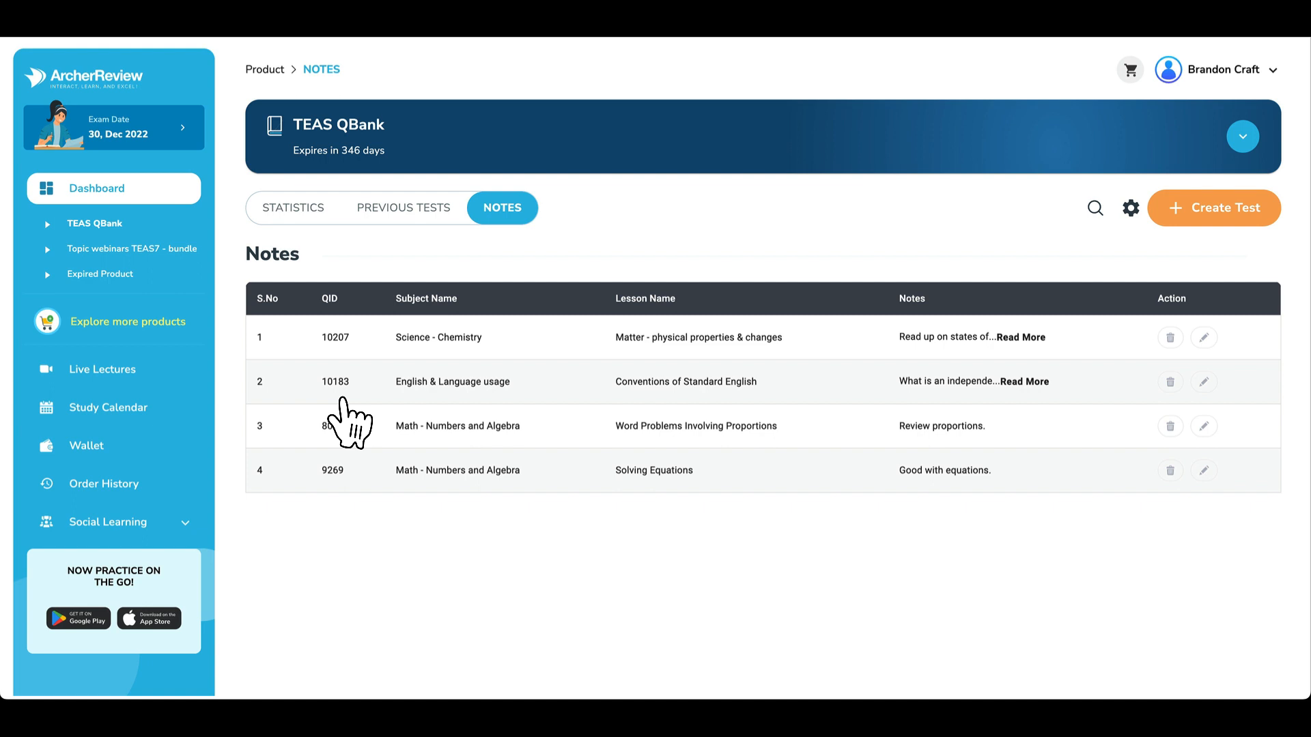
pyautogui.moveTo(228, 316)
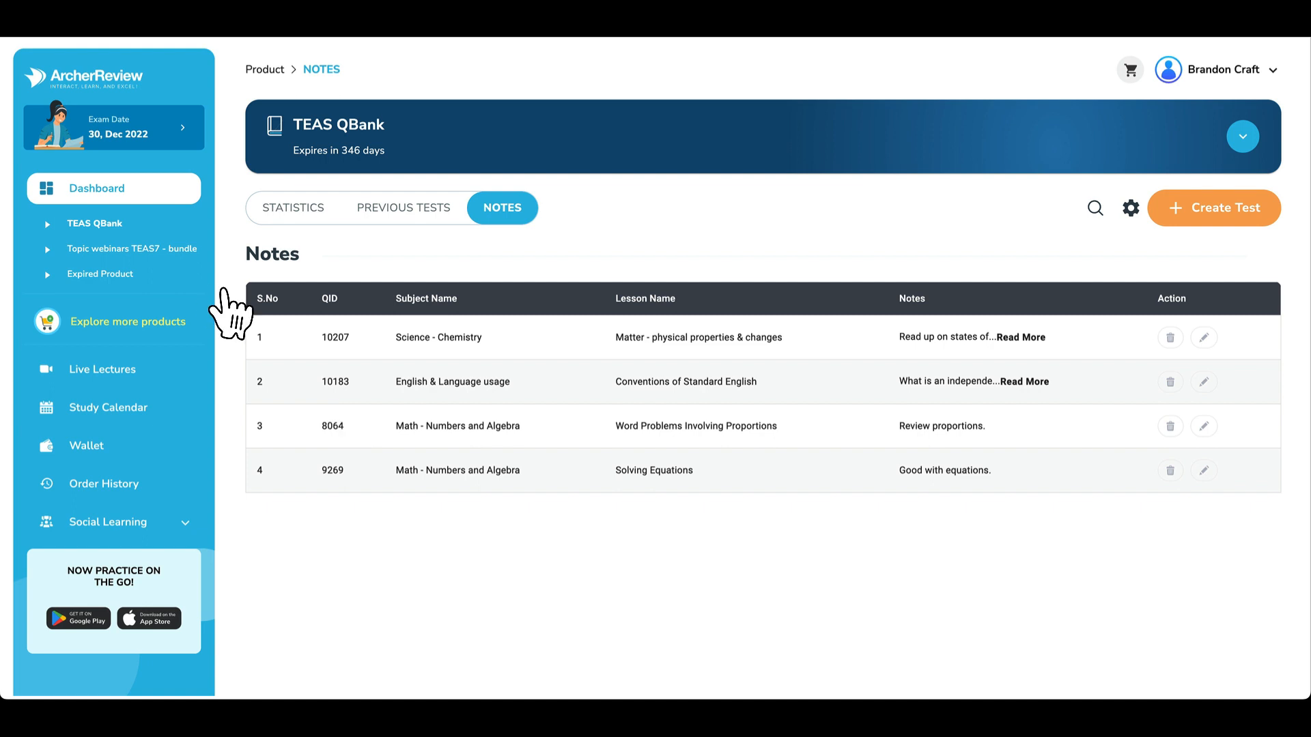
pyautogui.moveTo(150, 267)
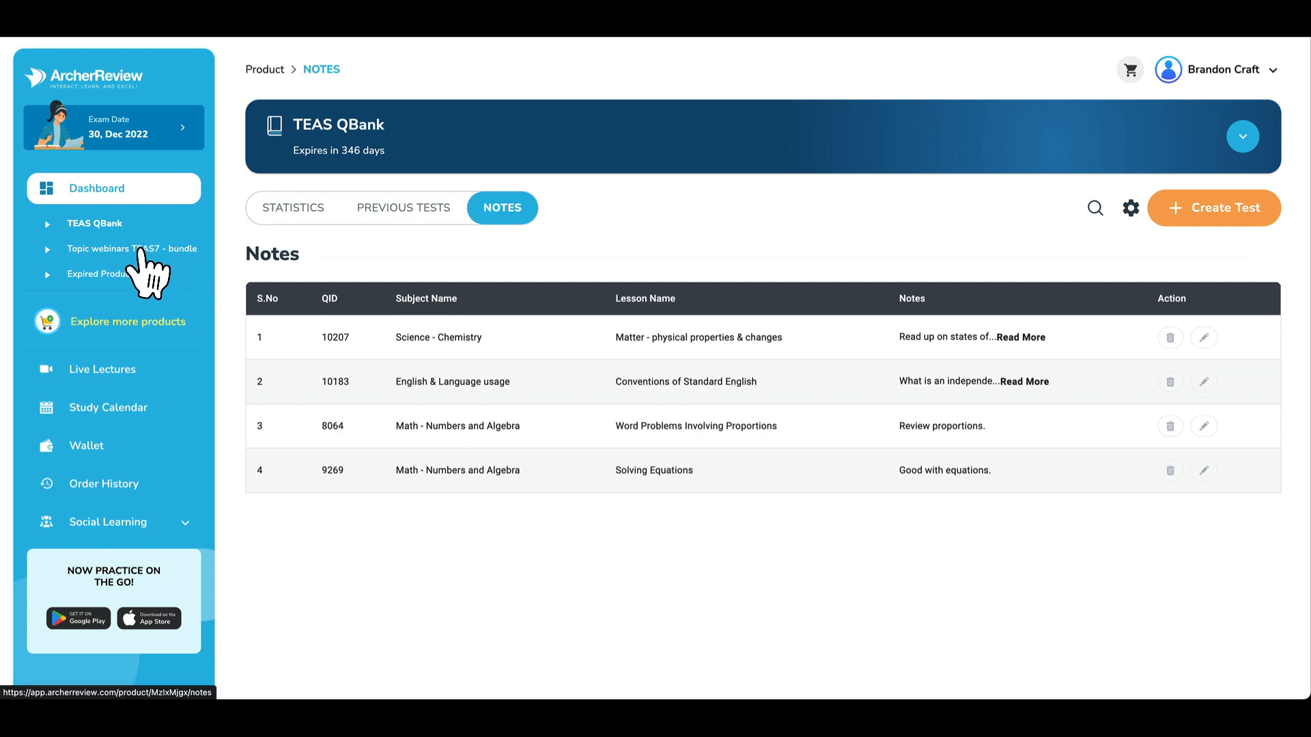
# Browse the Topic webinars TEAS7 bundle's full video library and return to its top
pyautogui.click(131, 250)
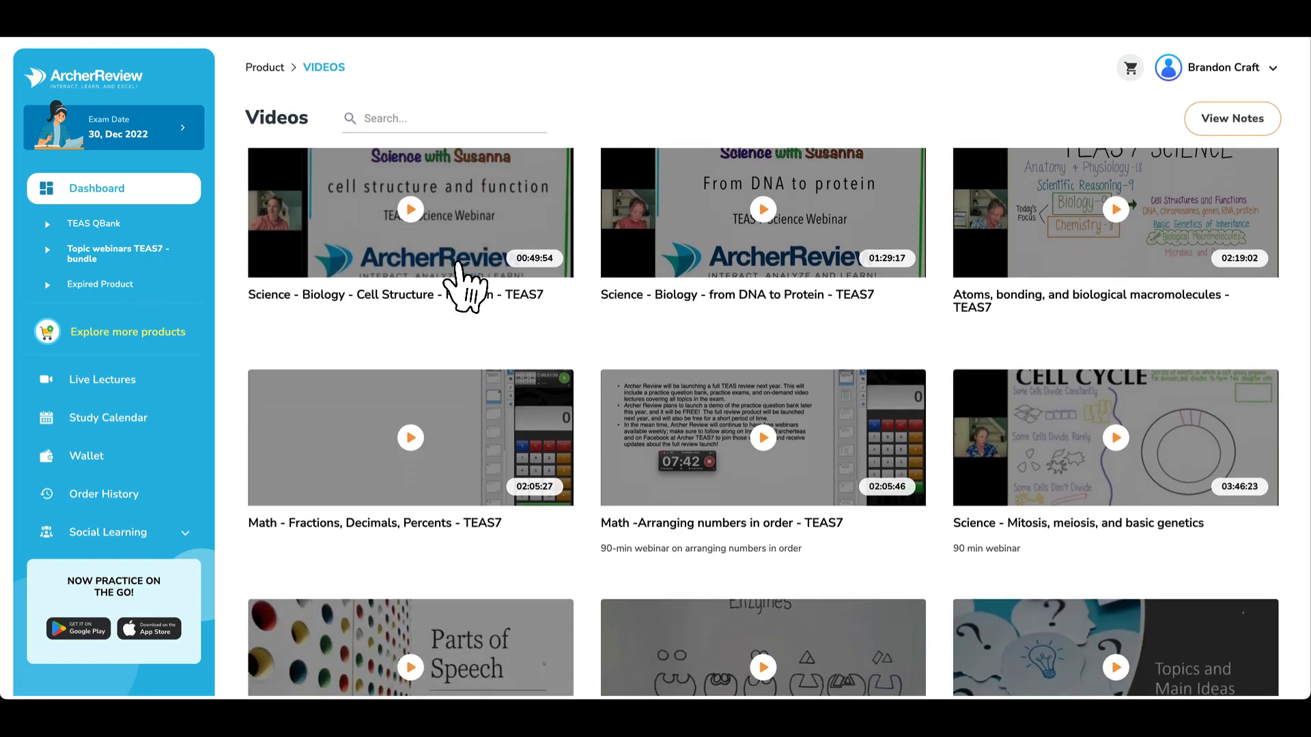
pyautogui.scroll(-3)
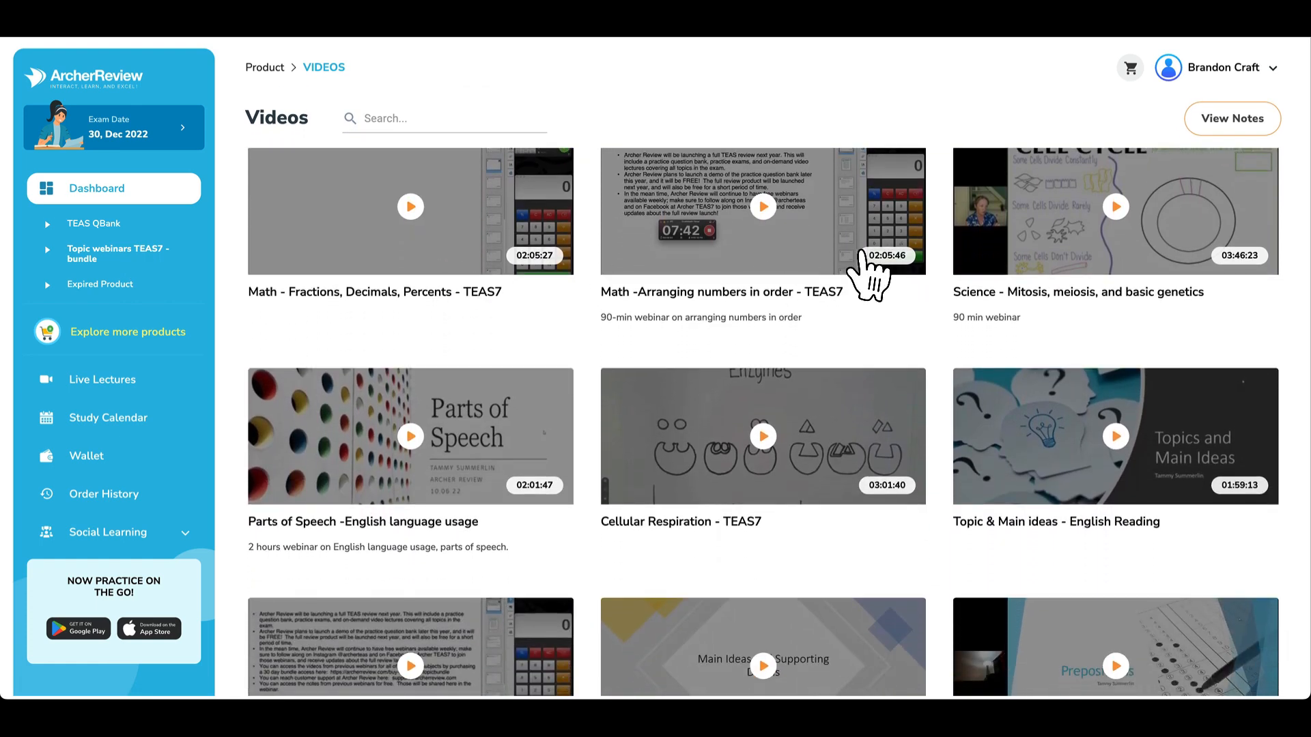
pyautogui.moveTo(1133, 267)
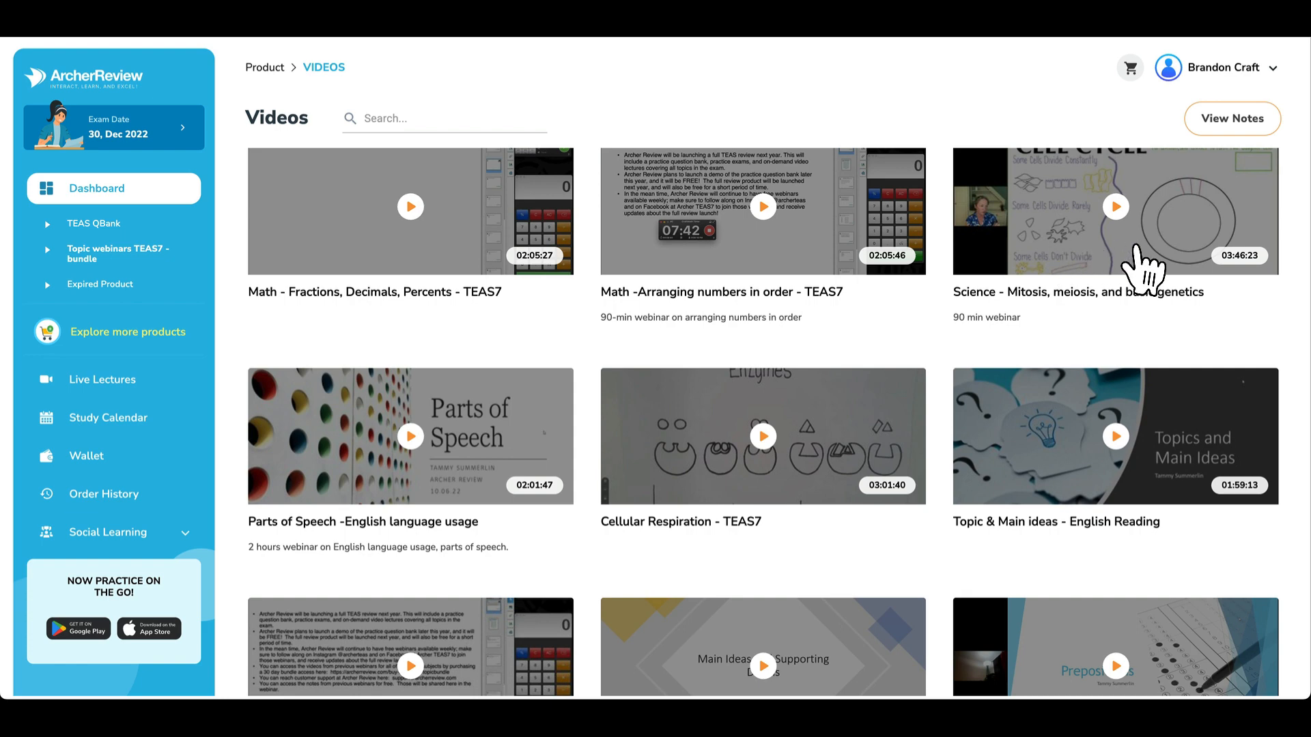
pyautogui.moveTo(1244, 275)
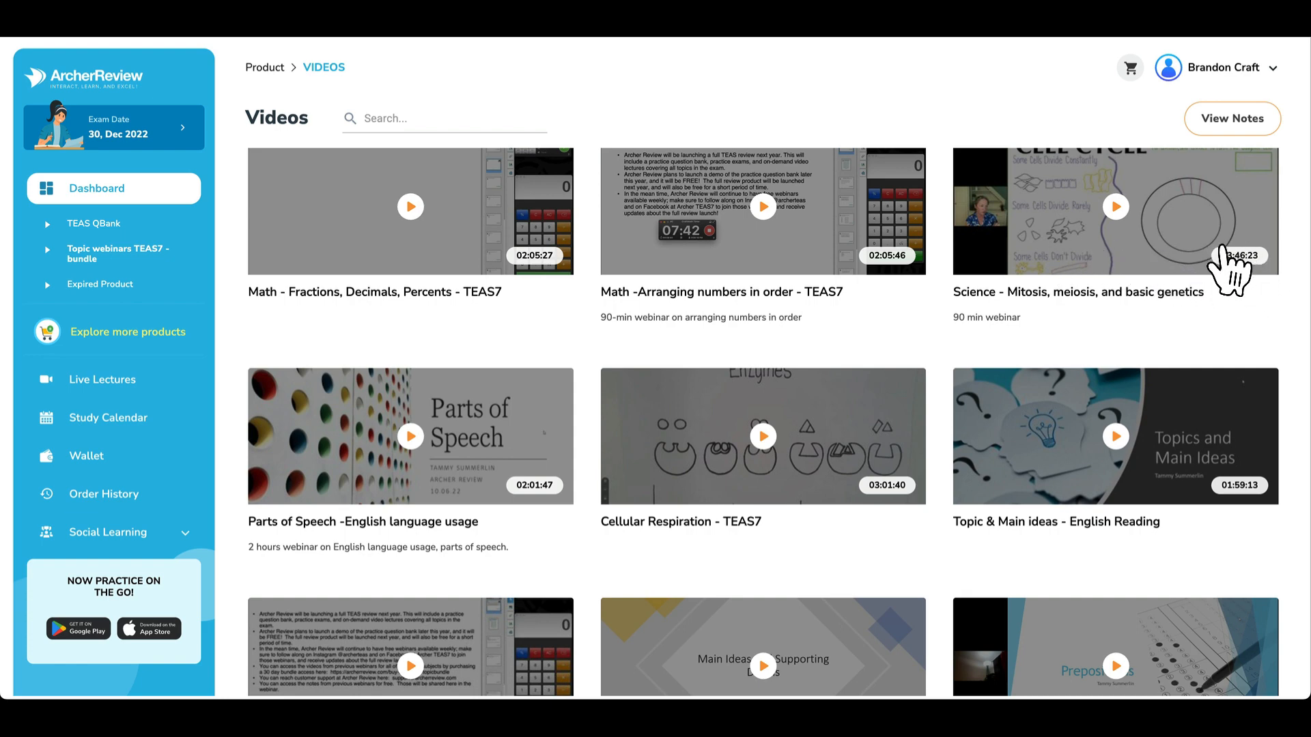
pyautogui.moveTo(962, 376)
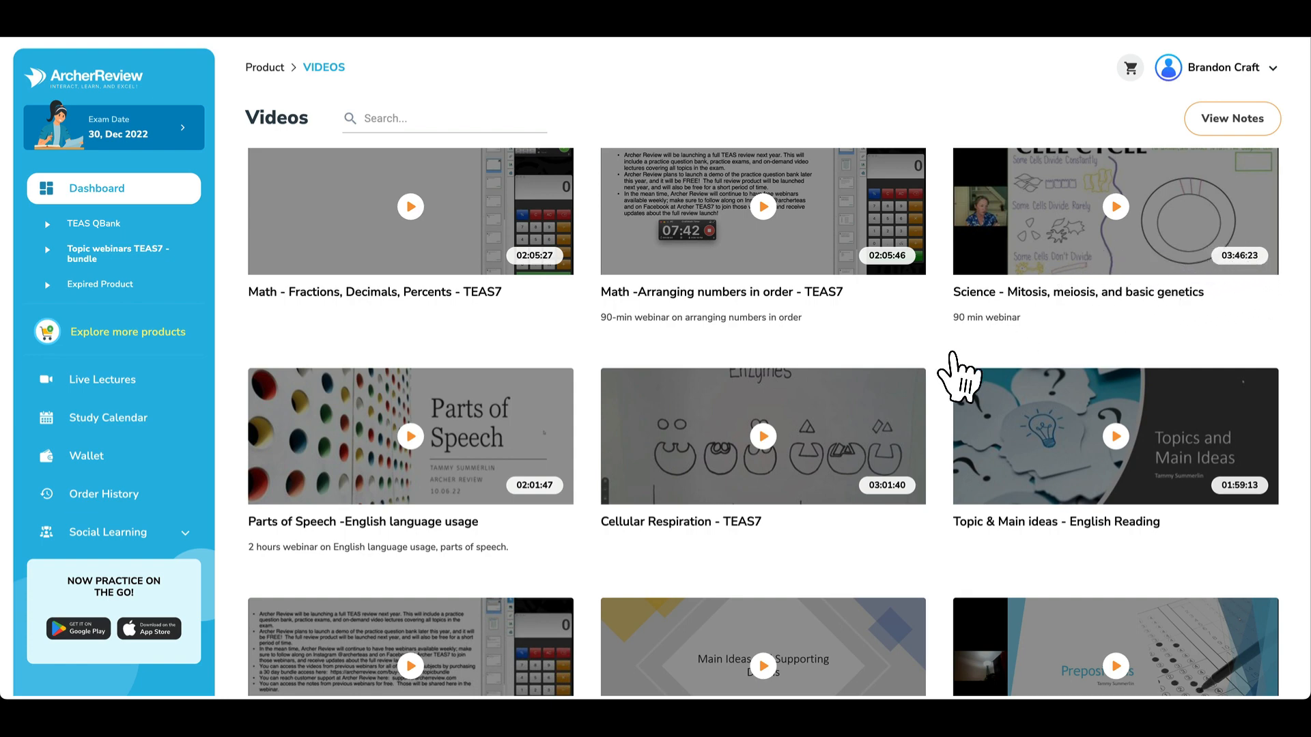
pyautogui.scroll(-3)
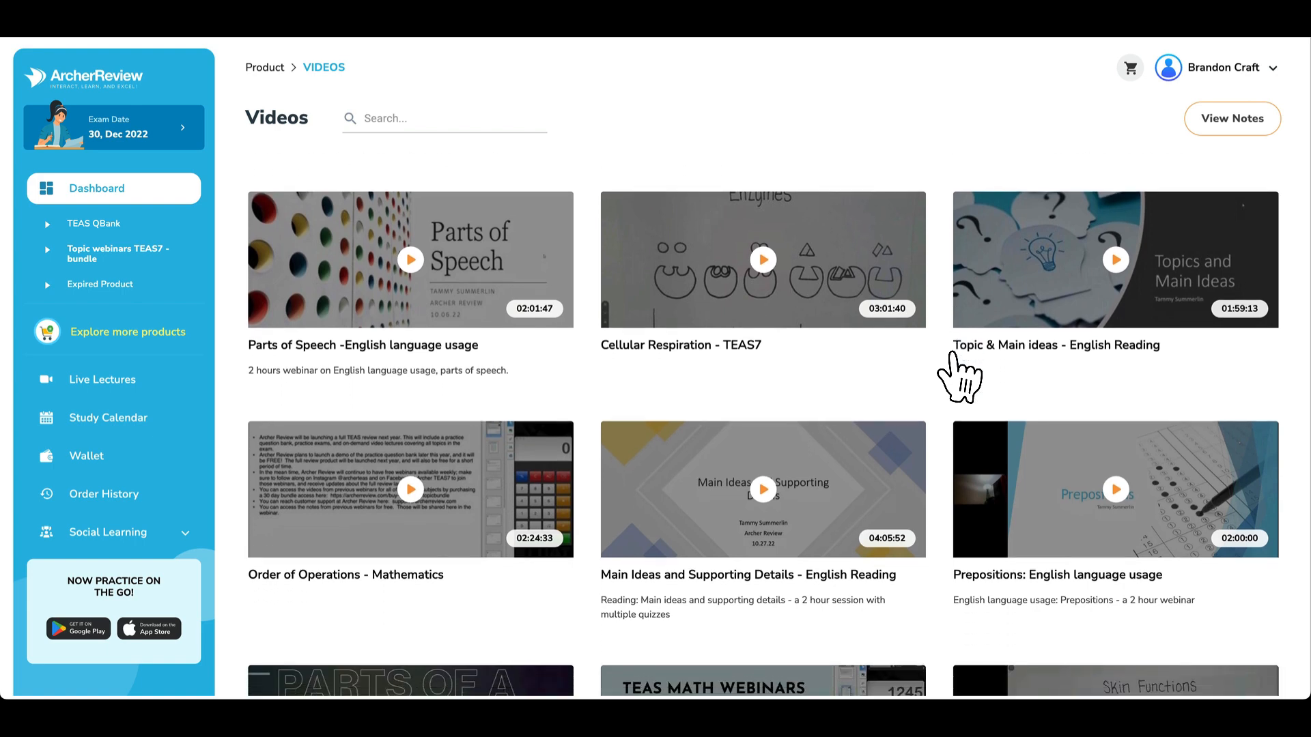
pyautogui.scroll(-3)
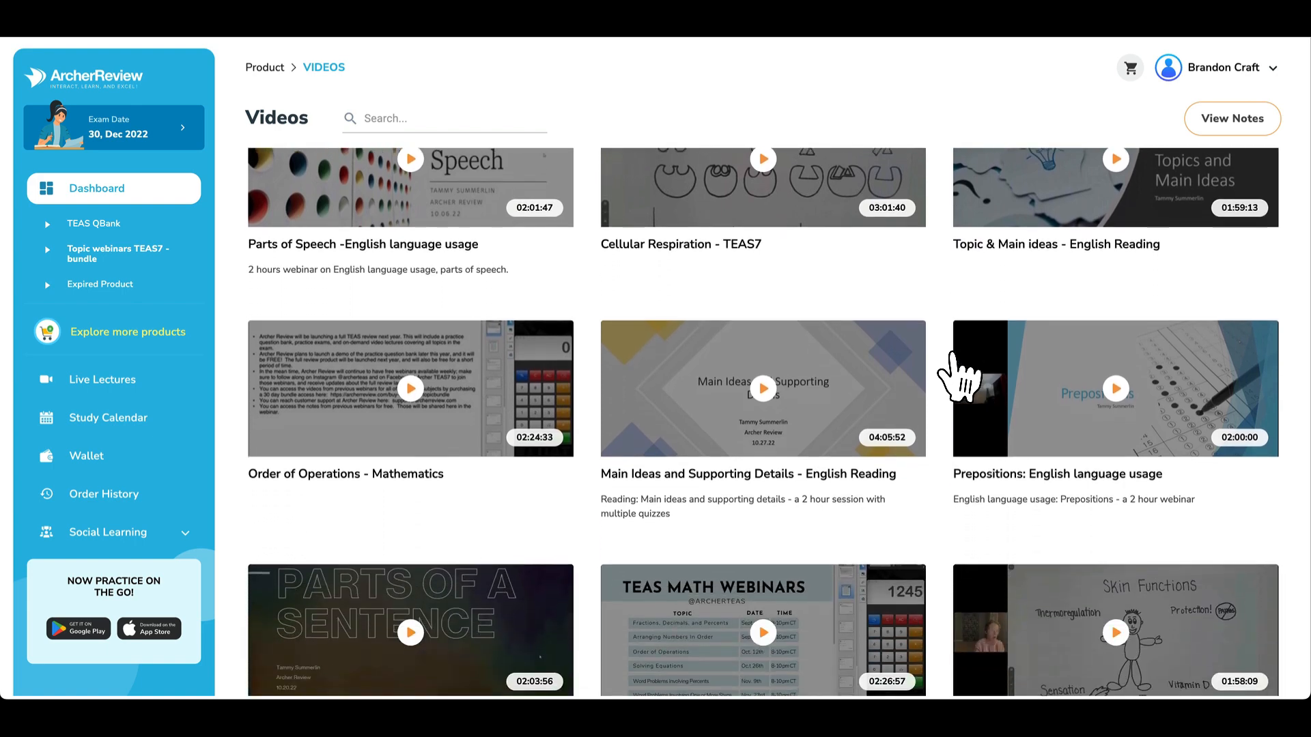
pyautogui.scroll(-3)
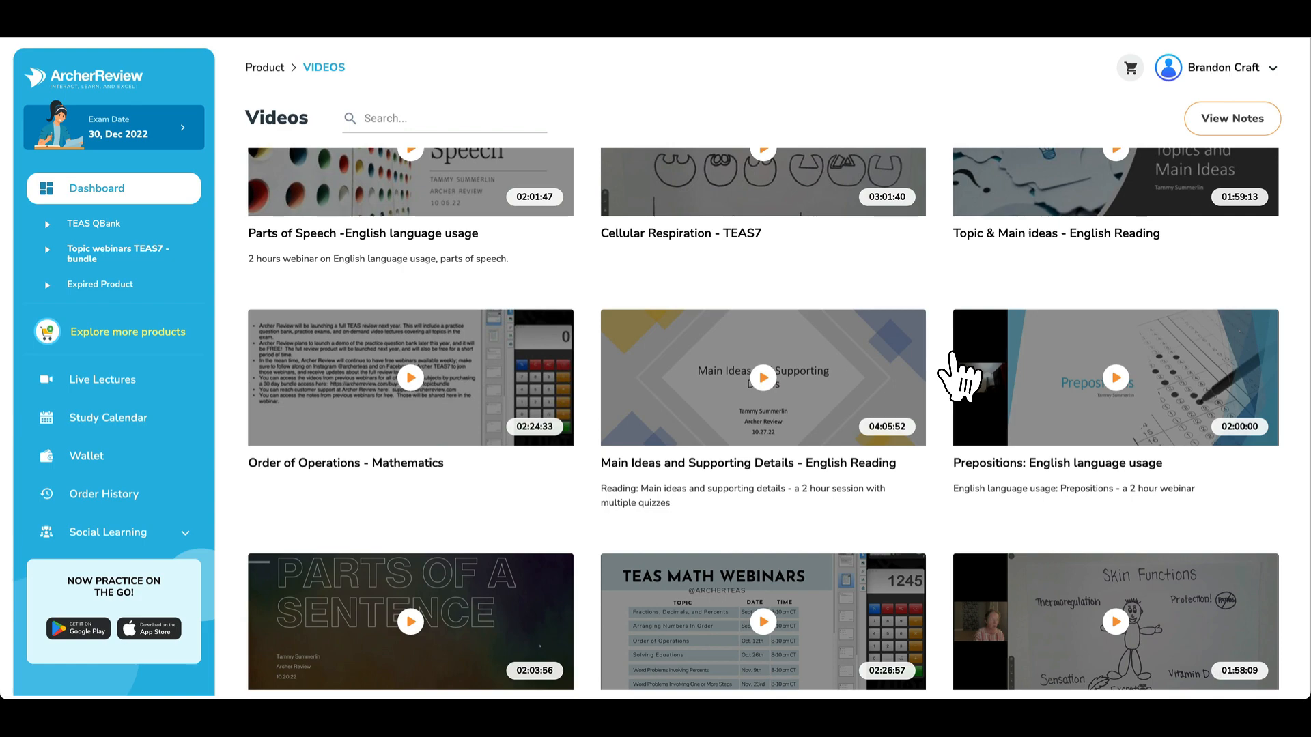
pyautogui.scroll(-3)
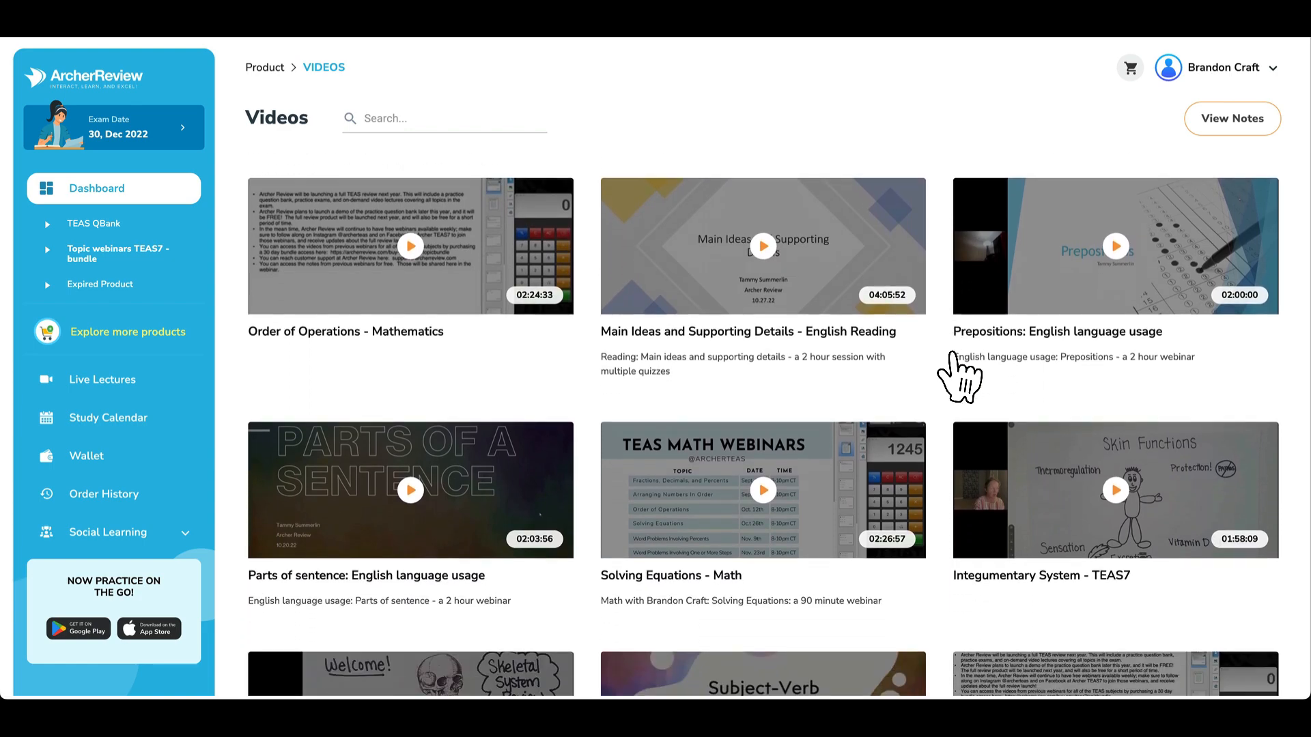
pyautogui.scroll(-3)
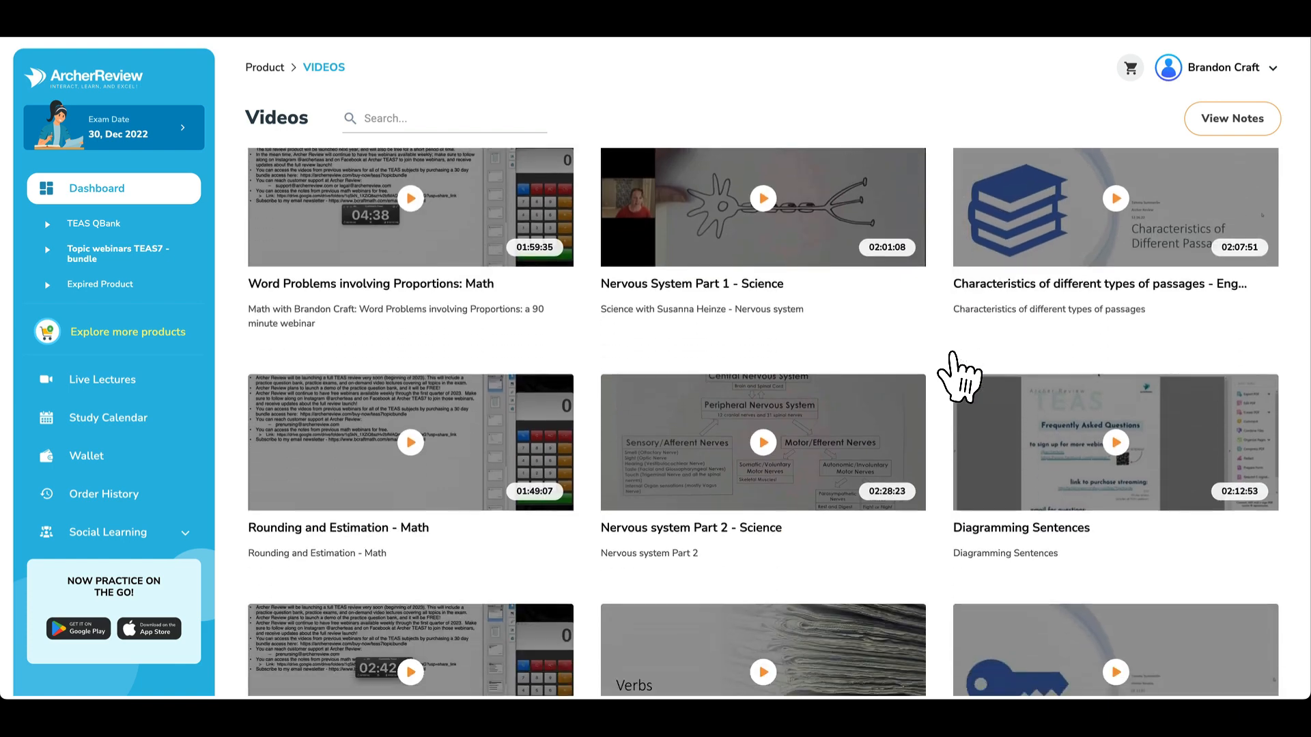
pyautogui.scroll(-3)
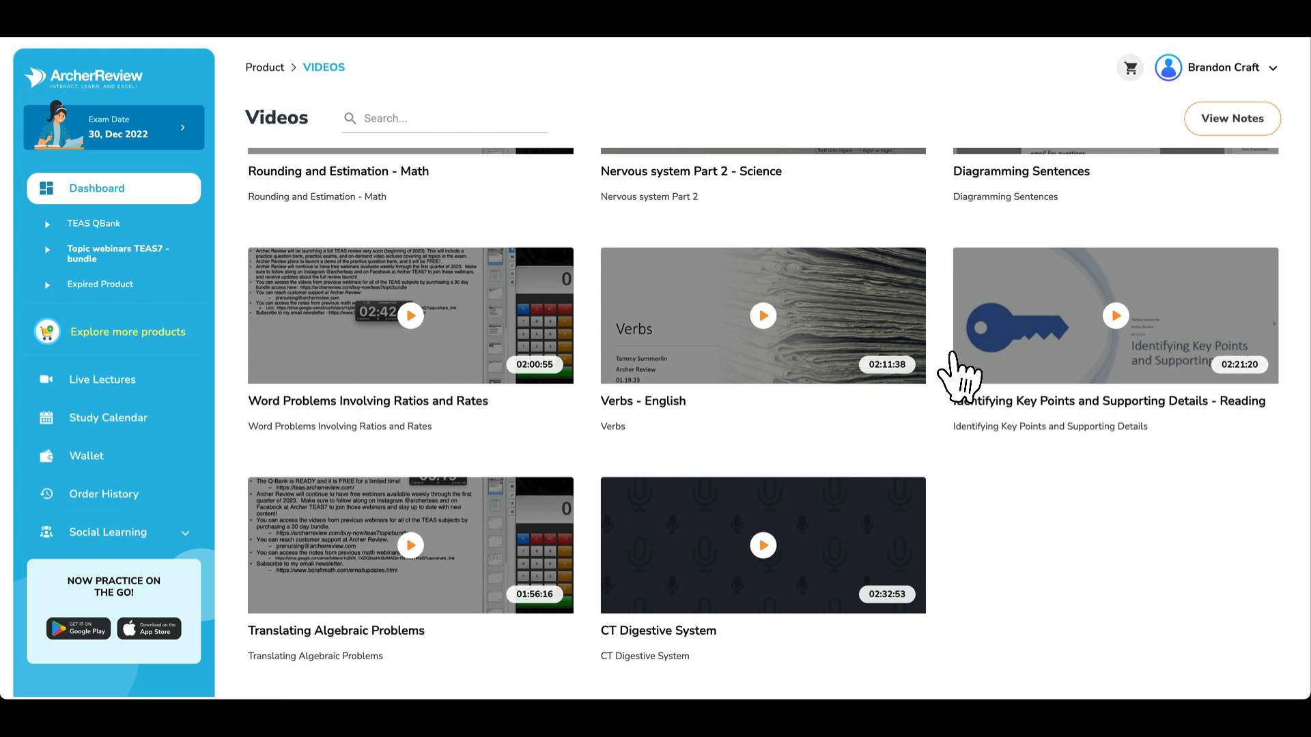
pyautogui.click(118, 254)
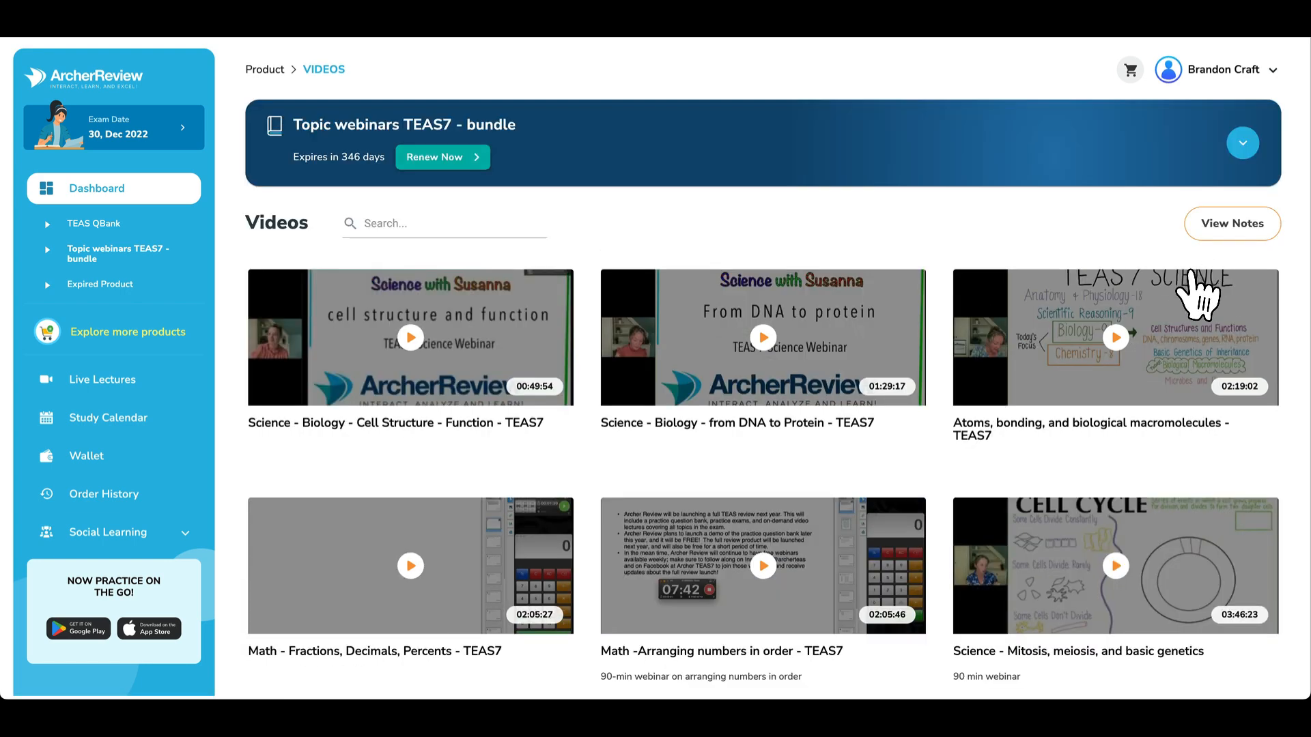
pyautogui.moveTo(1218, 246)
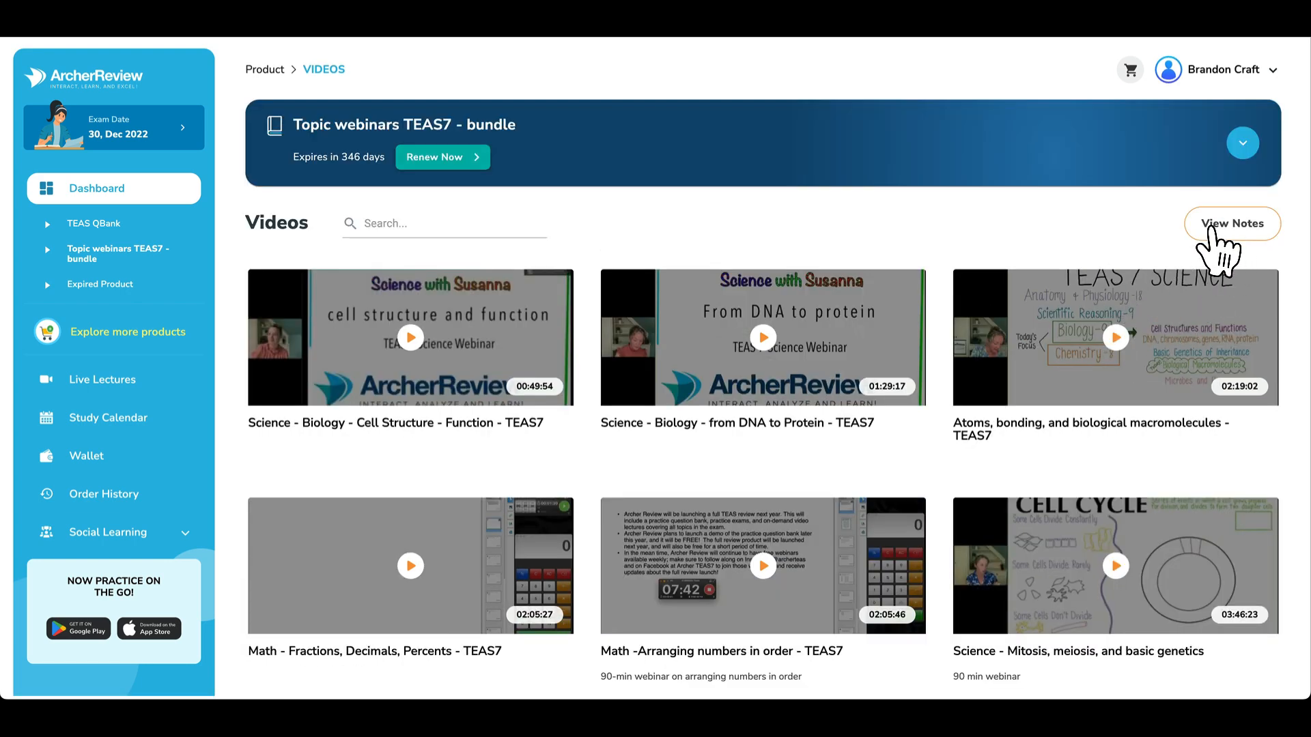
# Review the bundle's downloadable notes list, then return to the TEAS QBank statistics dashboard
pyautogui.click(1230, 224)
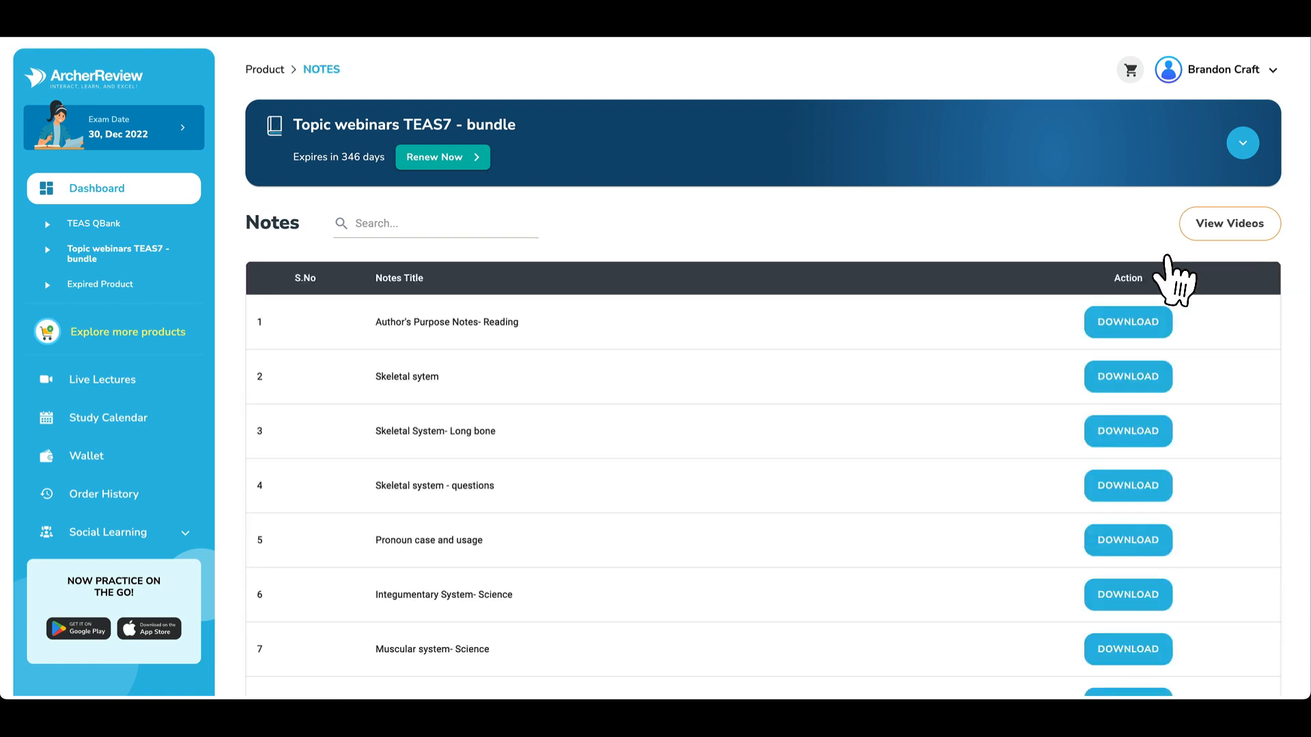
pyautogui.scroll(3)
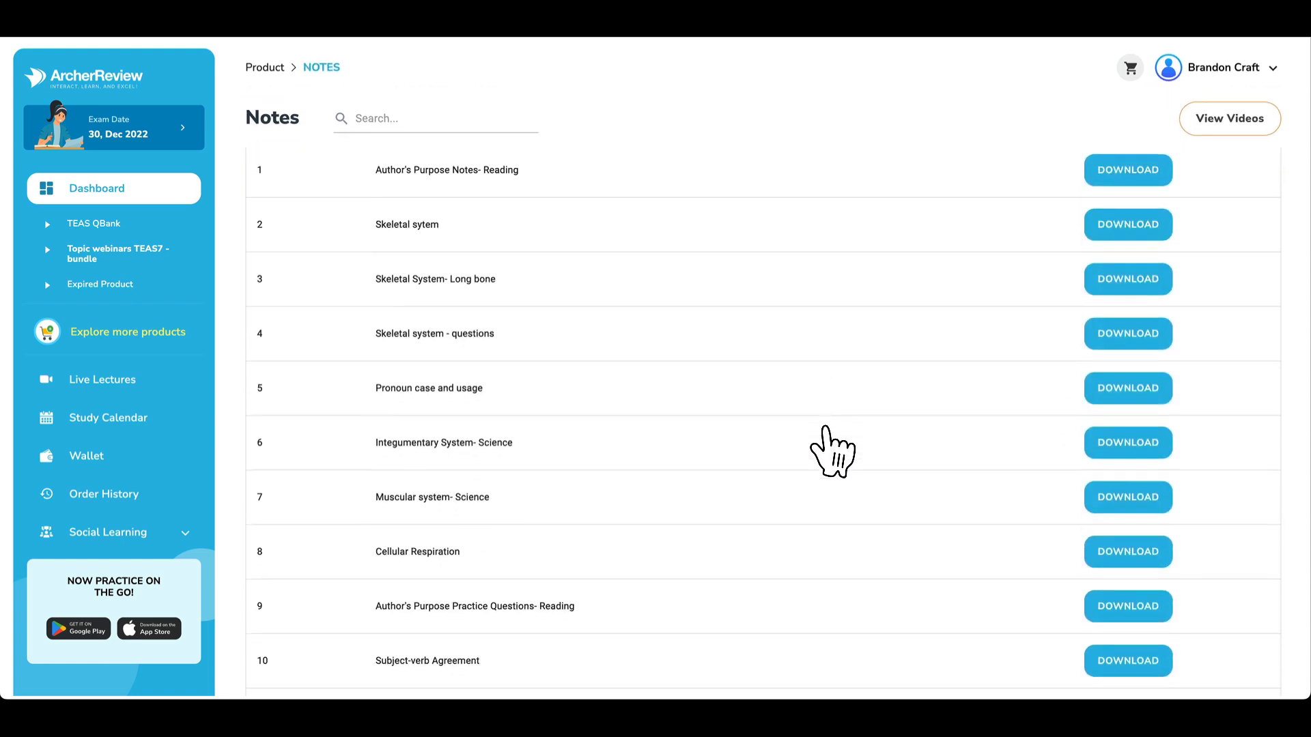
pyautogui.click(93, 223)
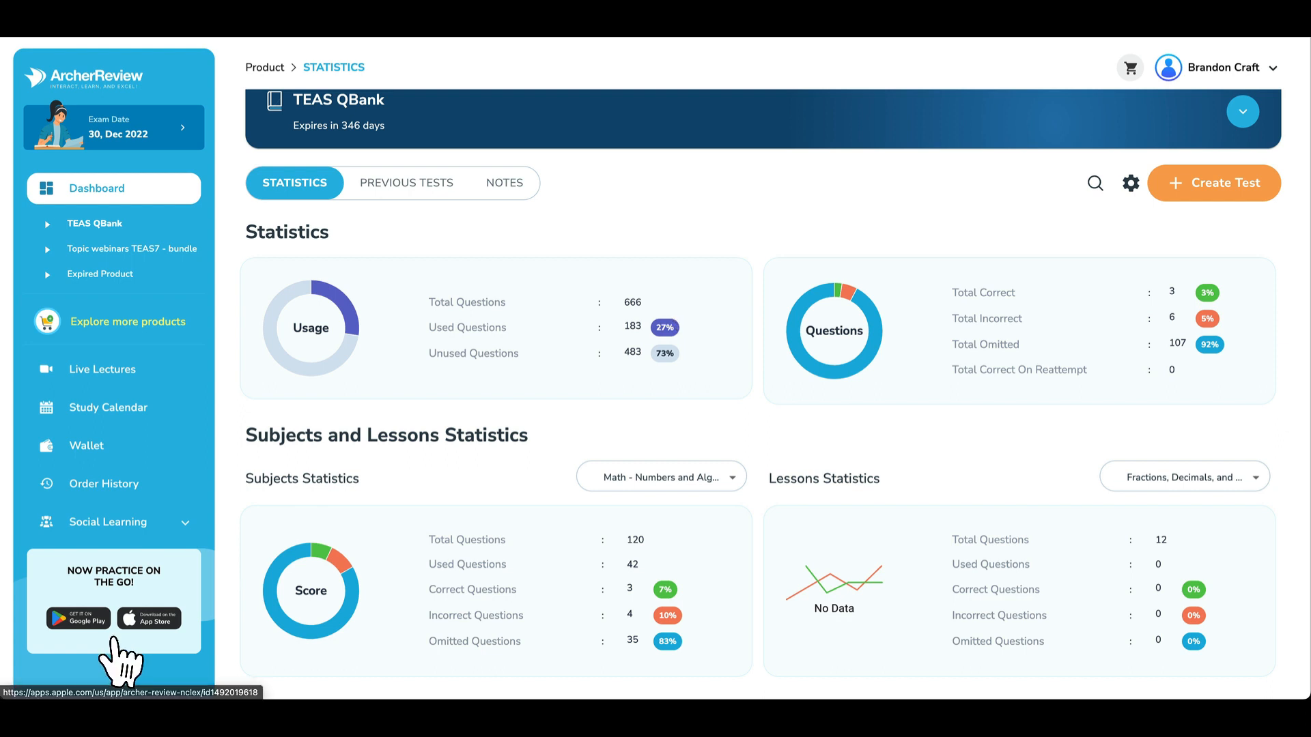
pyautogui.moveTo(149, 622)
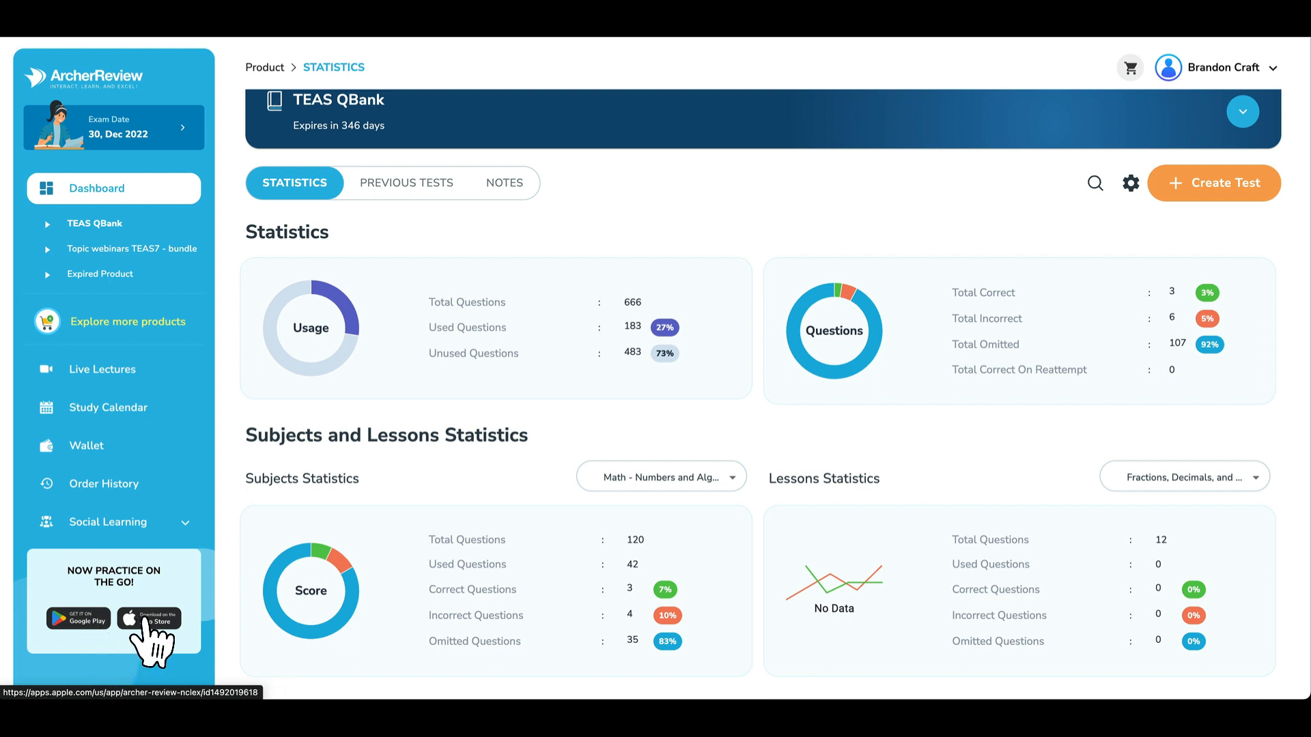
pyautogui.moveTo(365, 525)
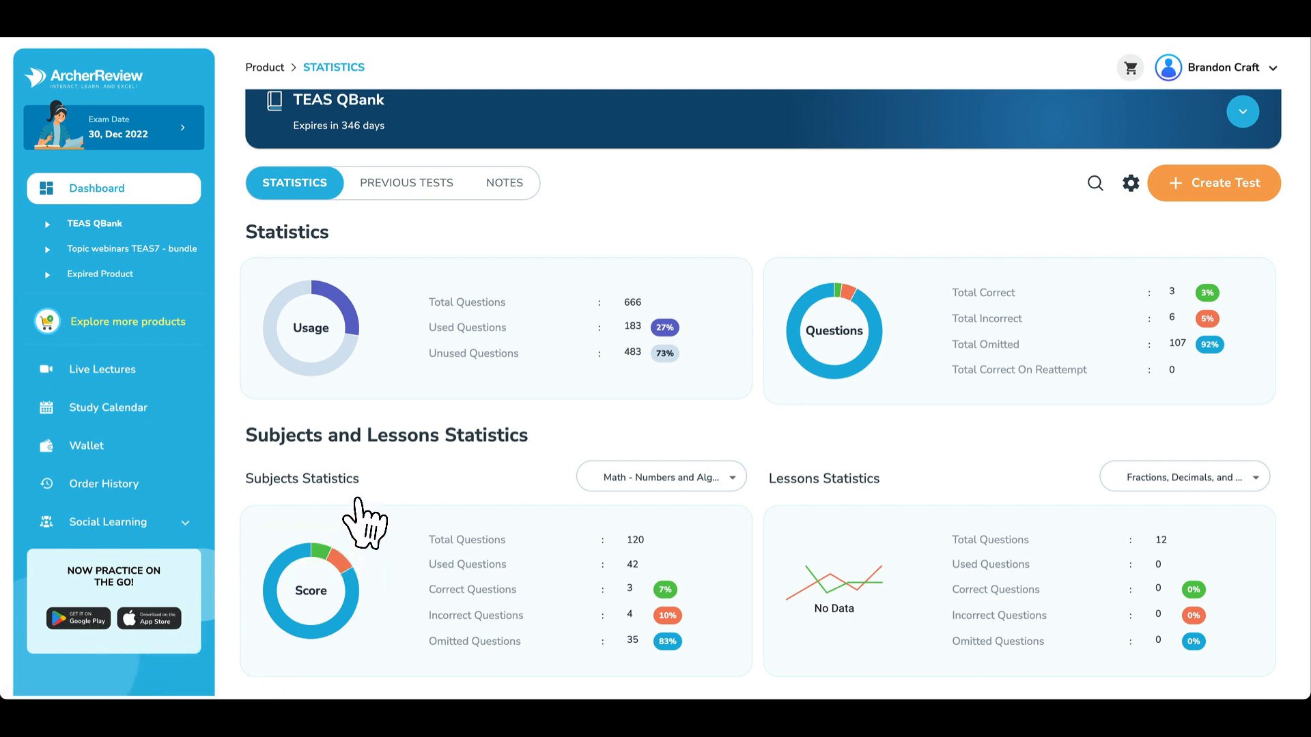
pyautogui.moveTo(341, 510)
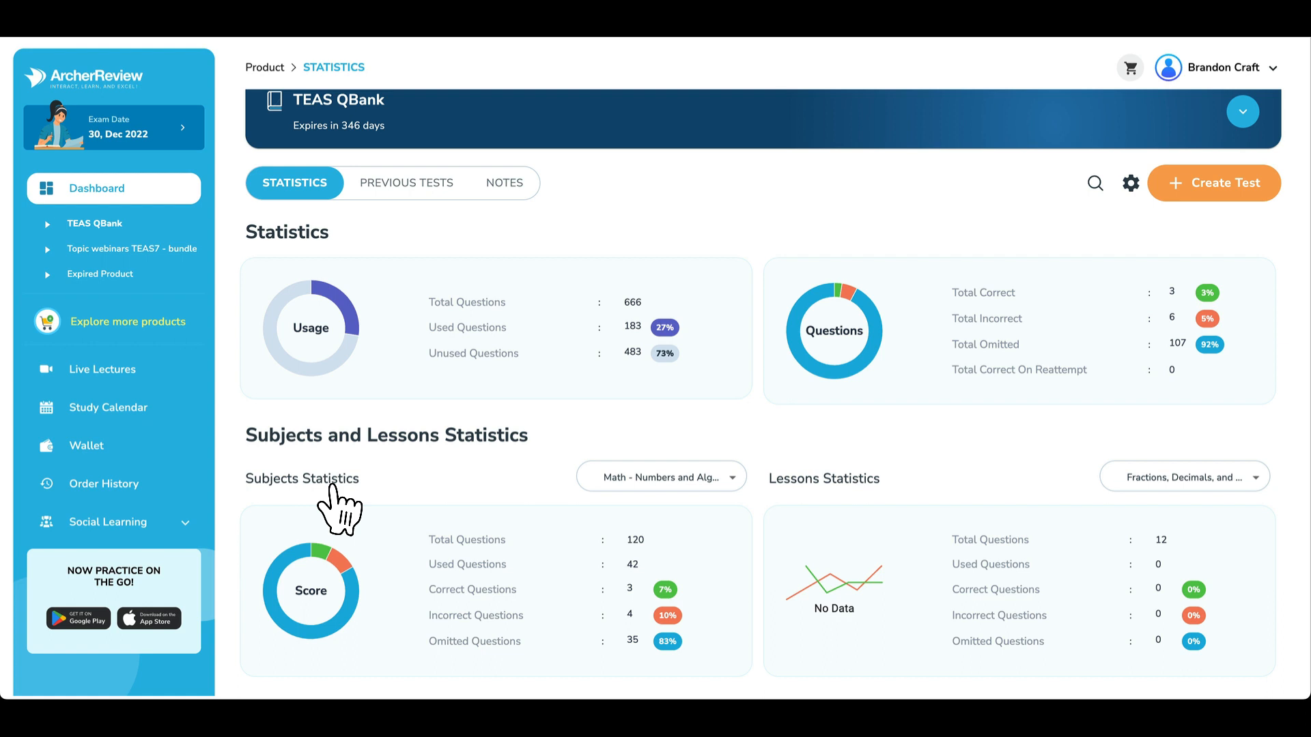
pyautogui.moveTo(113, 268)
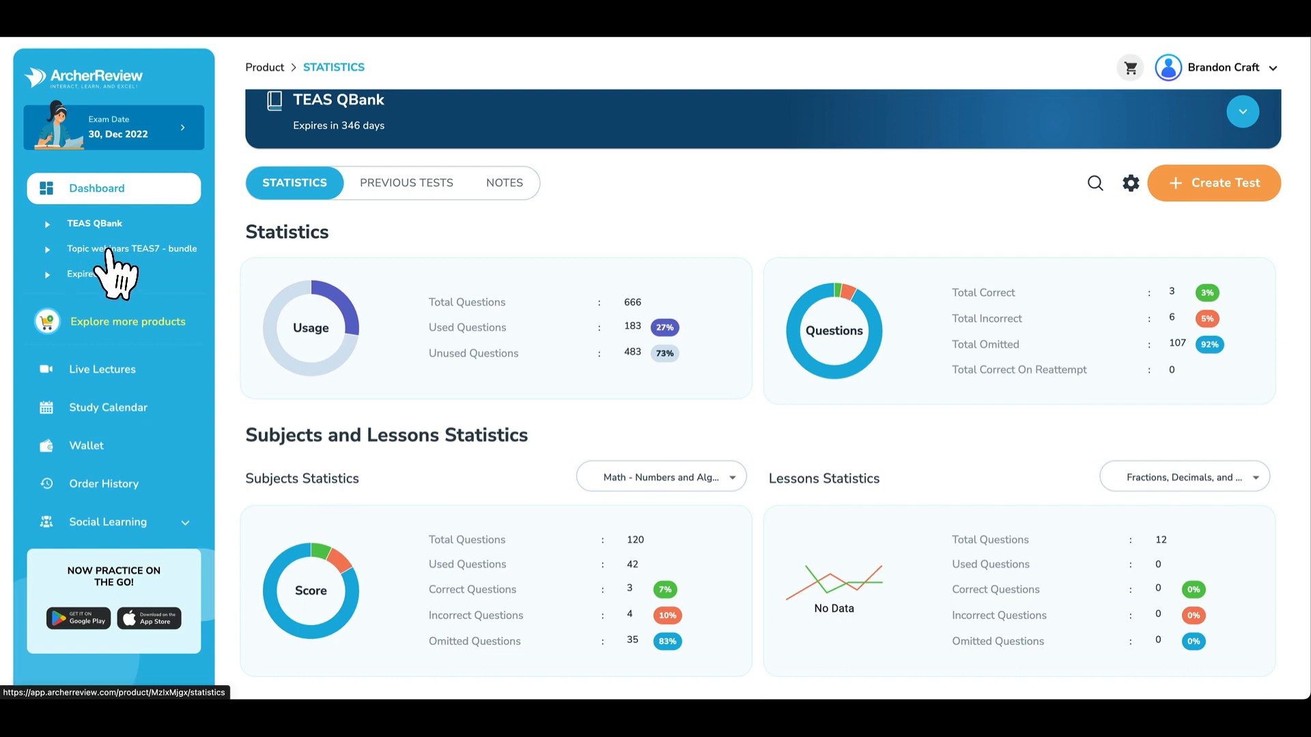
pyautogui.moveTo(134, 268)
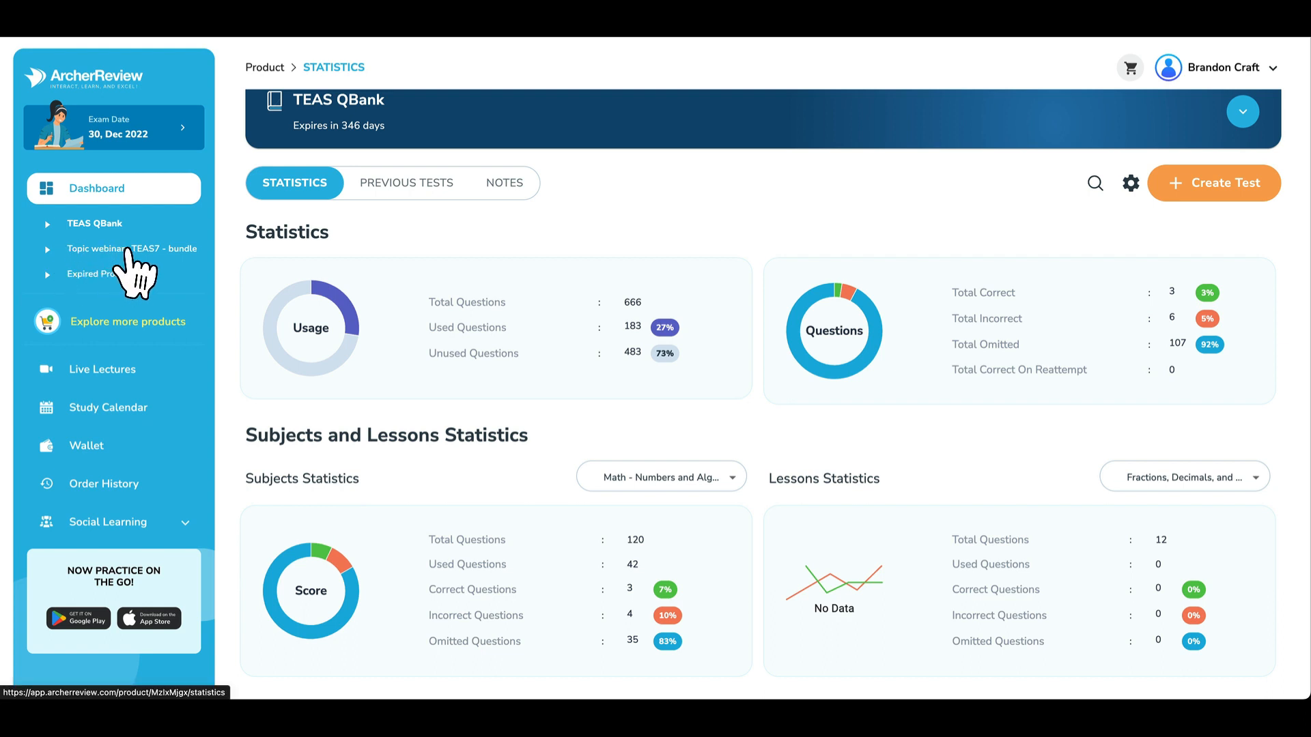